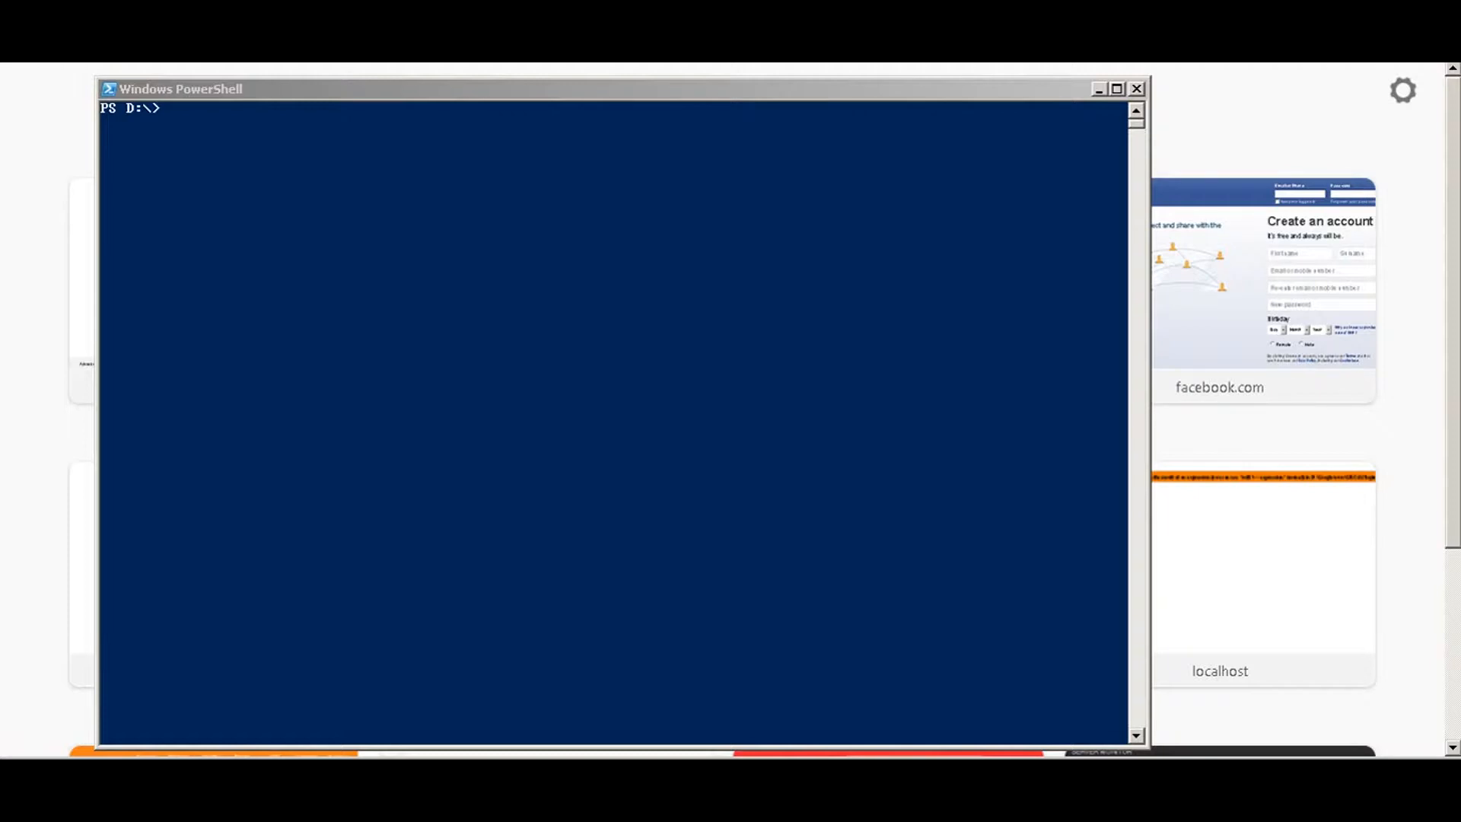
# Start typing 'aws configure' at the prompt, deleting the misspelled letters.
pyautogui.write('aws')
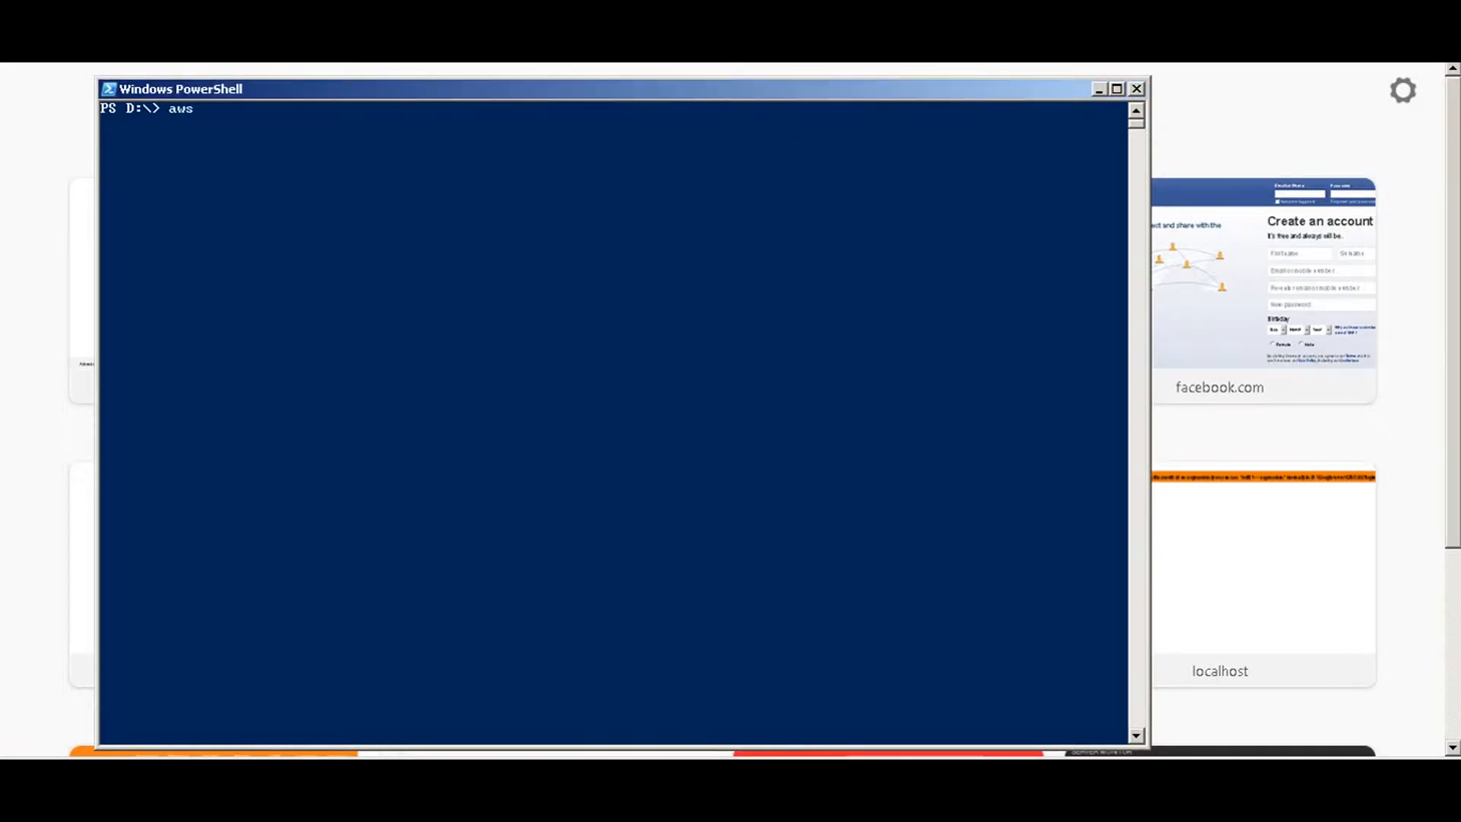
pyautogui.write('connfure')
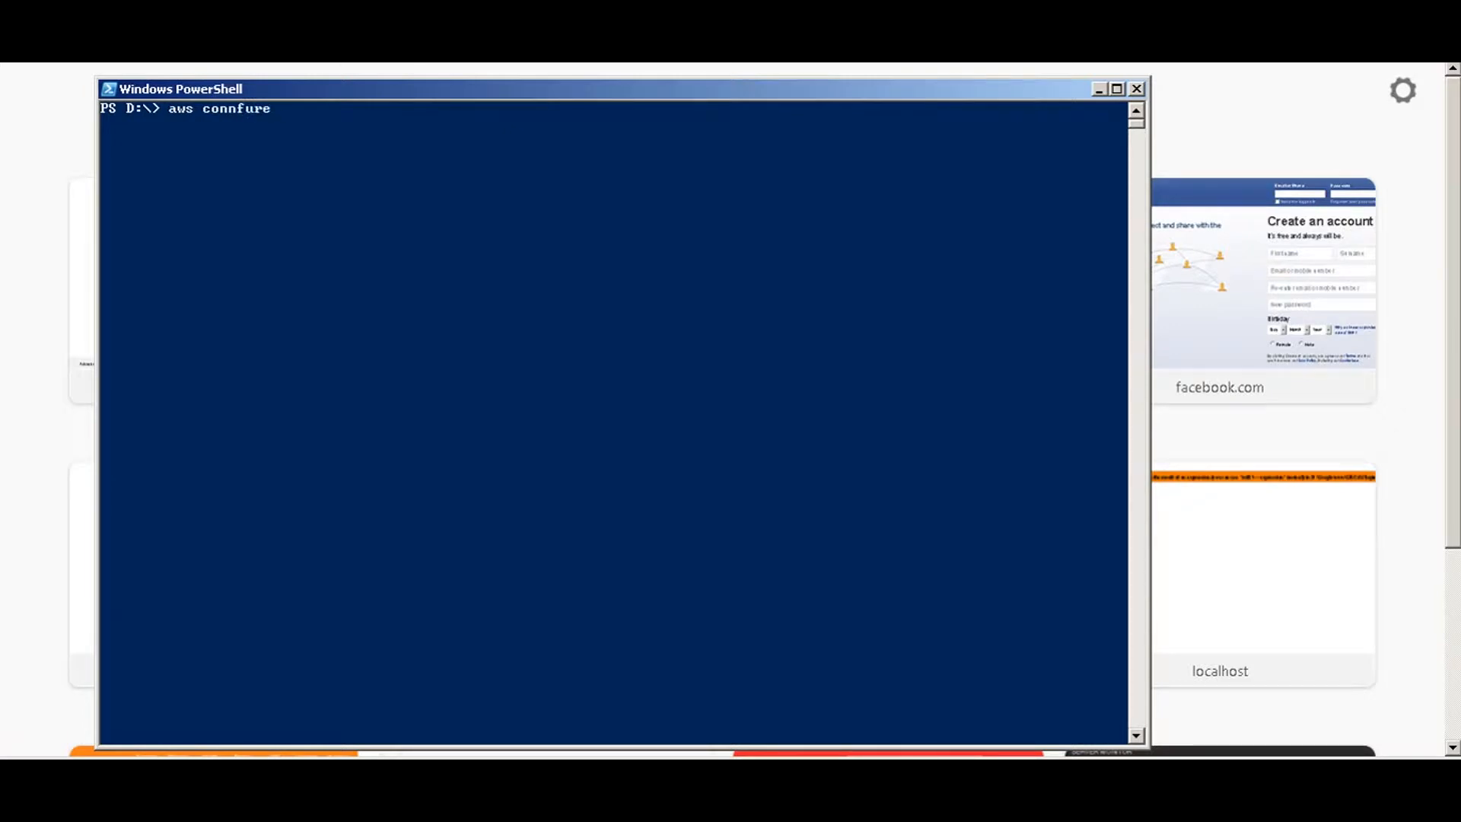
pyautogui.press('Backspace')
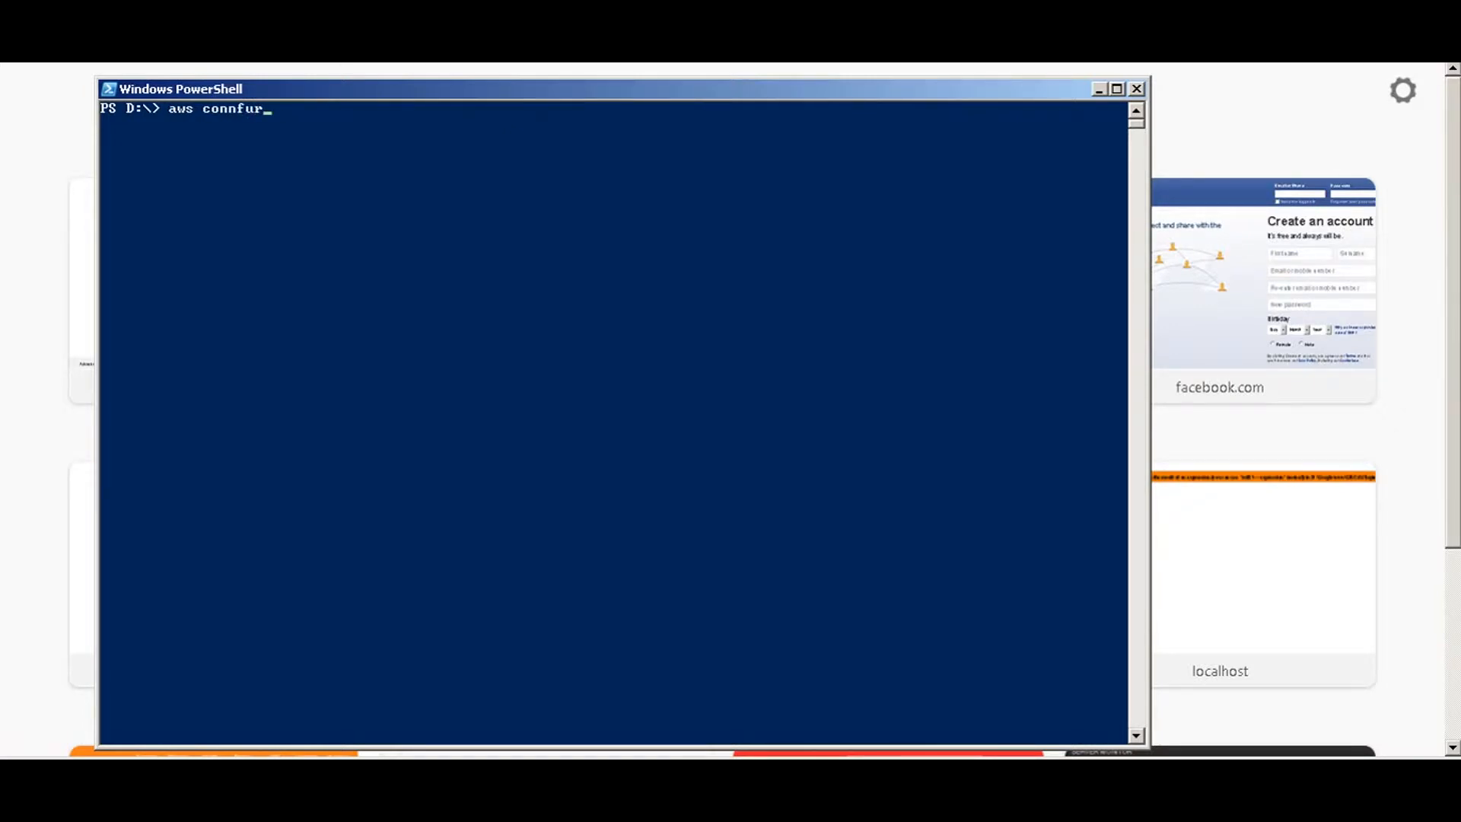
pyautogui.press('BackSpace')
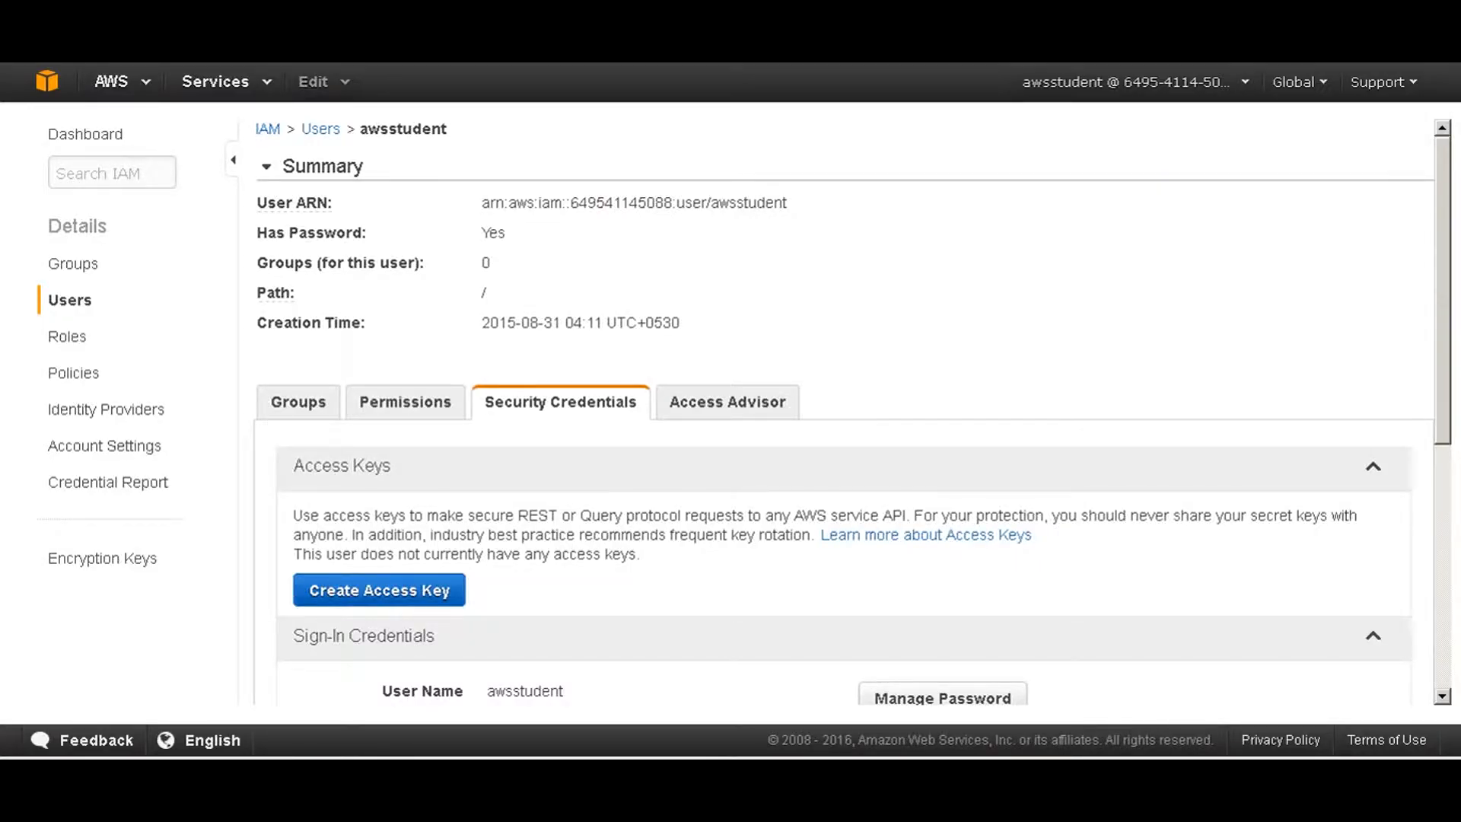
# Create a new access key for awsstudent and reveal its ID and secret.
pyautogui.click(379, 589)
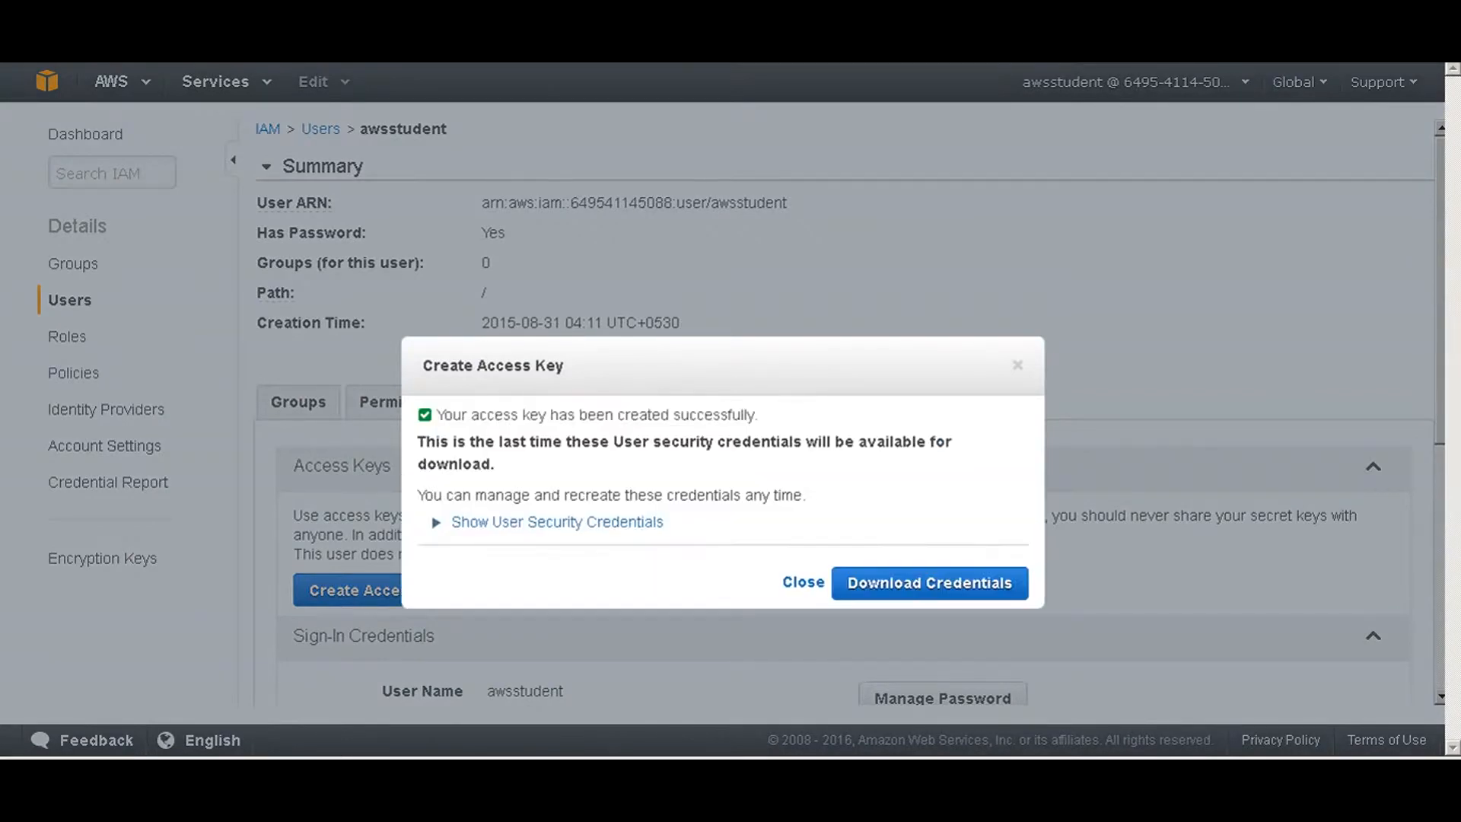
pyautogui.click(558, 522)
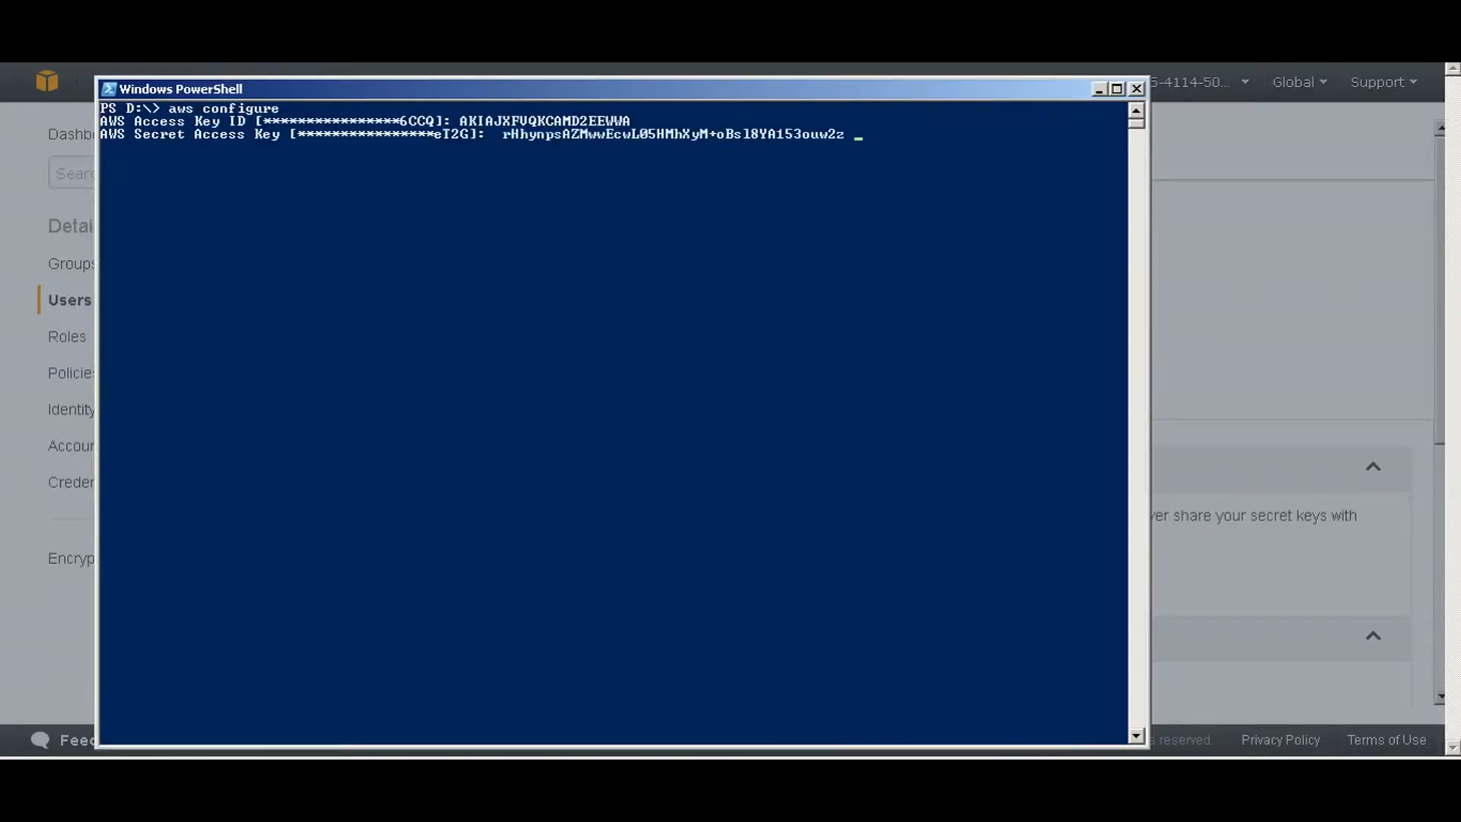
# Submit the secret access key and accept the default region ap-southeast-1.
pyautogui.press('Enter')
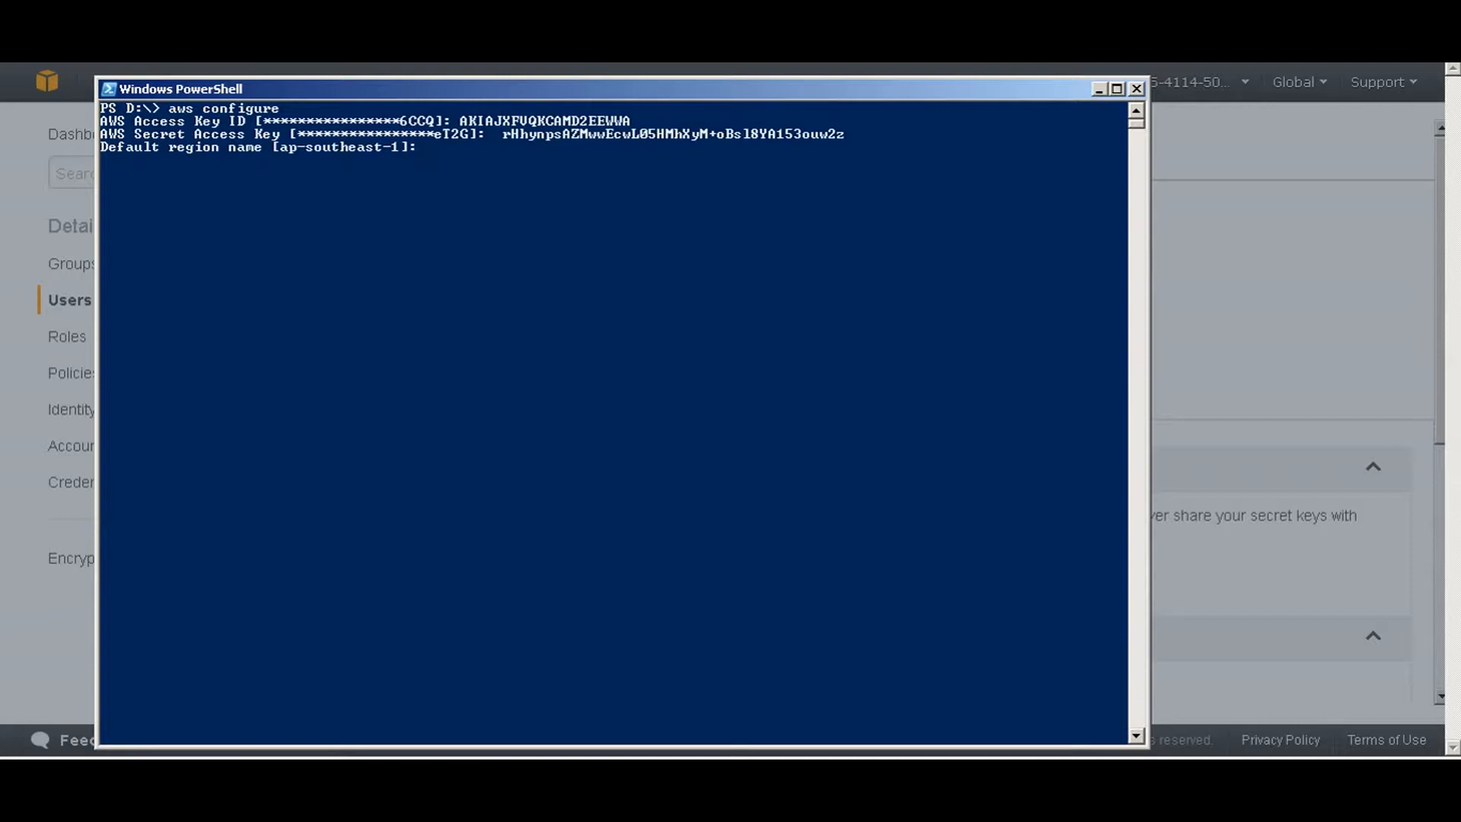
pyautogui.press('Enter')
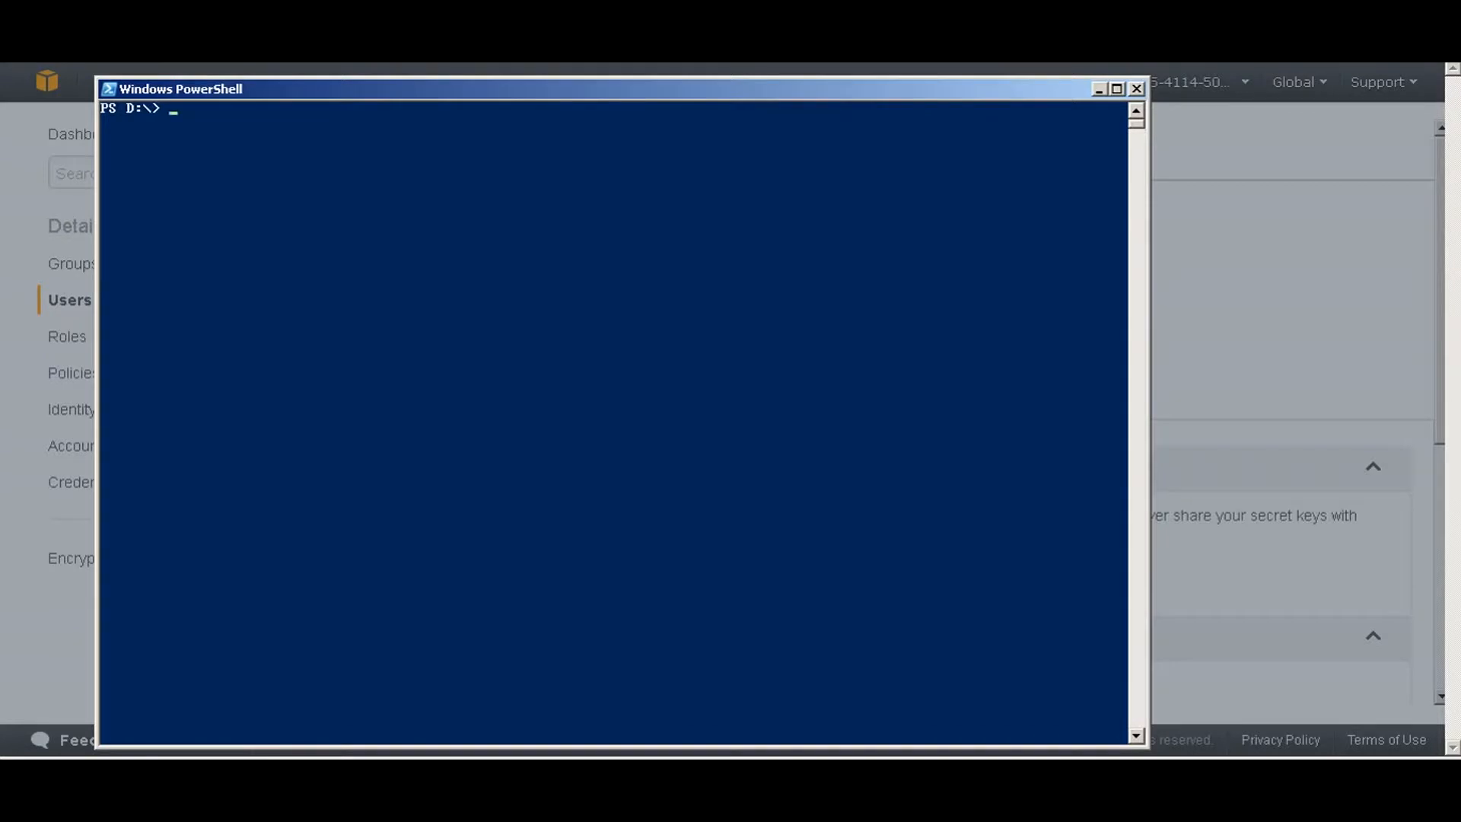
# Make the S3 bucket s3://kolkmo, then list all buckets with 'aws s3 ls'.
pyautogui.write('a')
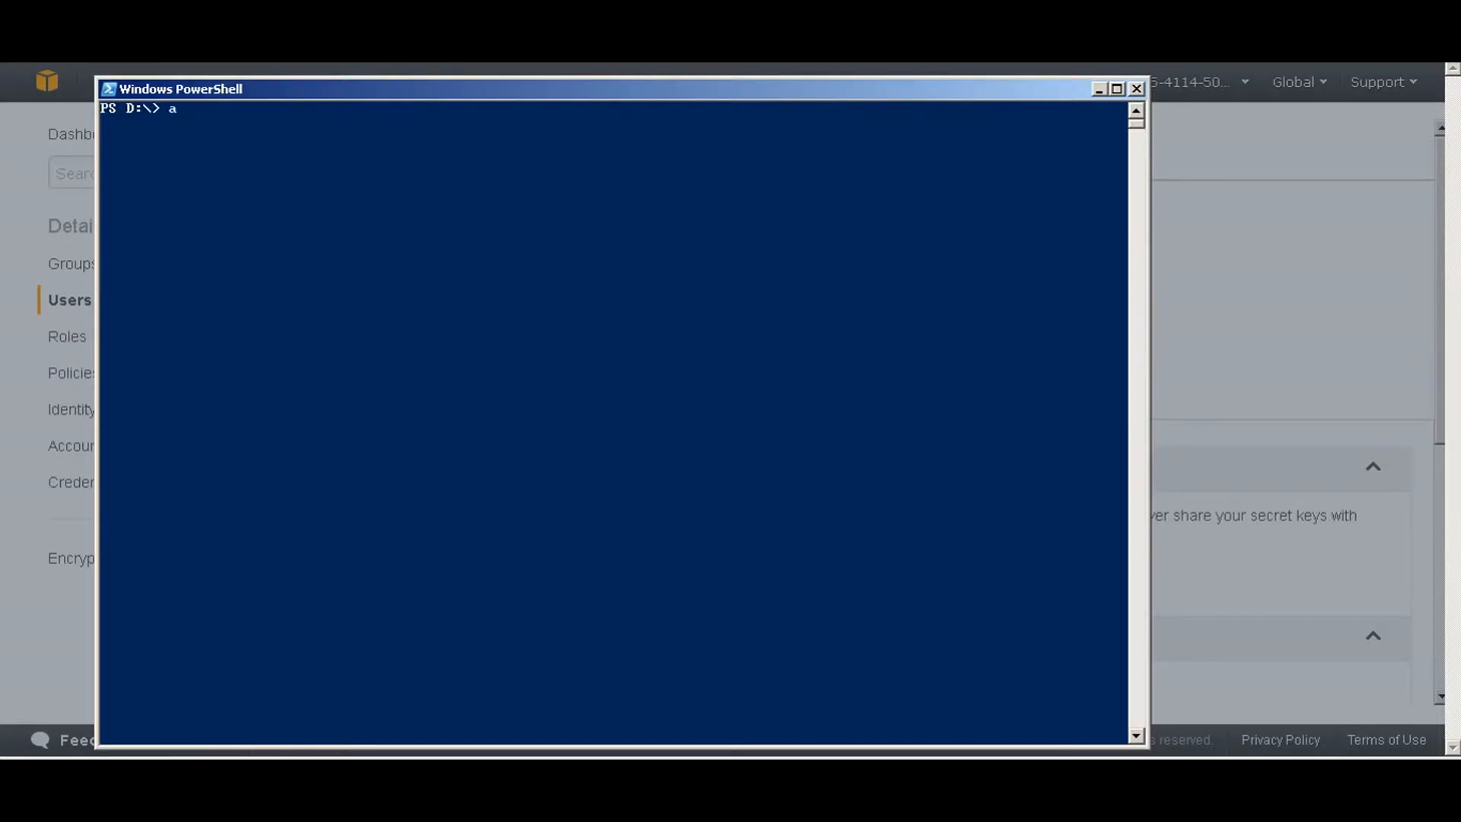
pyautogui.write('ws s3 mb s3')
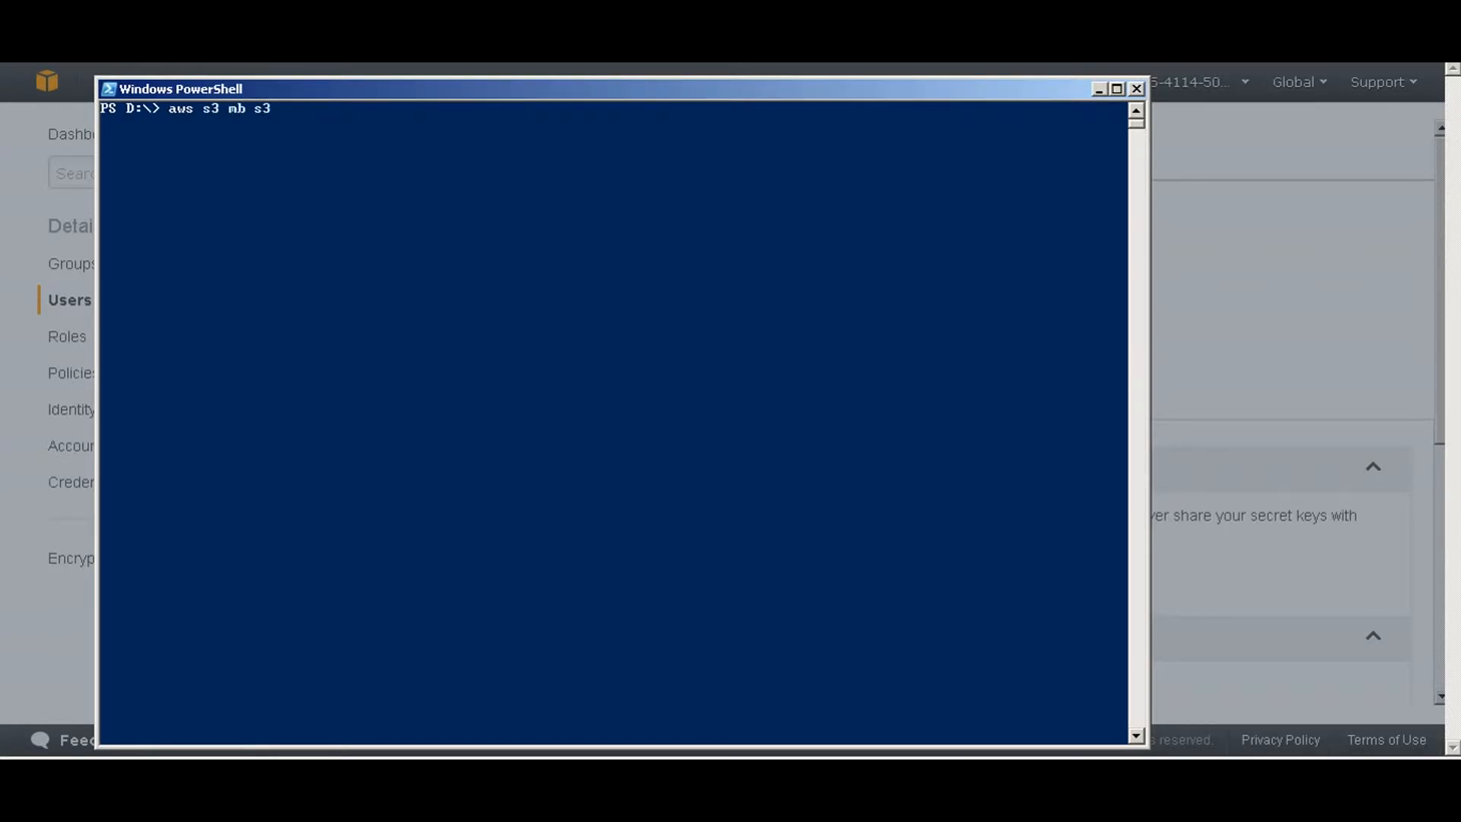
pyautogui.write('://ko')
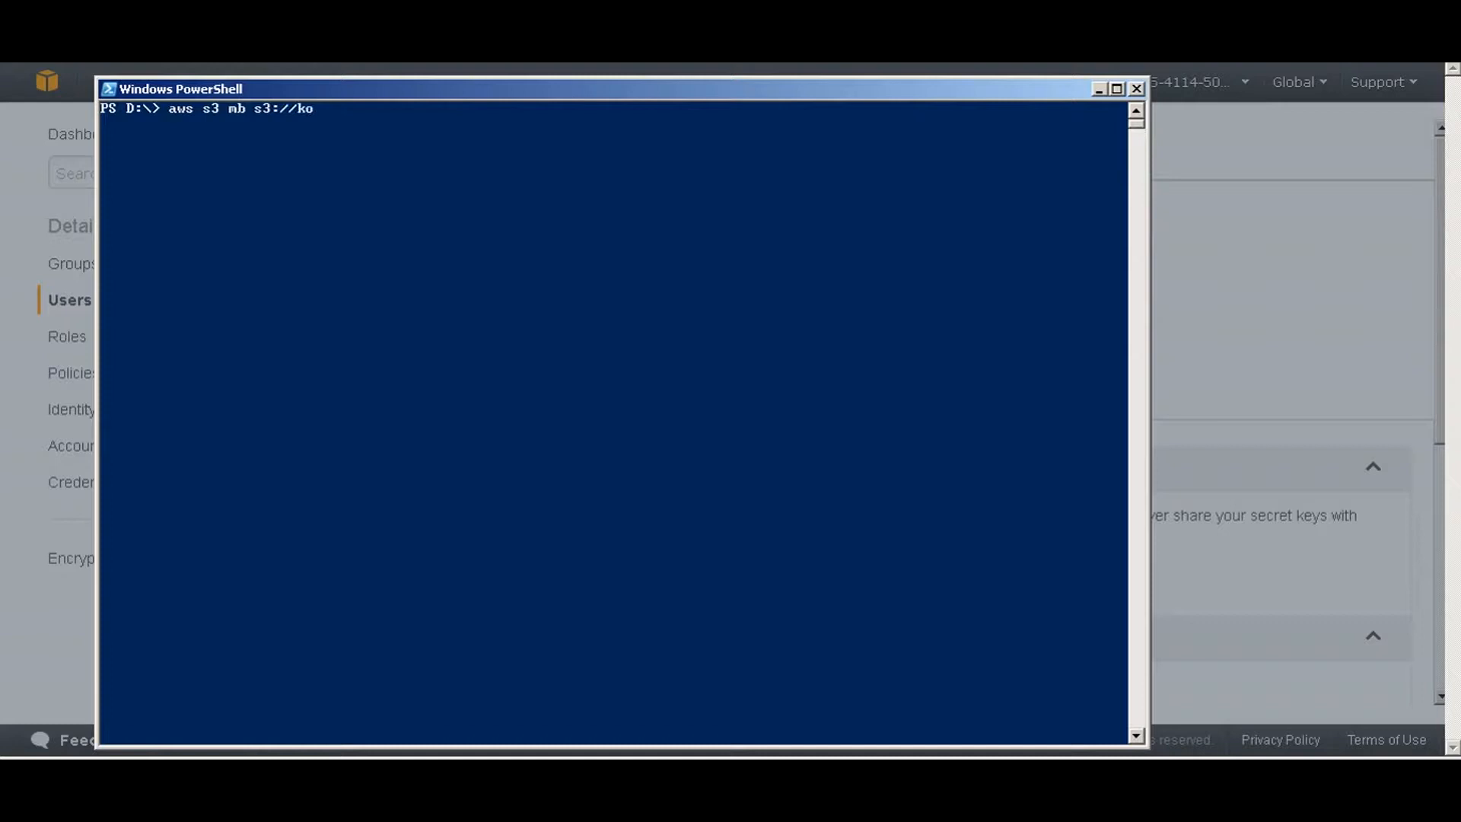
pyautogui.write('lkmo')
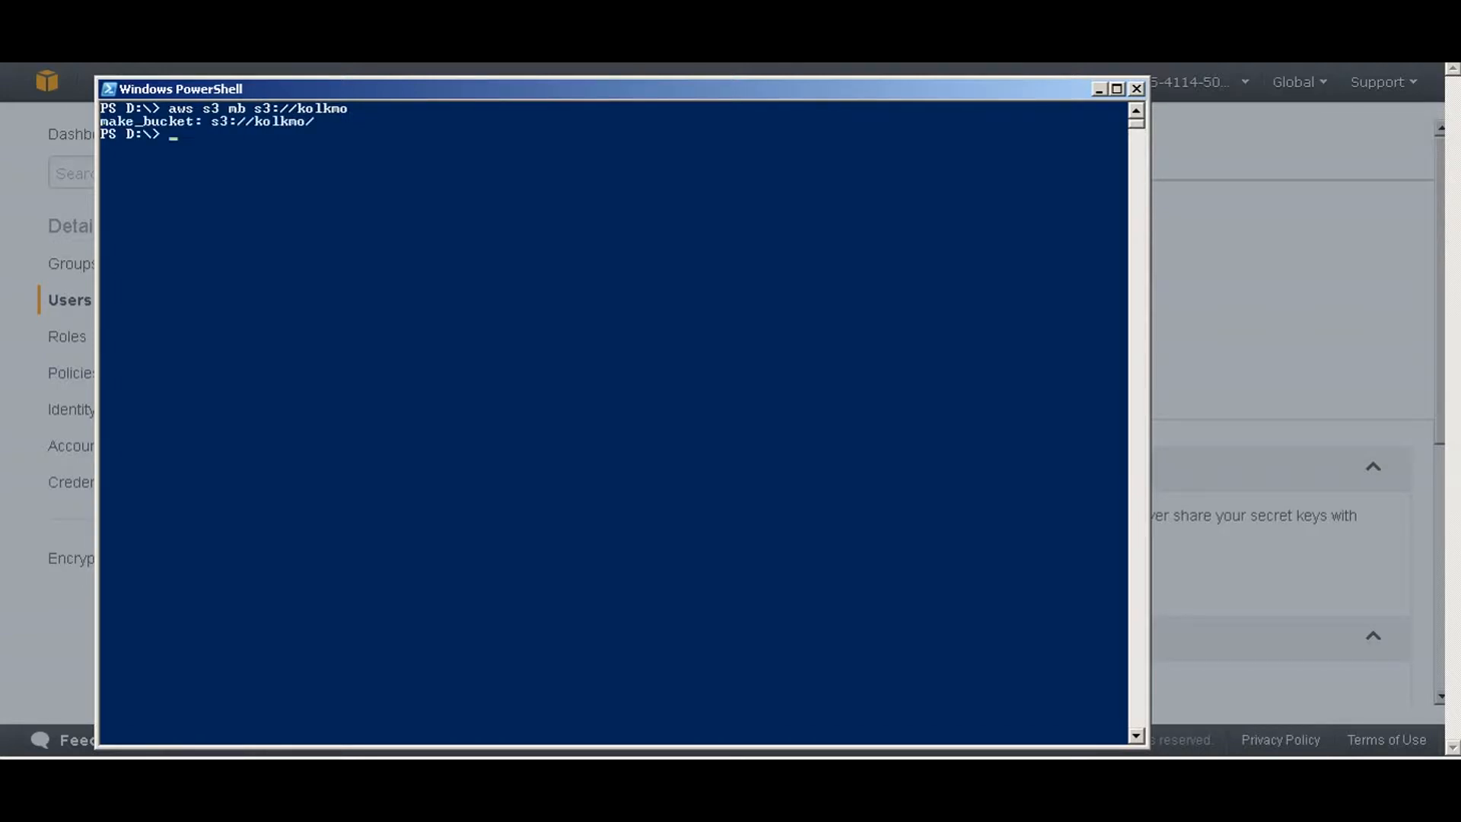
pyautogui.write('aws s3')
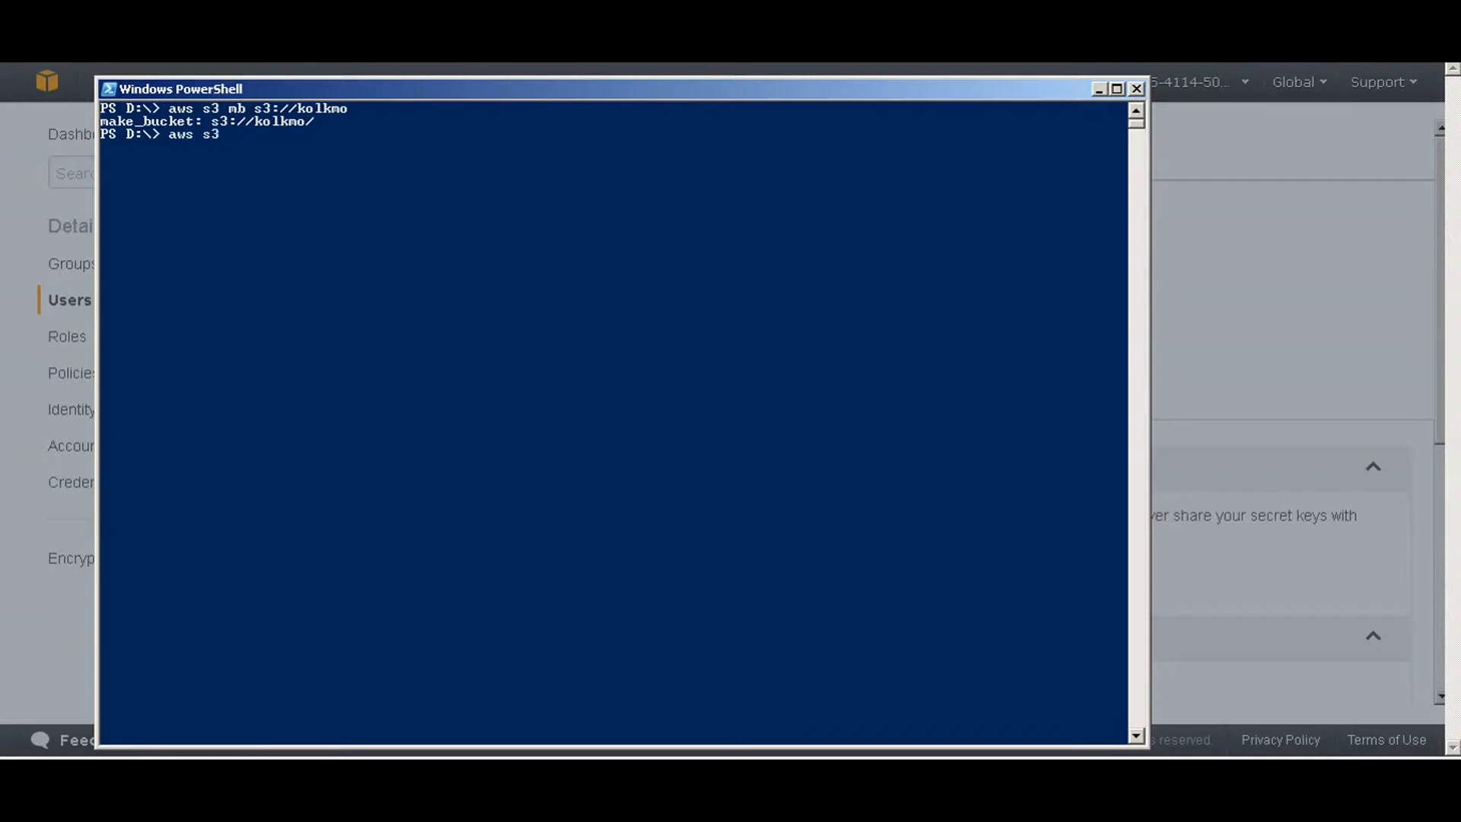
pyautogui.write('ls')
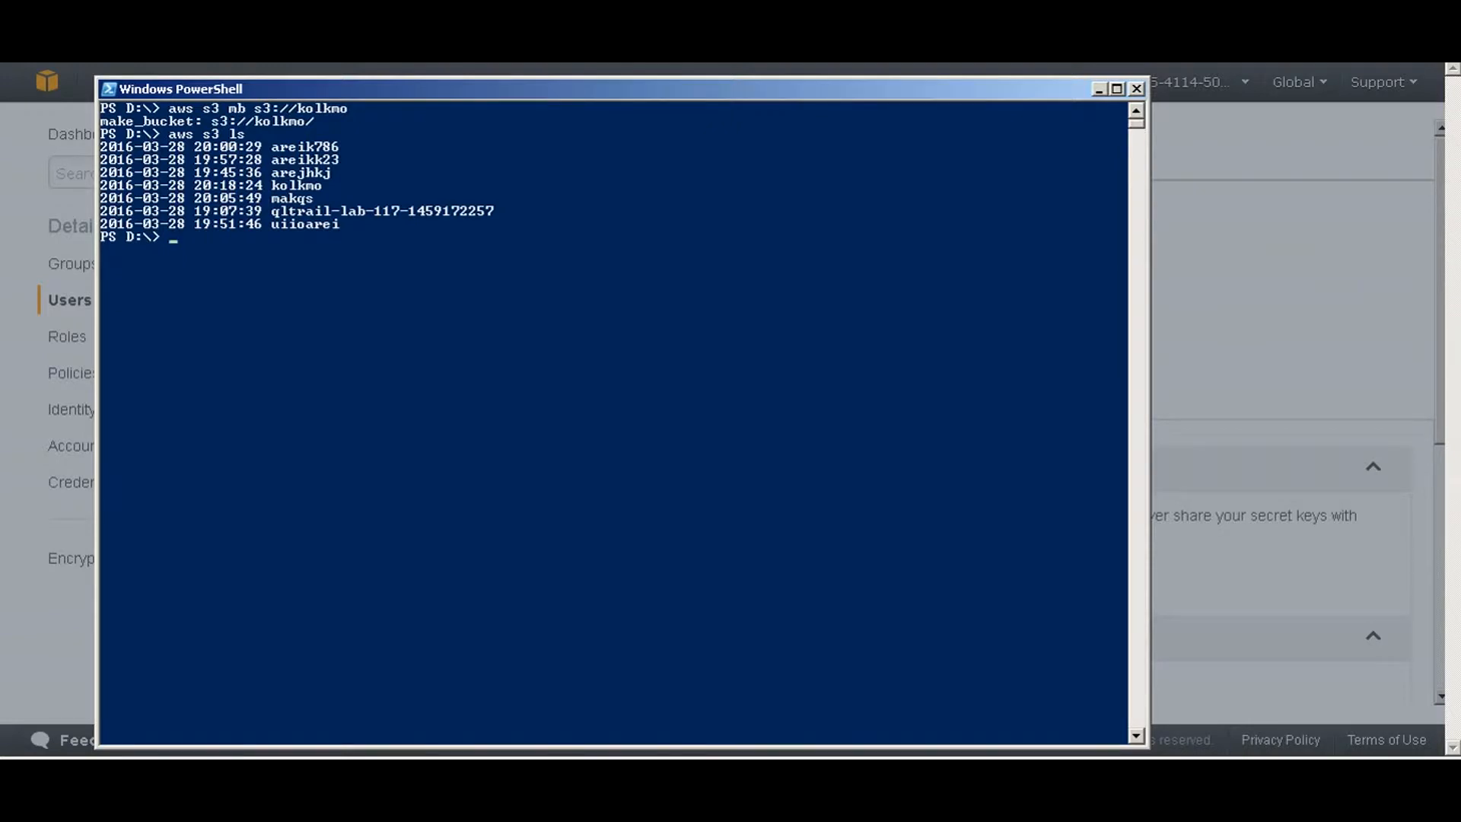
# Generate an EC2 key pair with 'aws ec2 create-key-pair --key-name', then clear the console.
pyautogui.write('a')
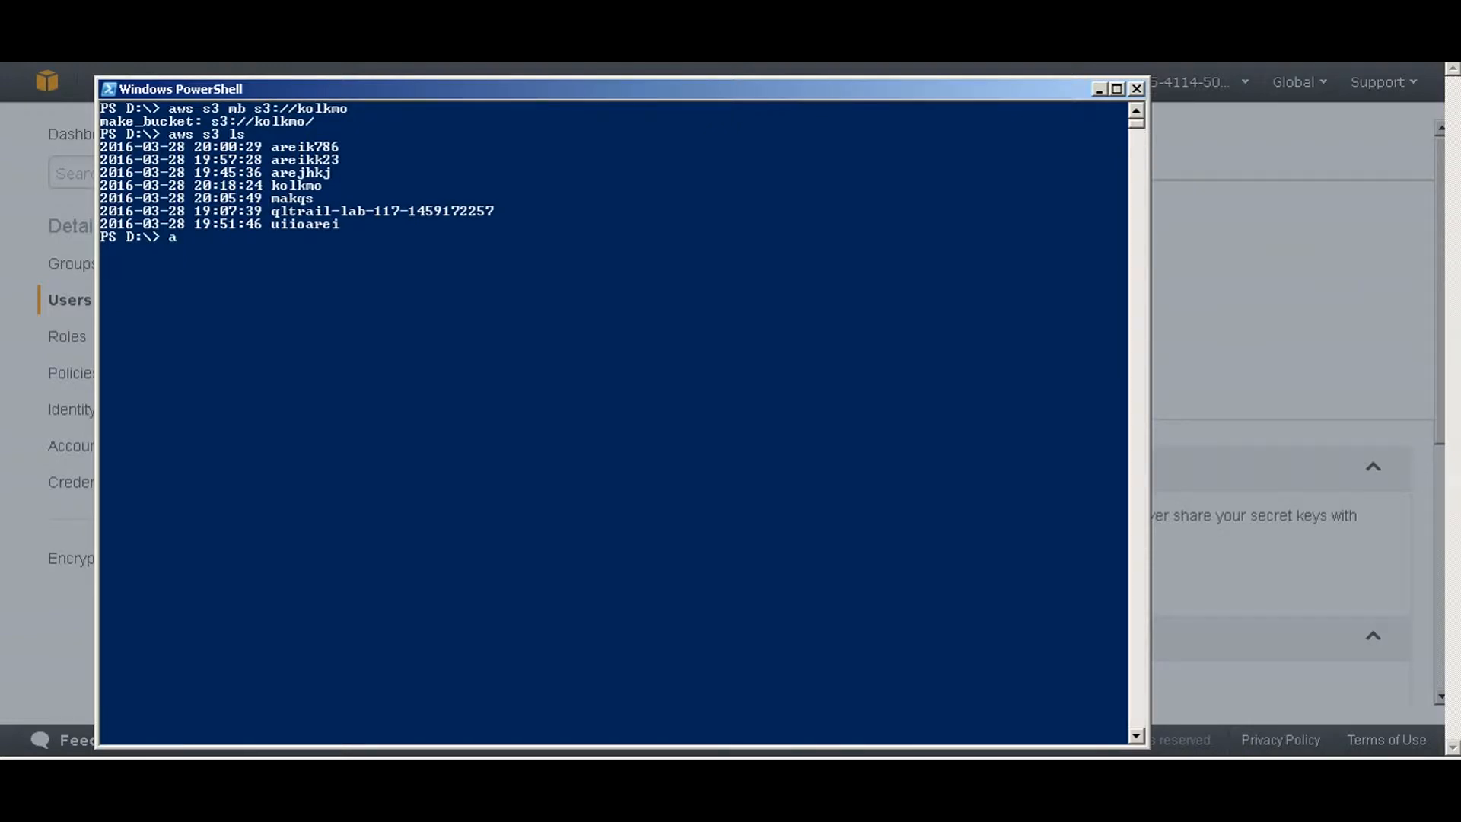
pyautogui.write('ws ec')
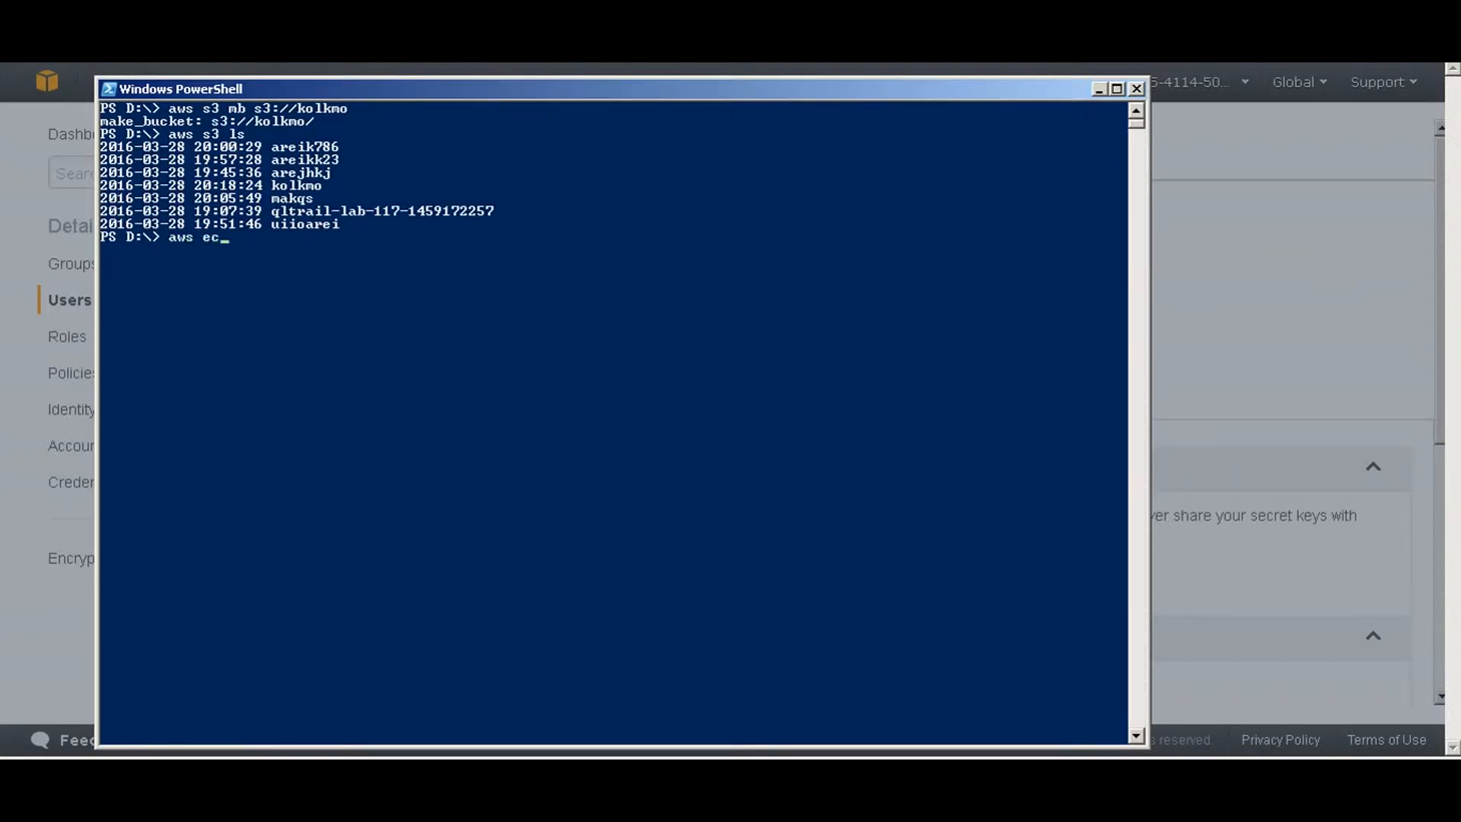
pyautogui.write('2')
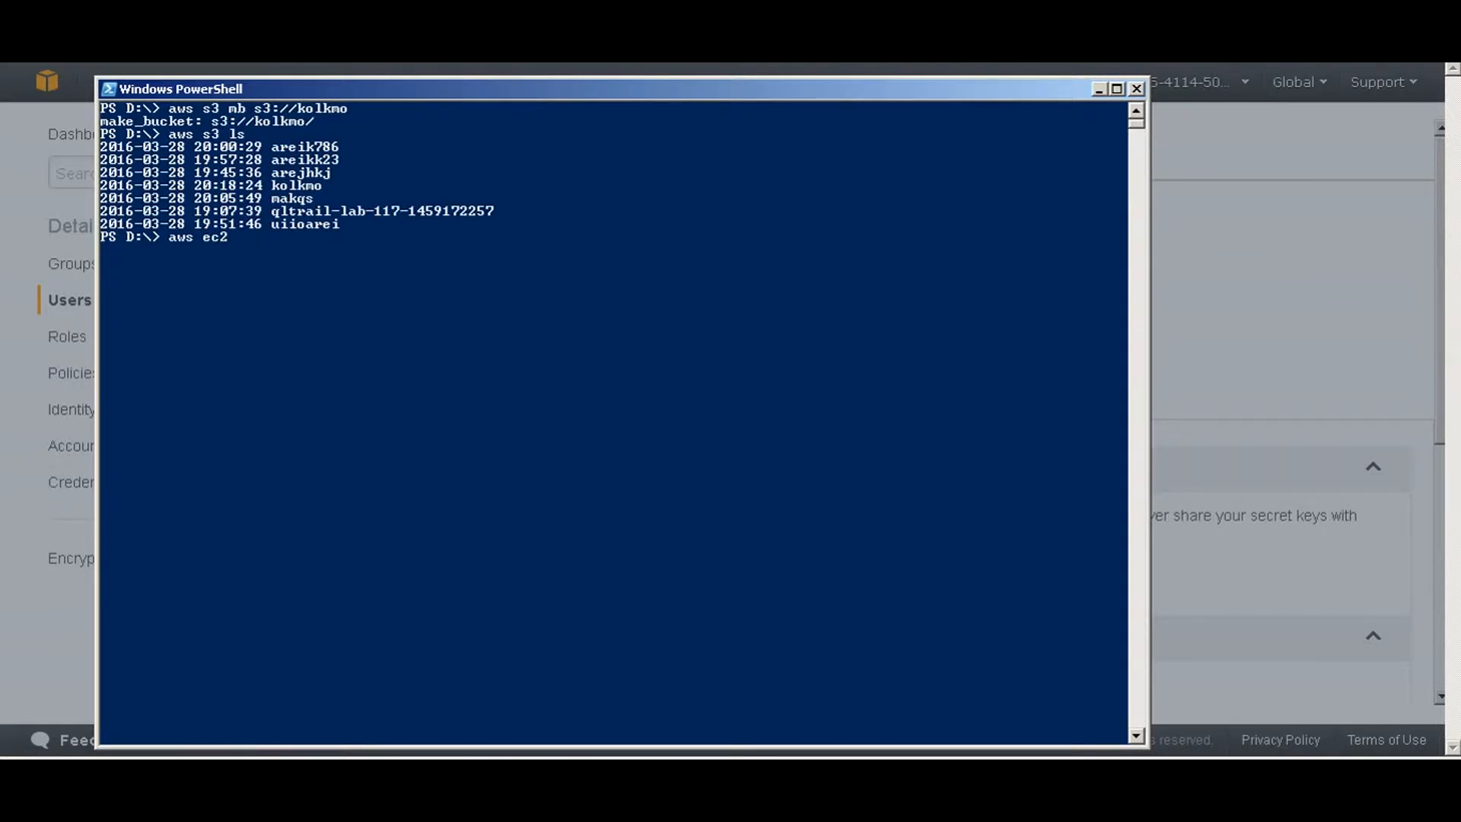
pyautogui.write('create')
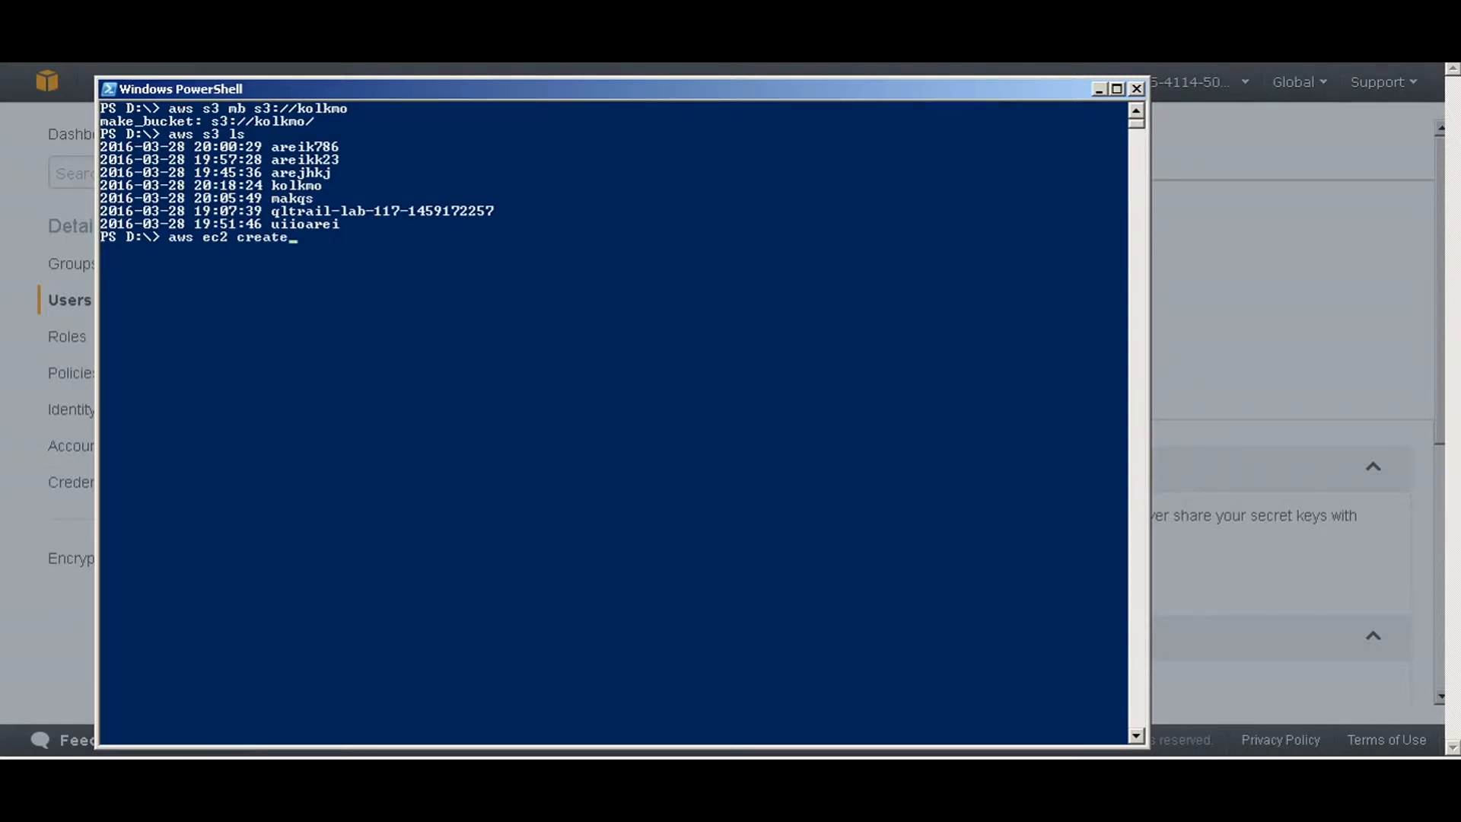
pyautogui.write('-key-pa')
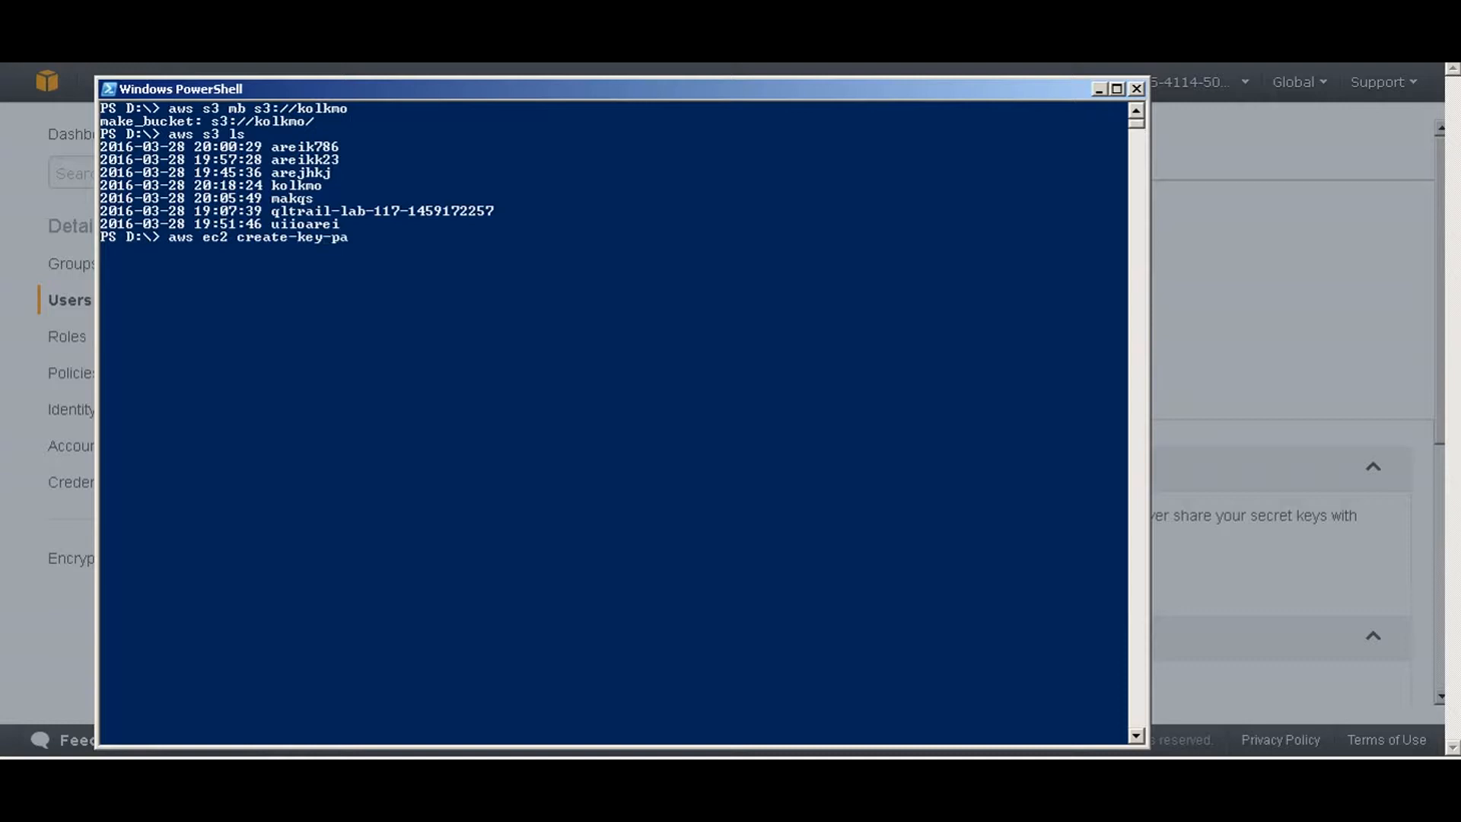
pyautogui.write('ir')
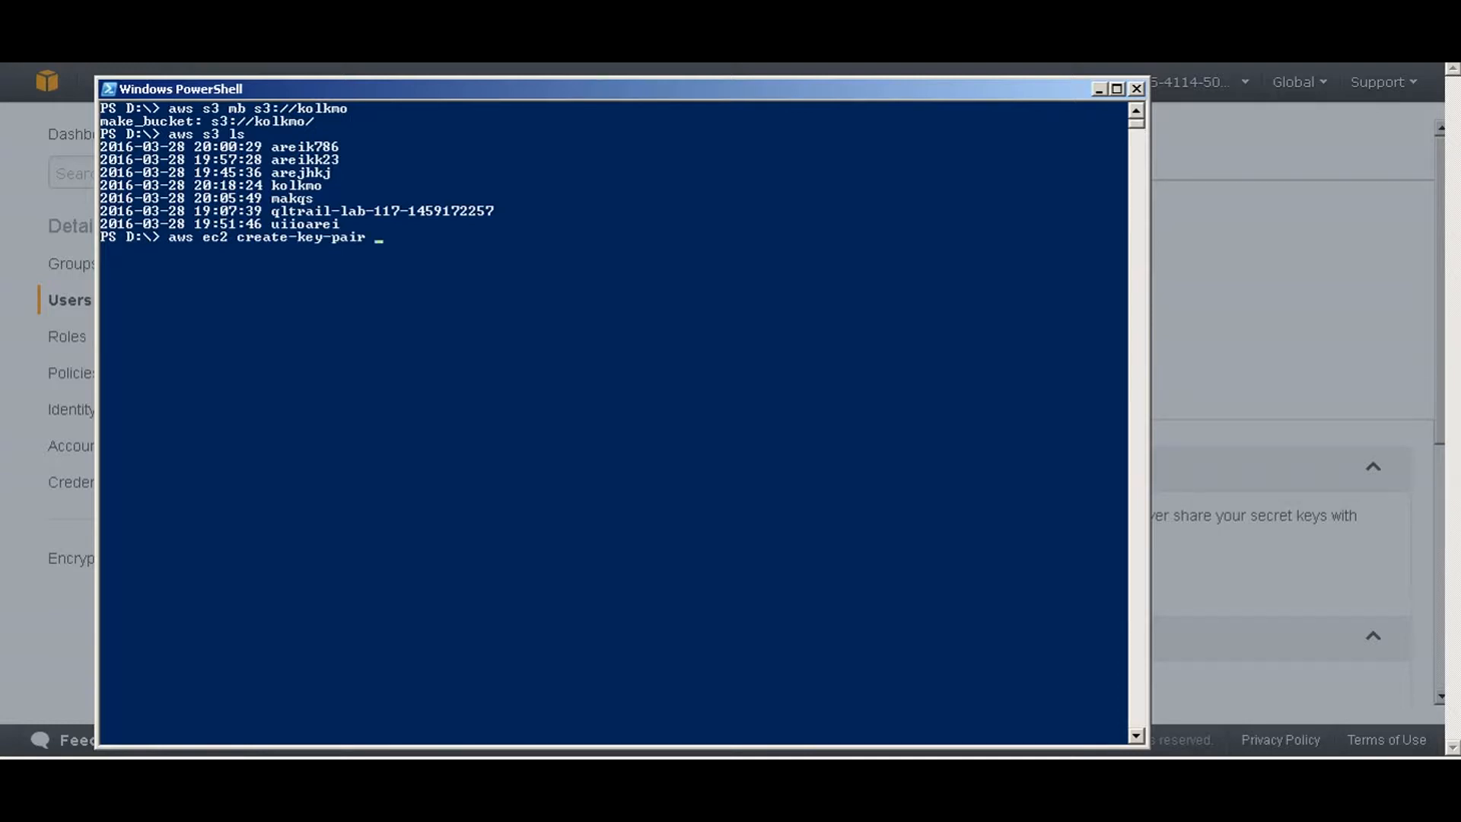
pyautogui.write('--key-name pa')
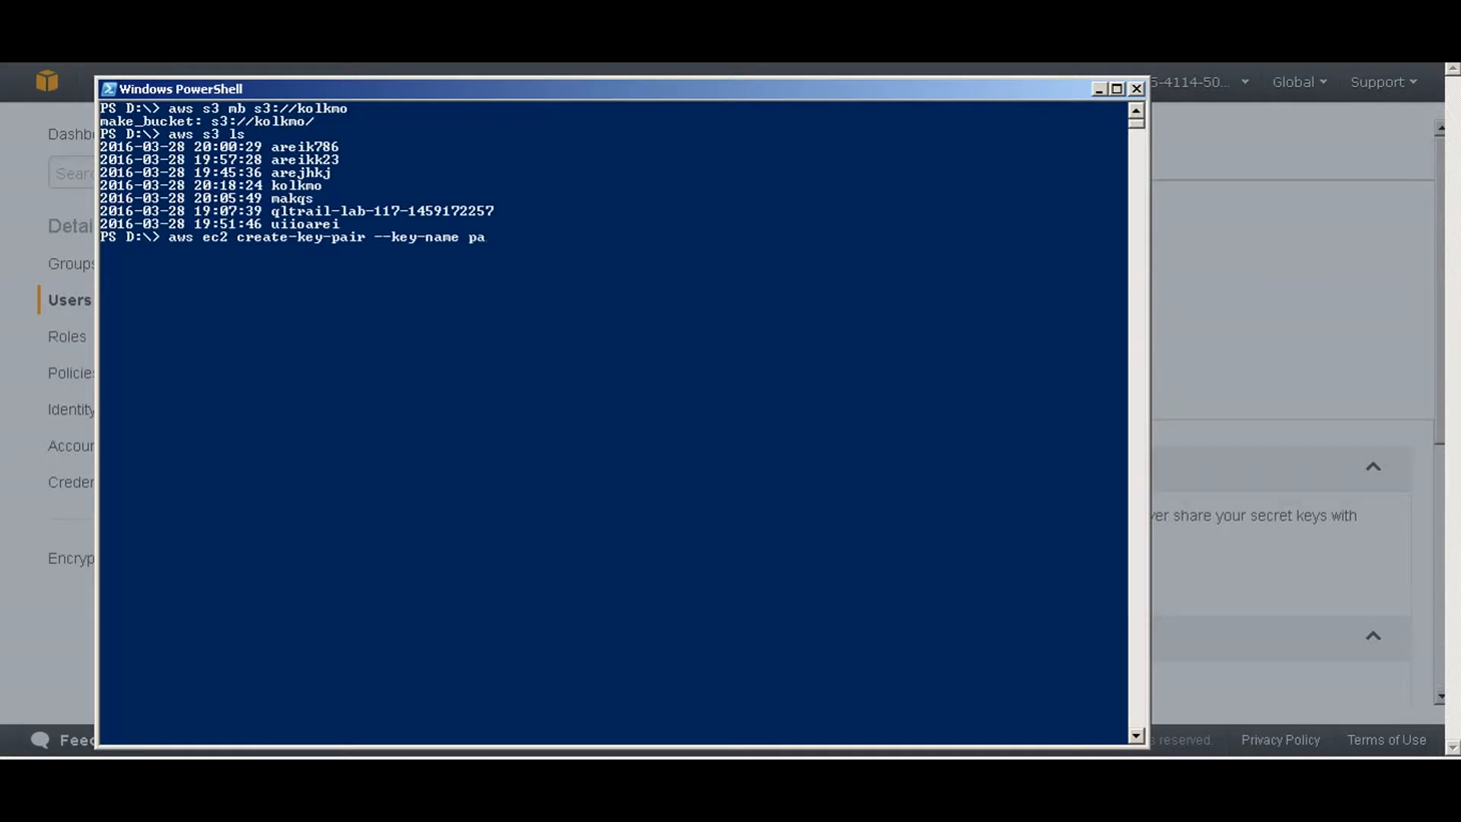
pyautogui.write('chi')
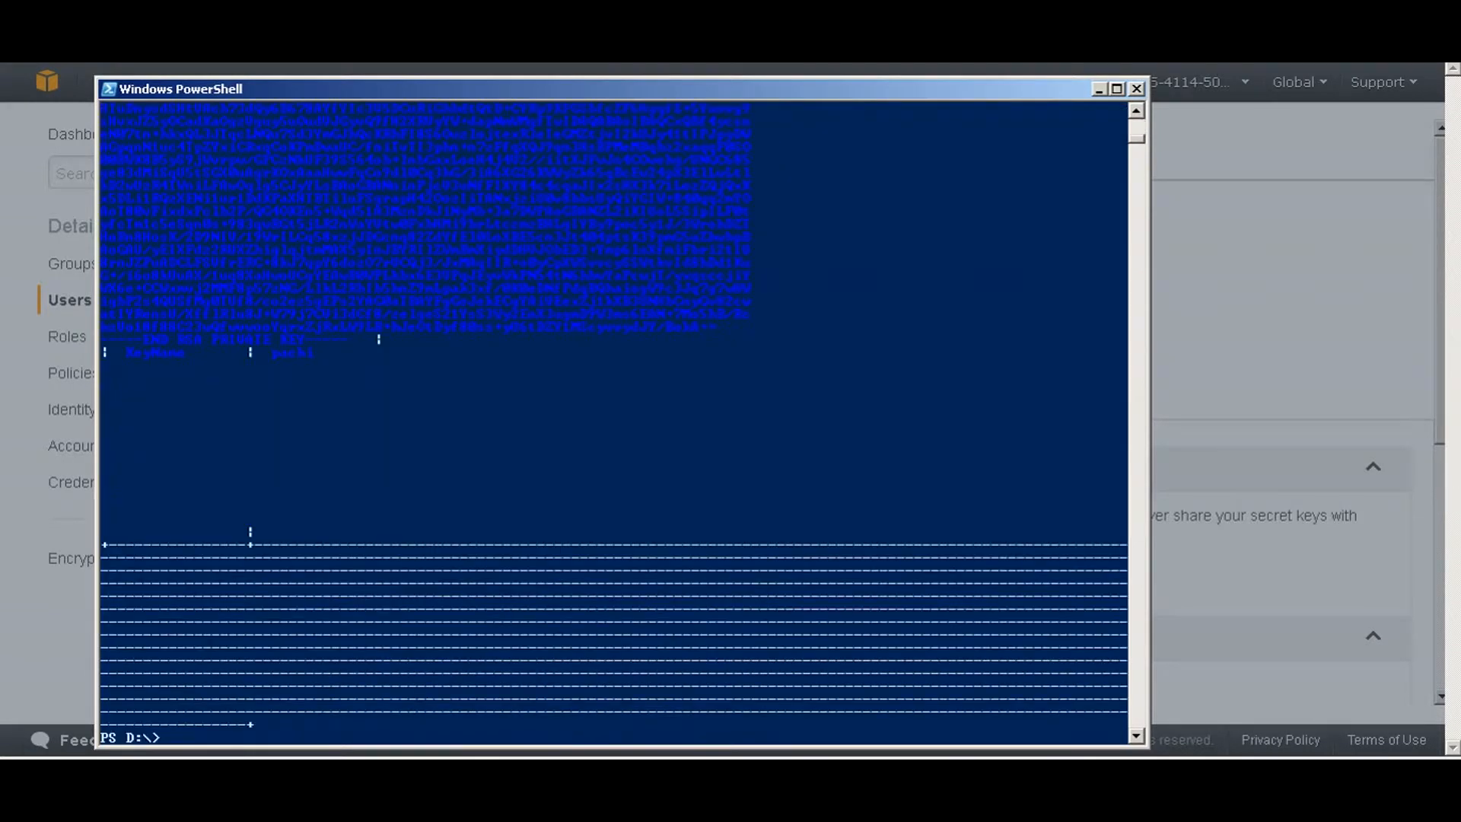
pyautogui.write('cle')
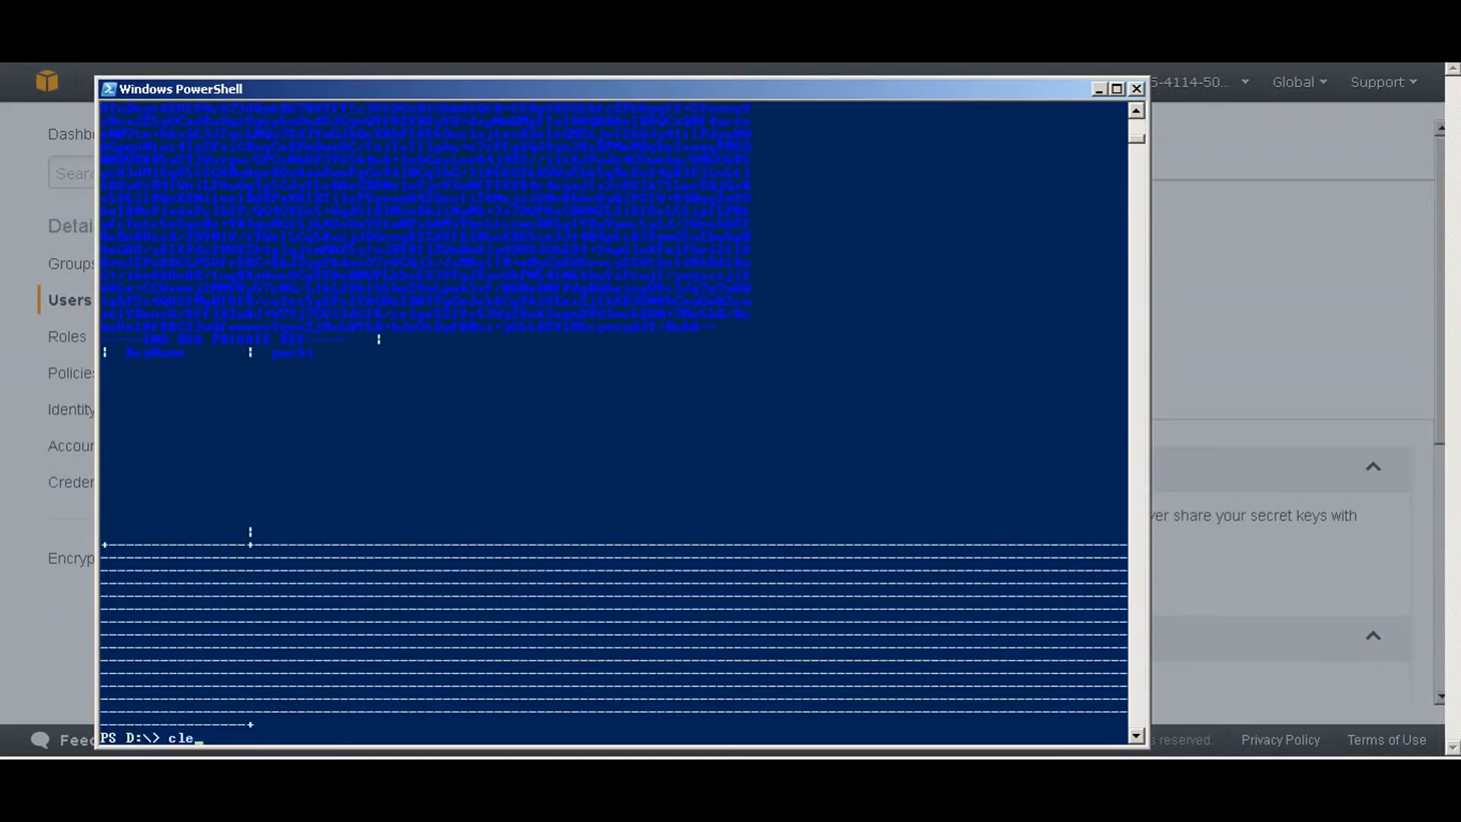
pyautogui.press('Enter')
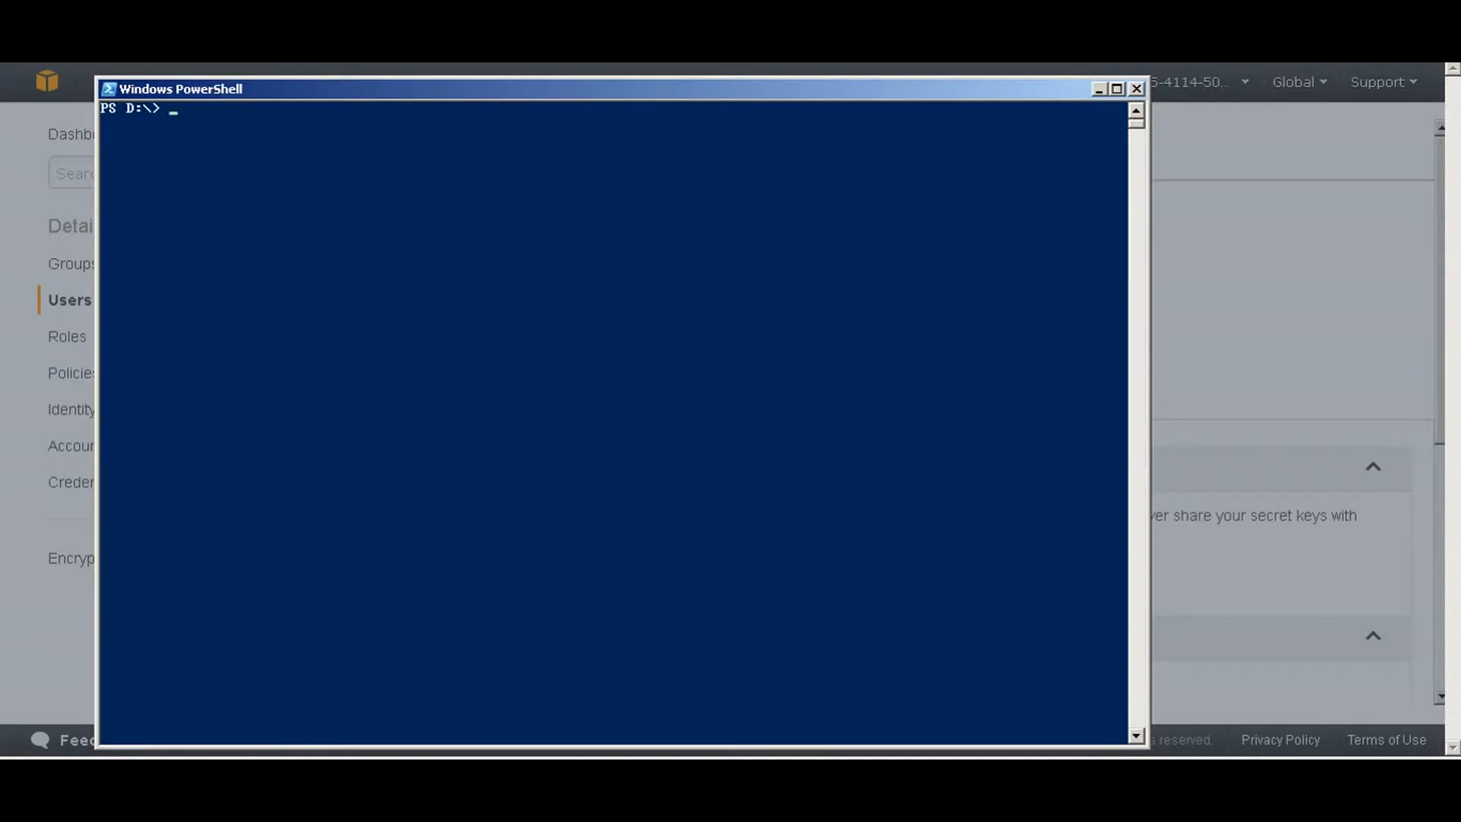
# Query EC2 instance status with 'aws ec2 describe-instance-status'.
pyautogui.write('aws ec2 describ')
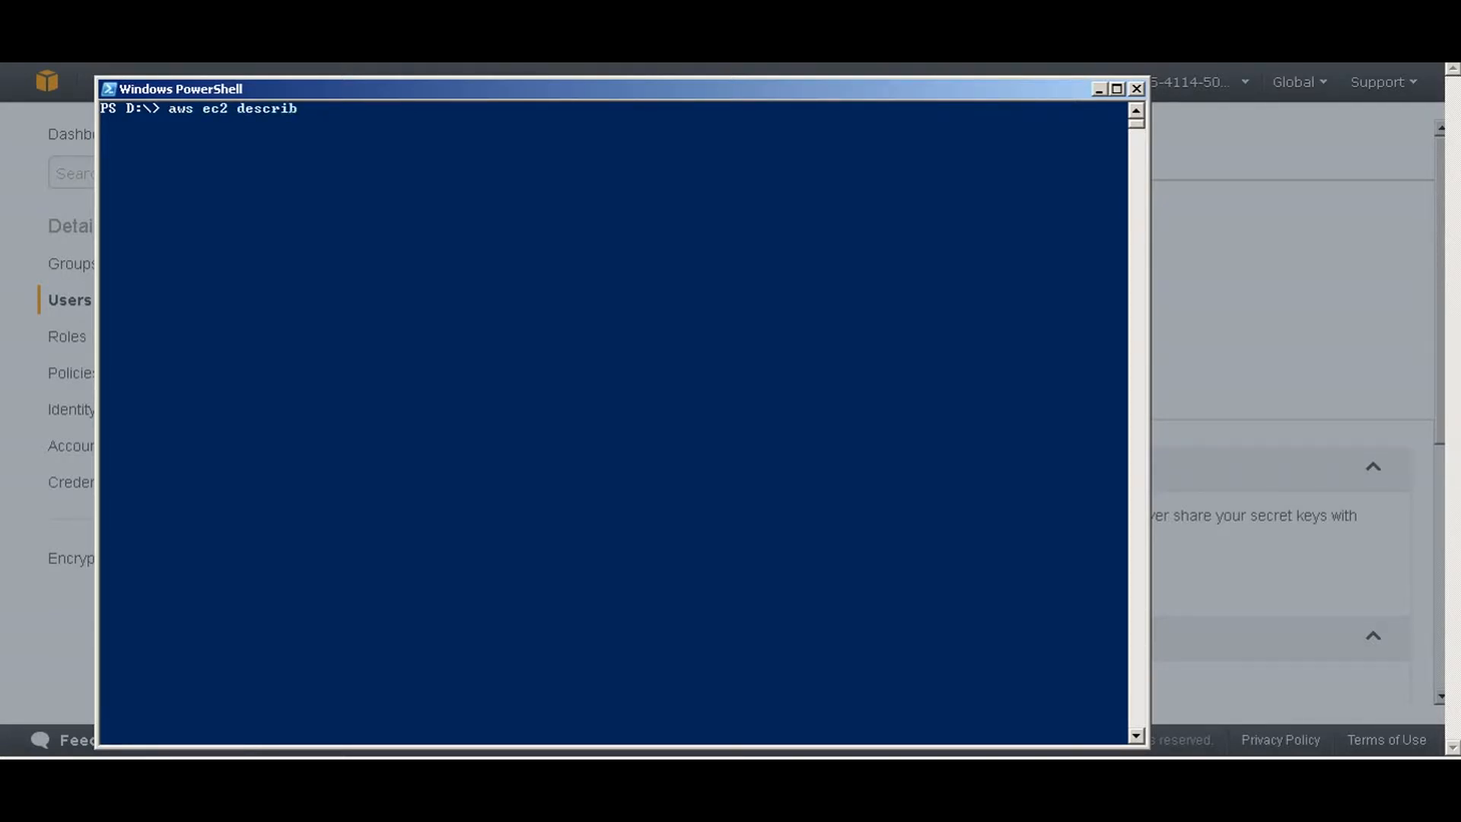
pyautogui.write('e-instance-')
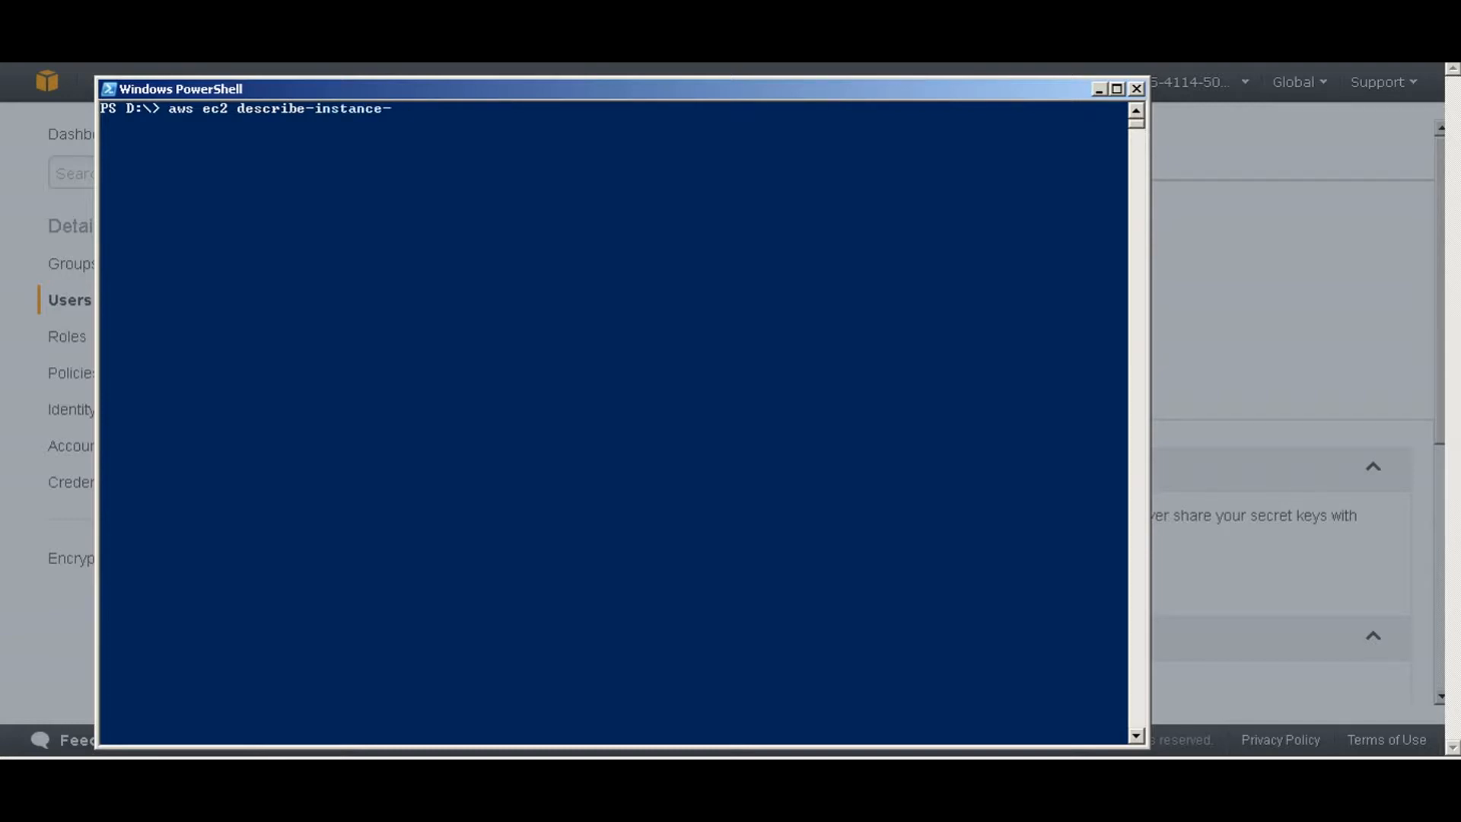
pyautogui.write('status')
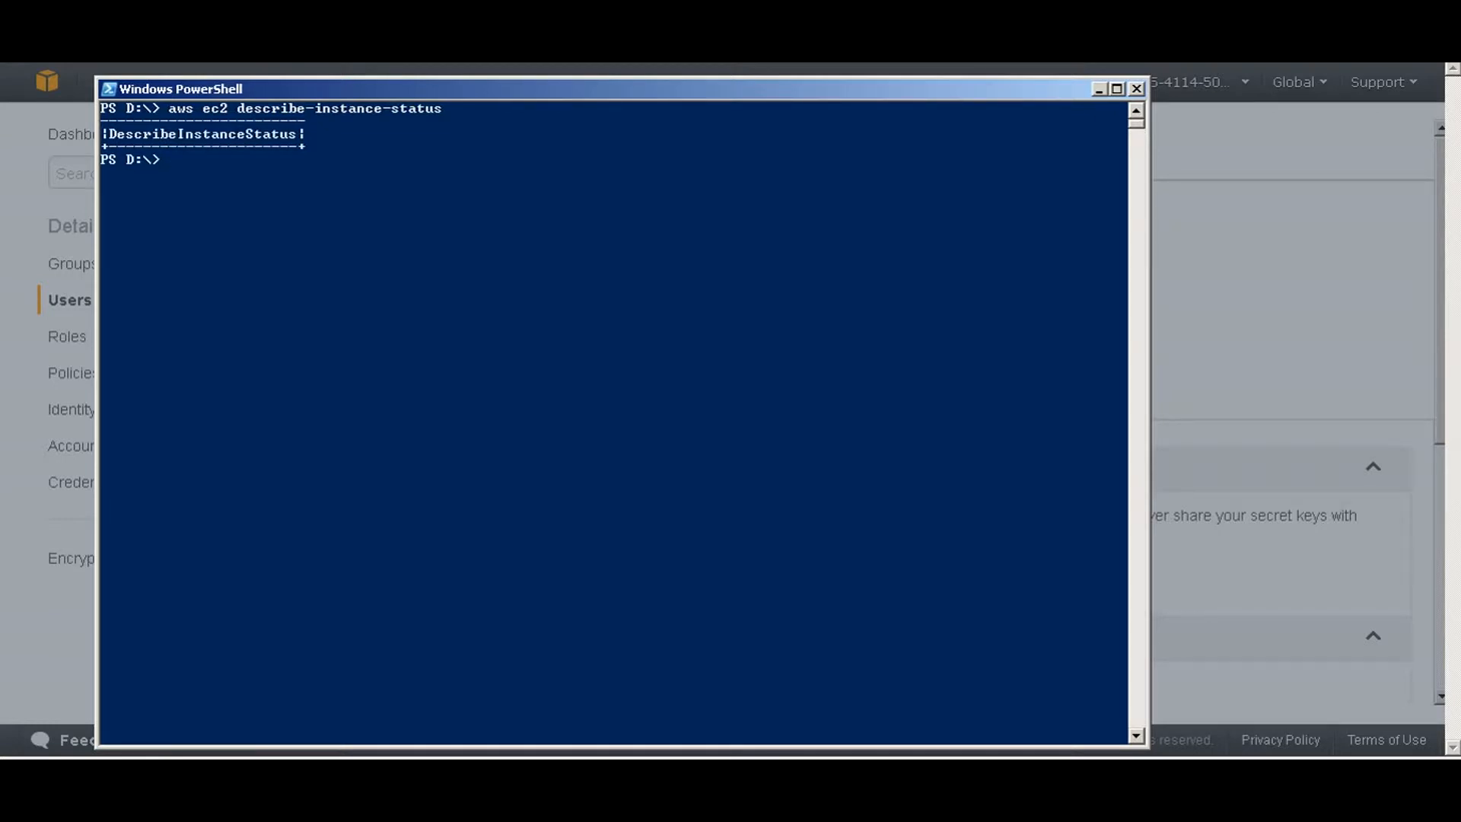
# List the account's EC2 volumes with 'aws ec2 describe-volumes'.
pyautogui.write('aws')
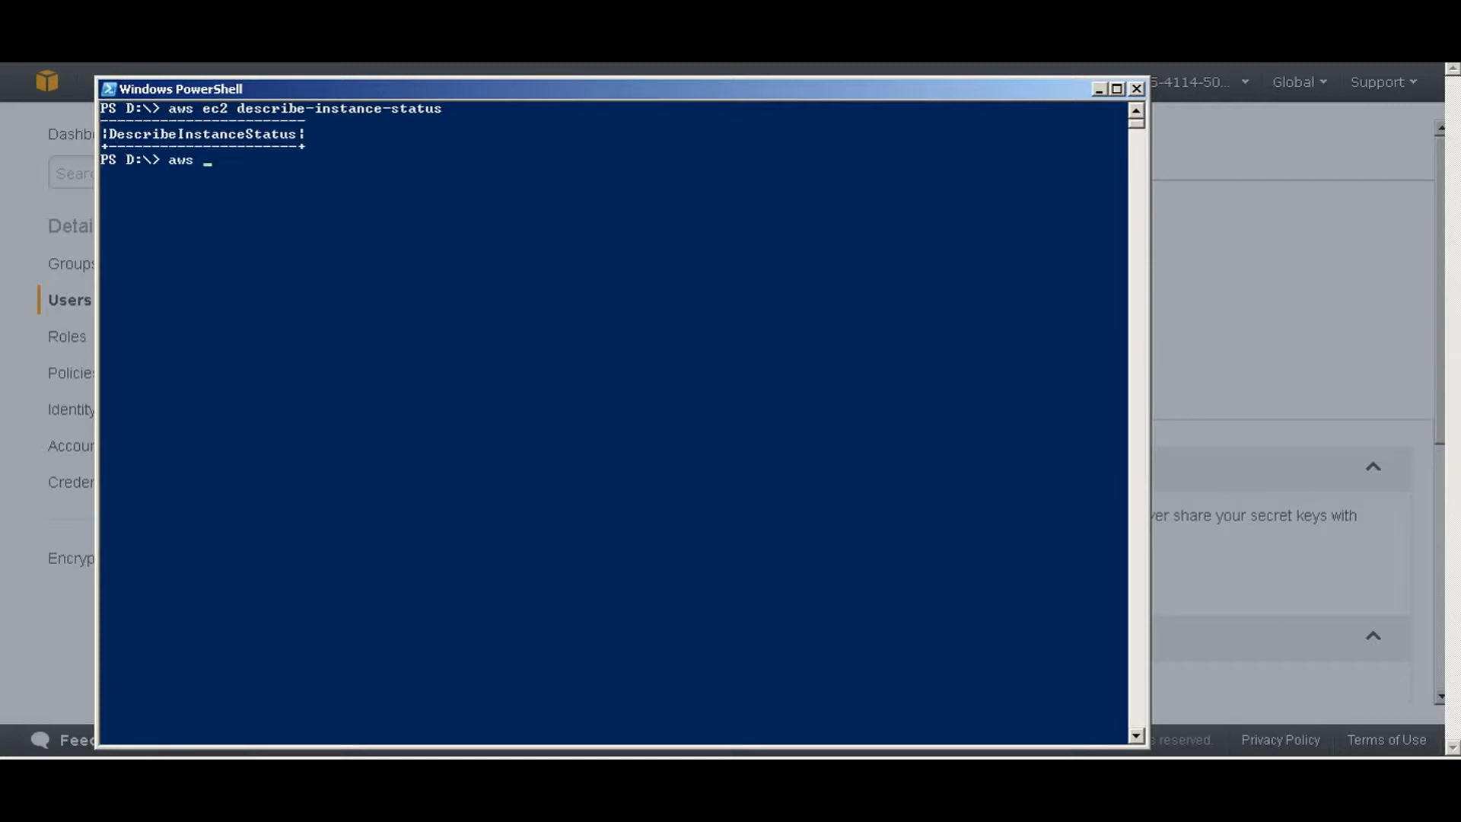
pyautogui.write('ec2')
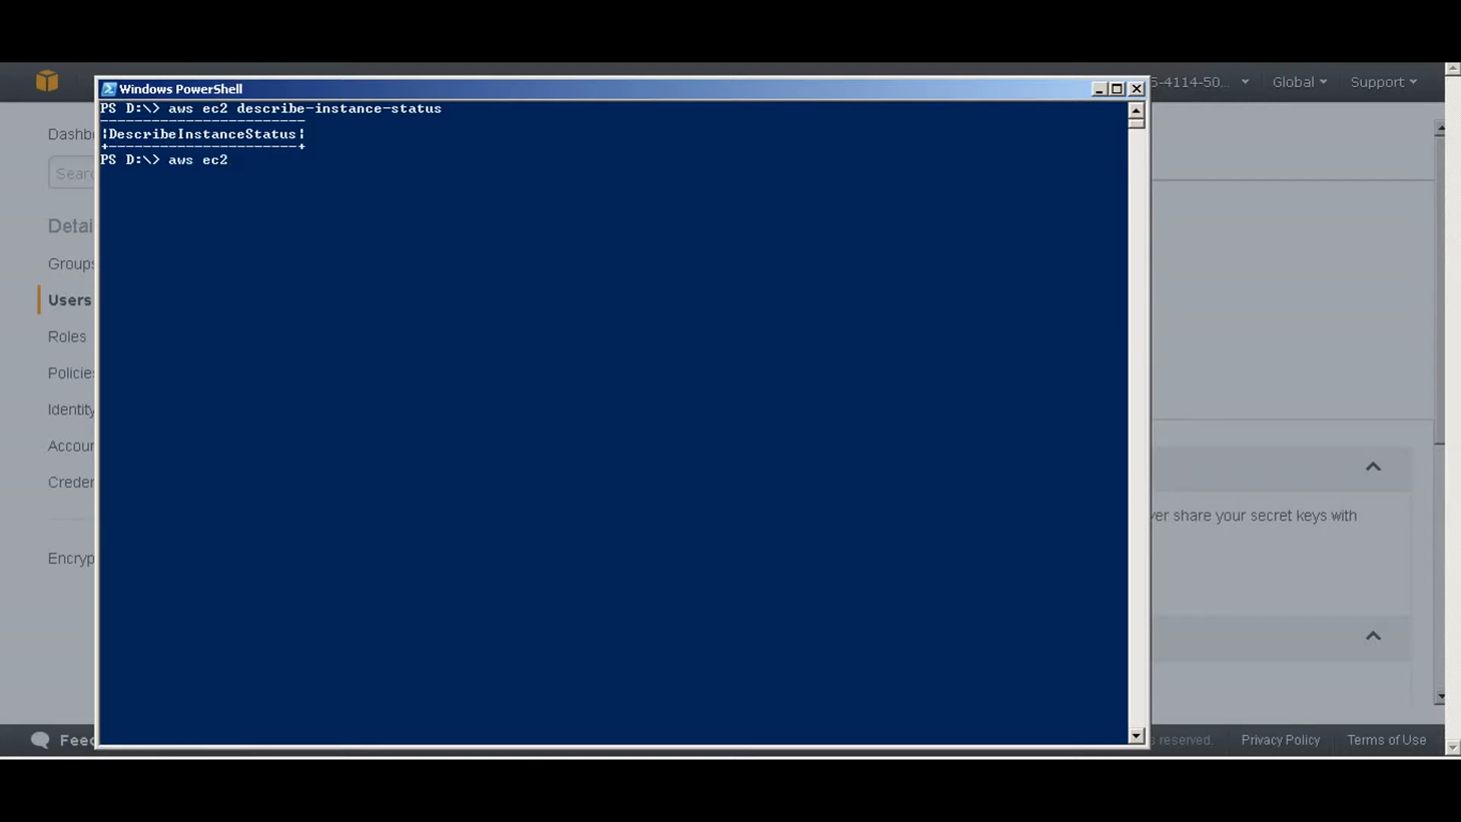
pyautogui.write('describ')
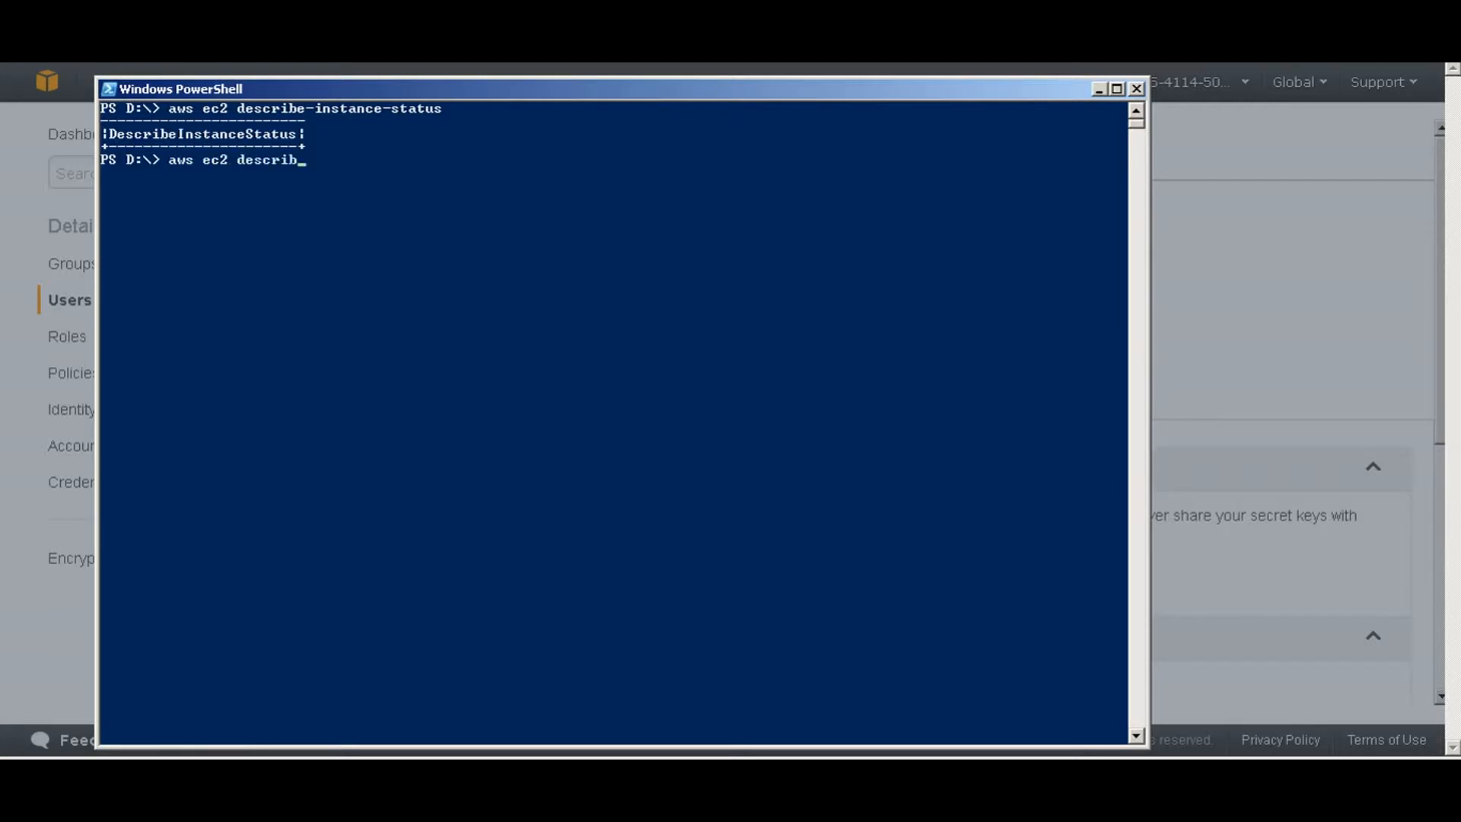
pyautogui.write('e-v')
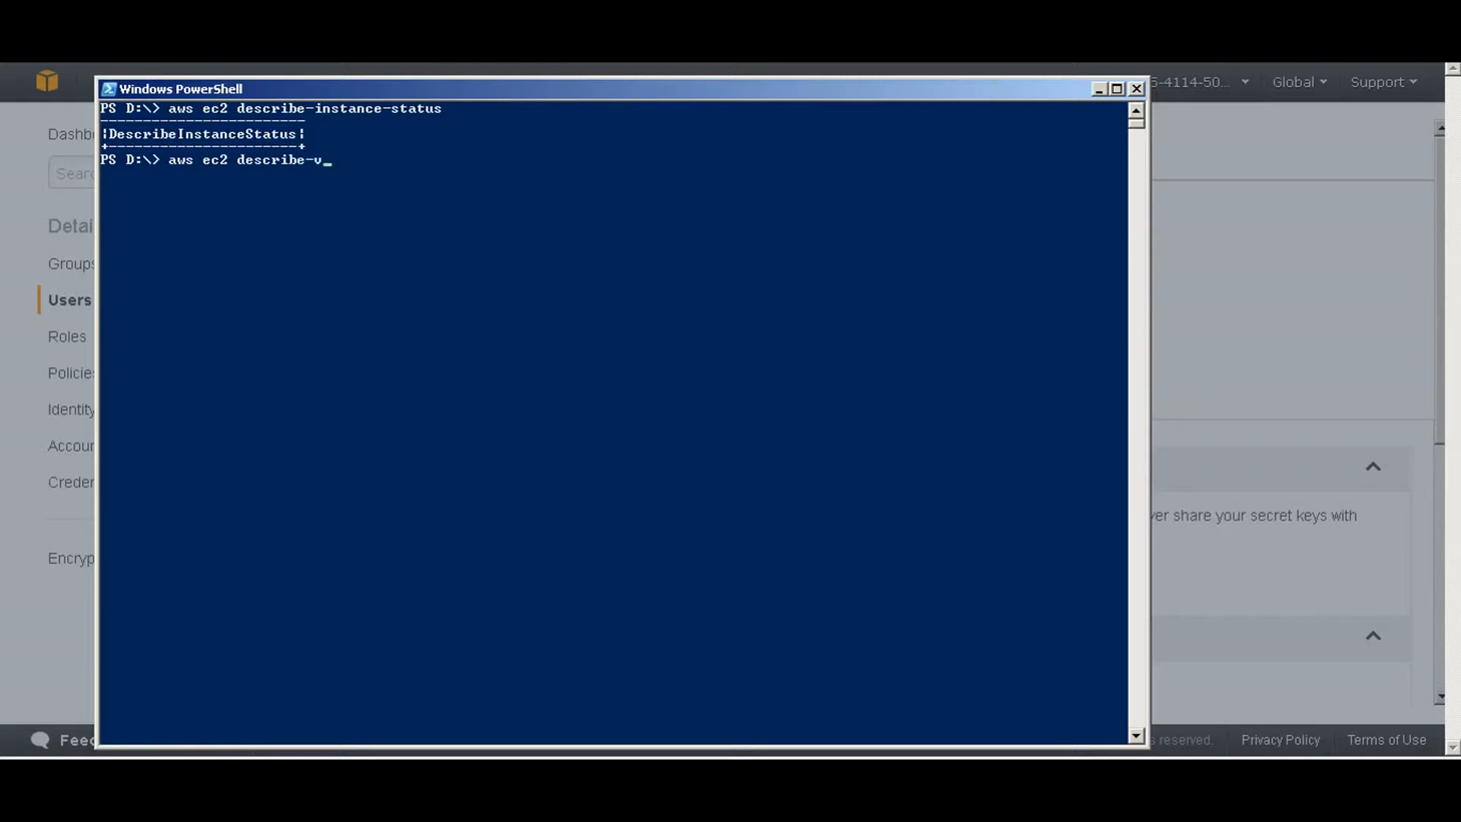
pyautogui.write('olumes')
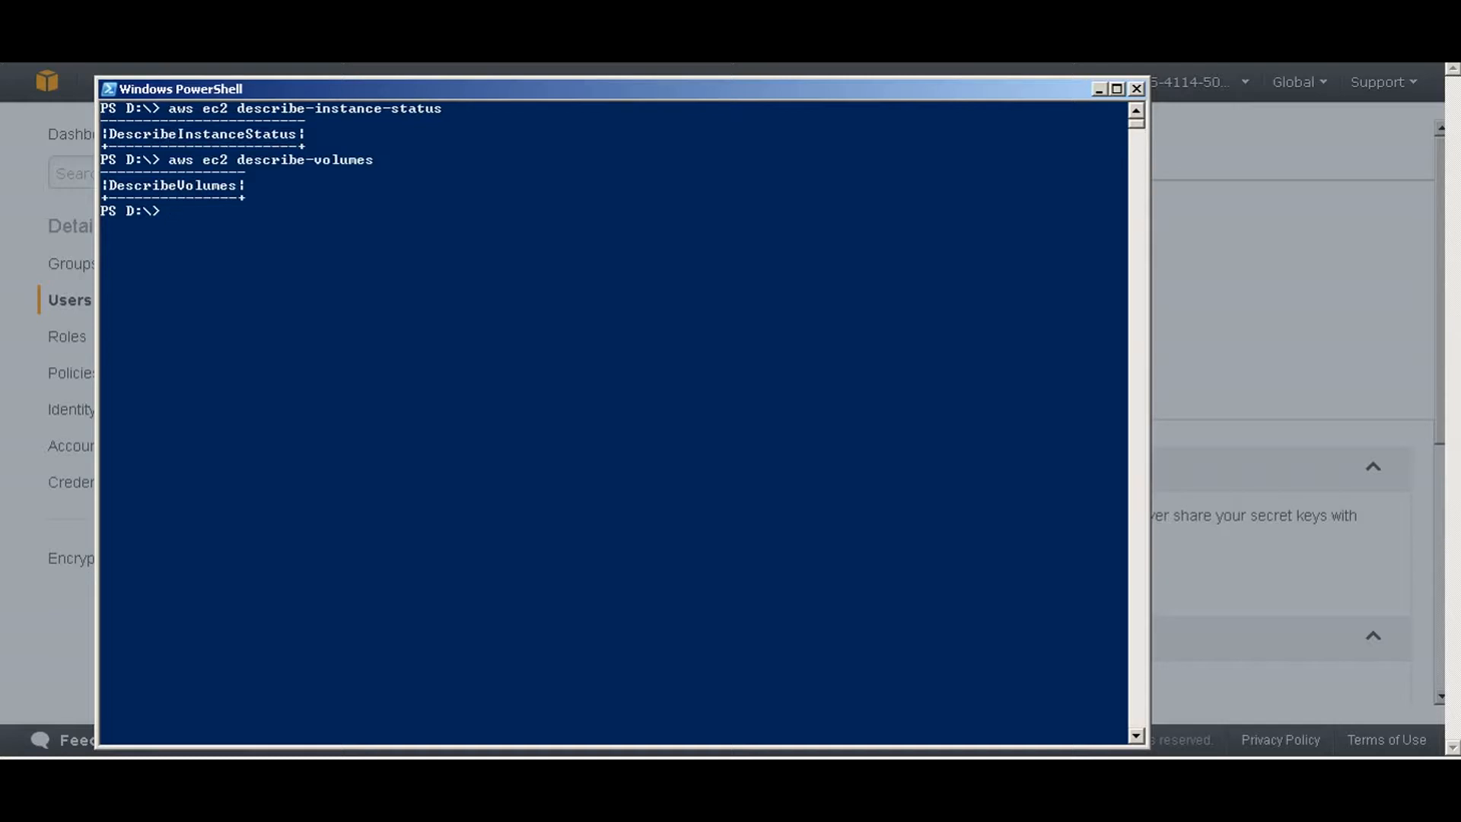
# Run create-security-group for group 'jav' with description 'Myy Group'.
pyautogui.write('aws')
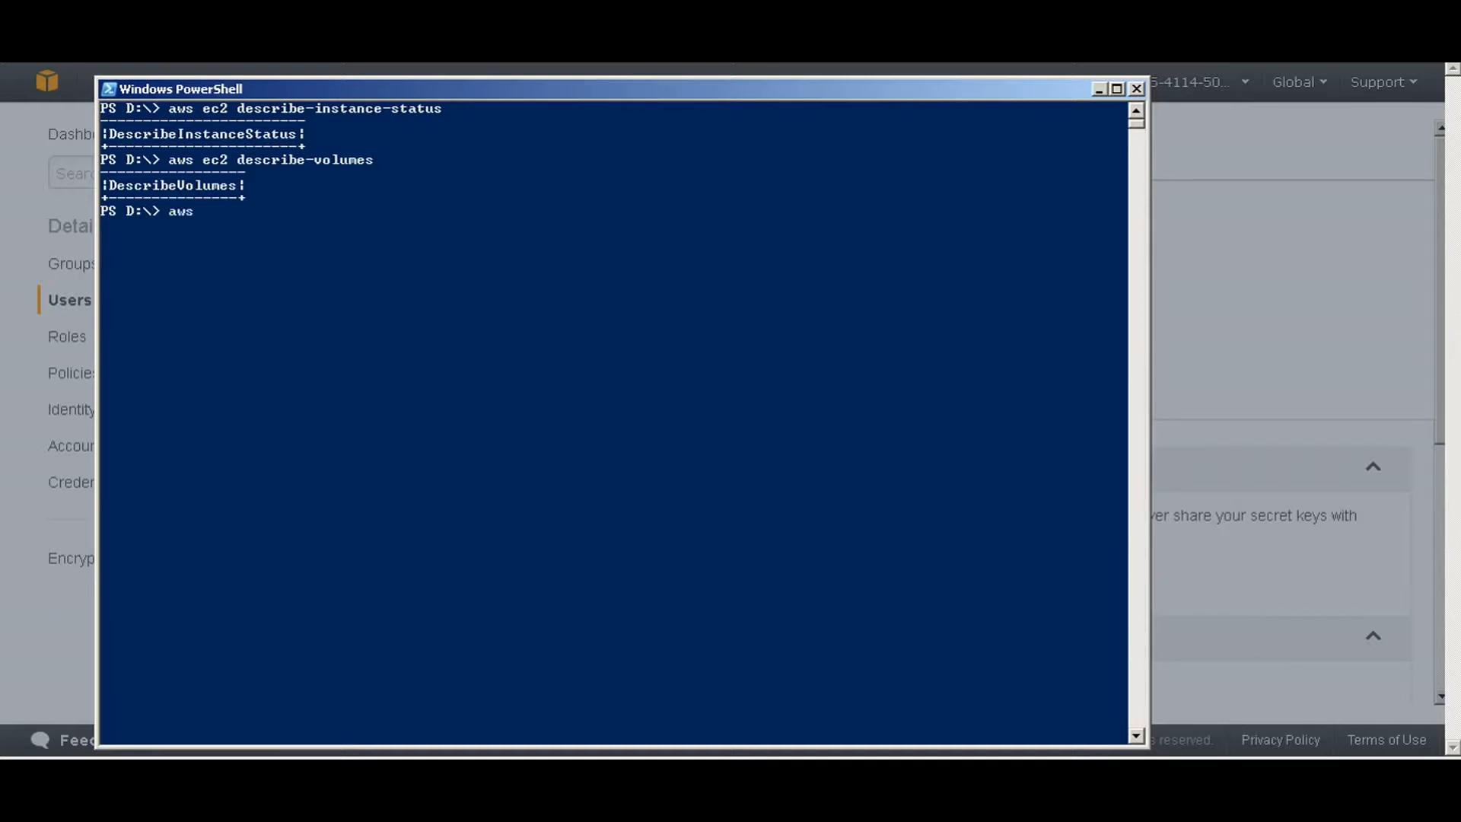
pyautogui.write('ec2')
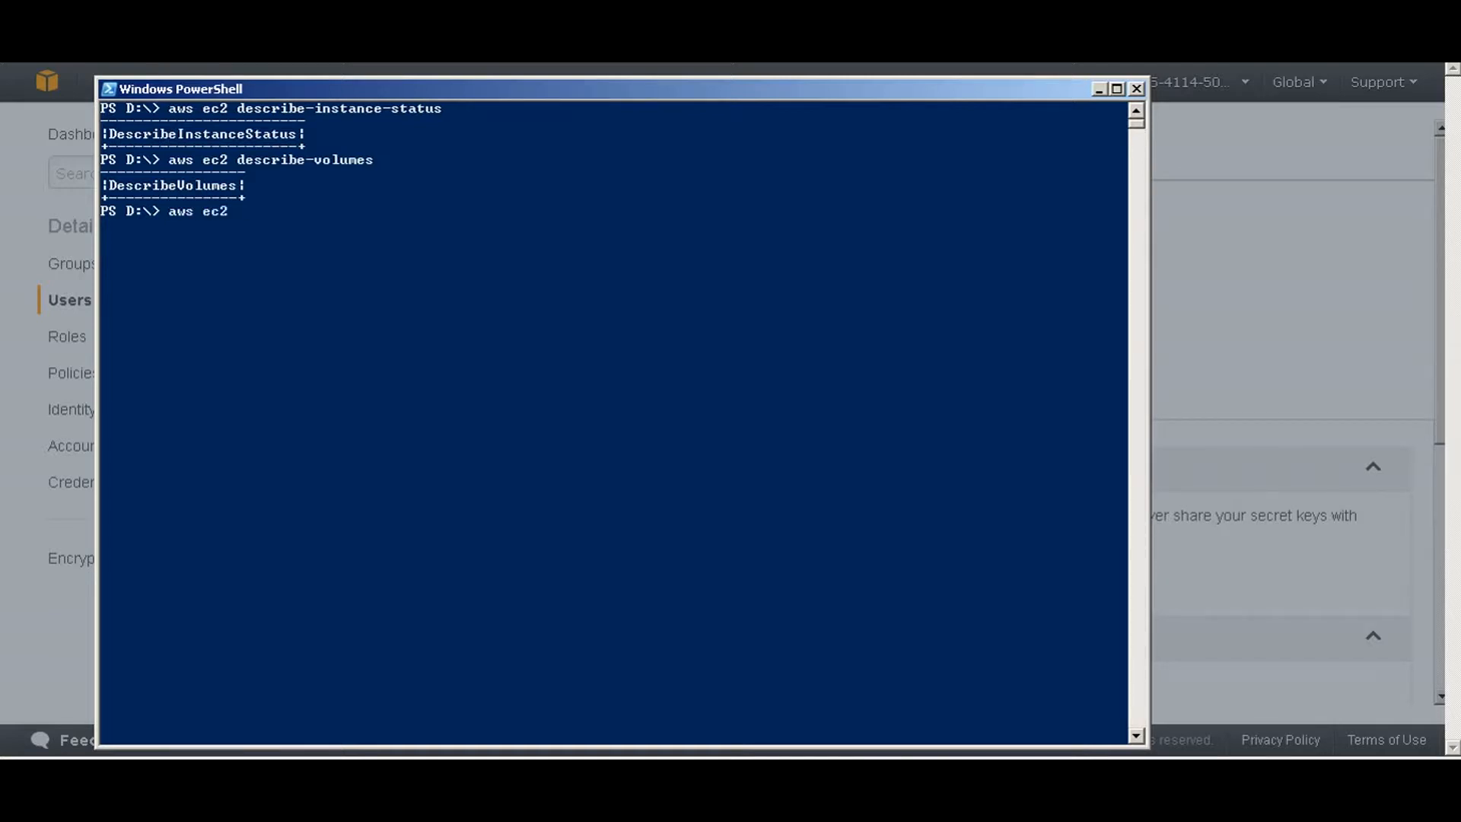
pyautogui.write('create')
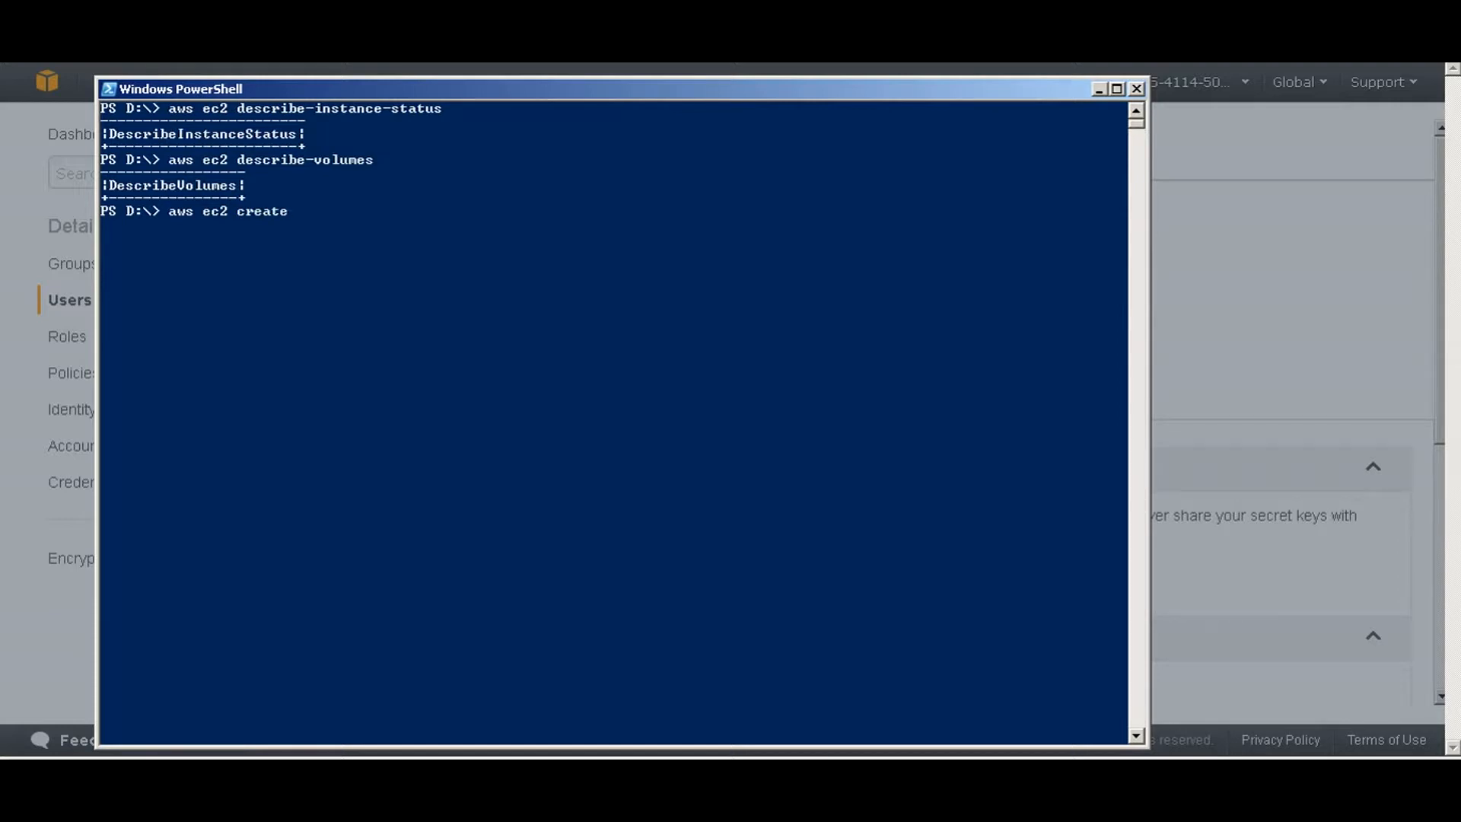
pyautogui.write('-security')
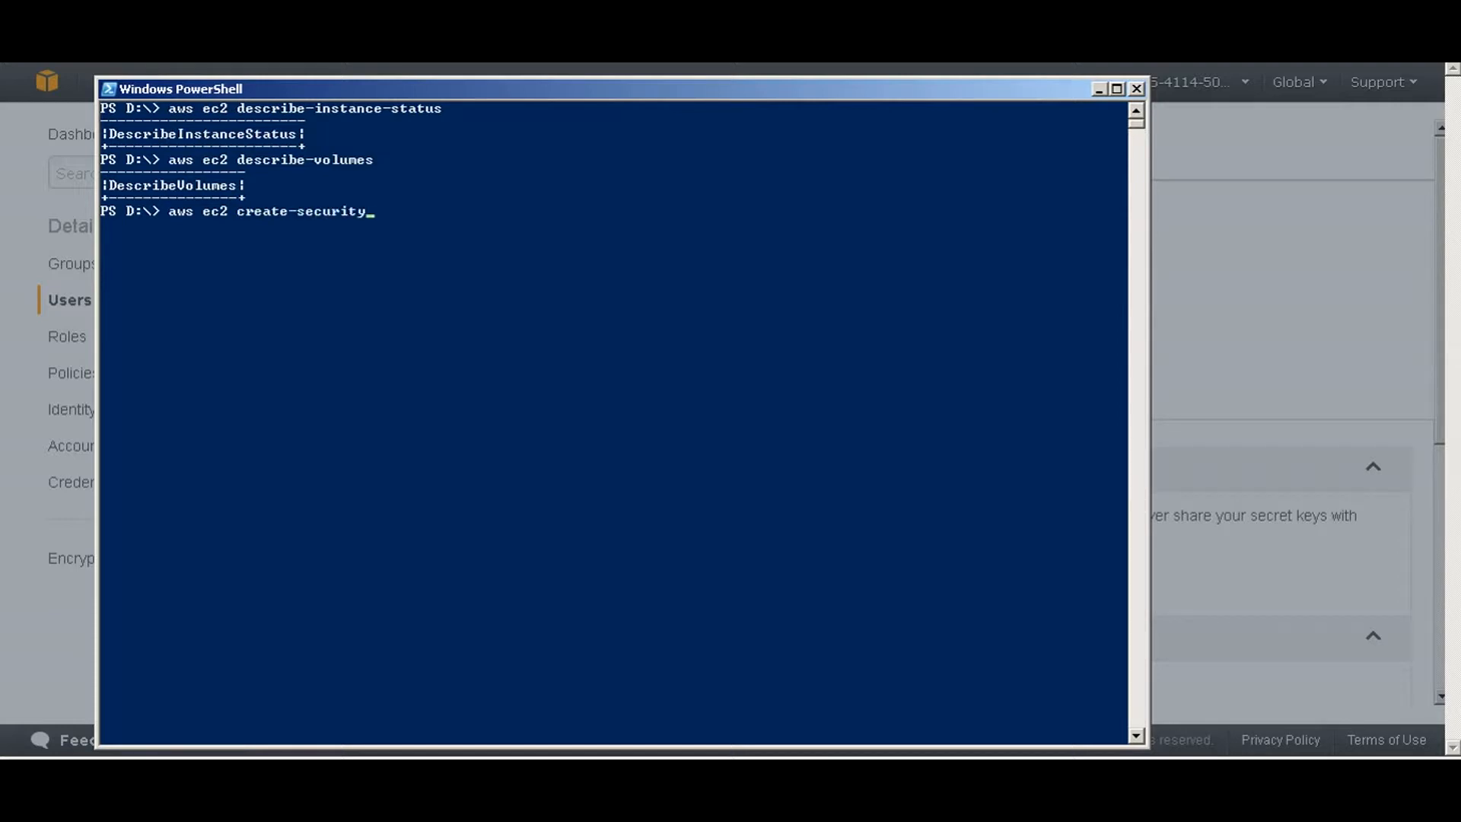
pyautogui.write('-group')
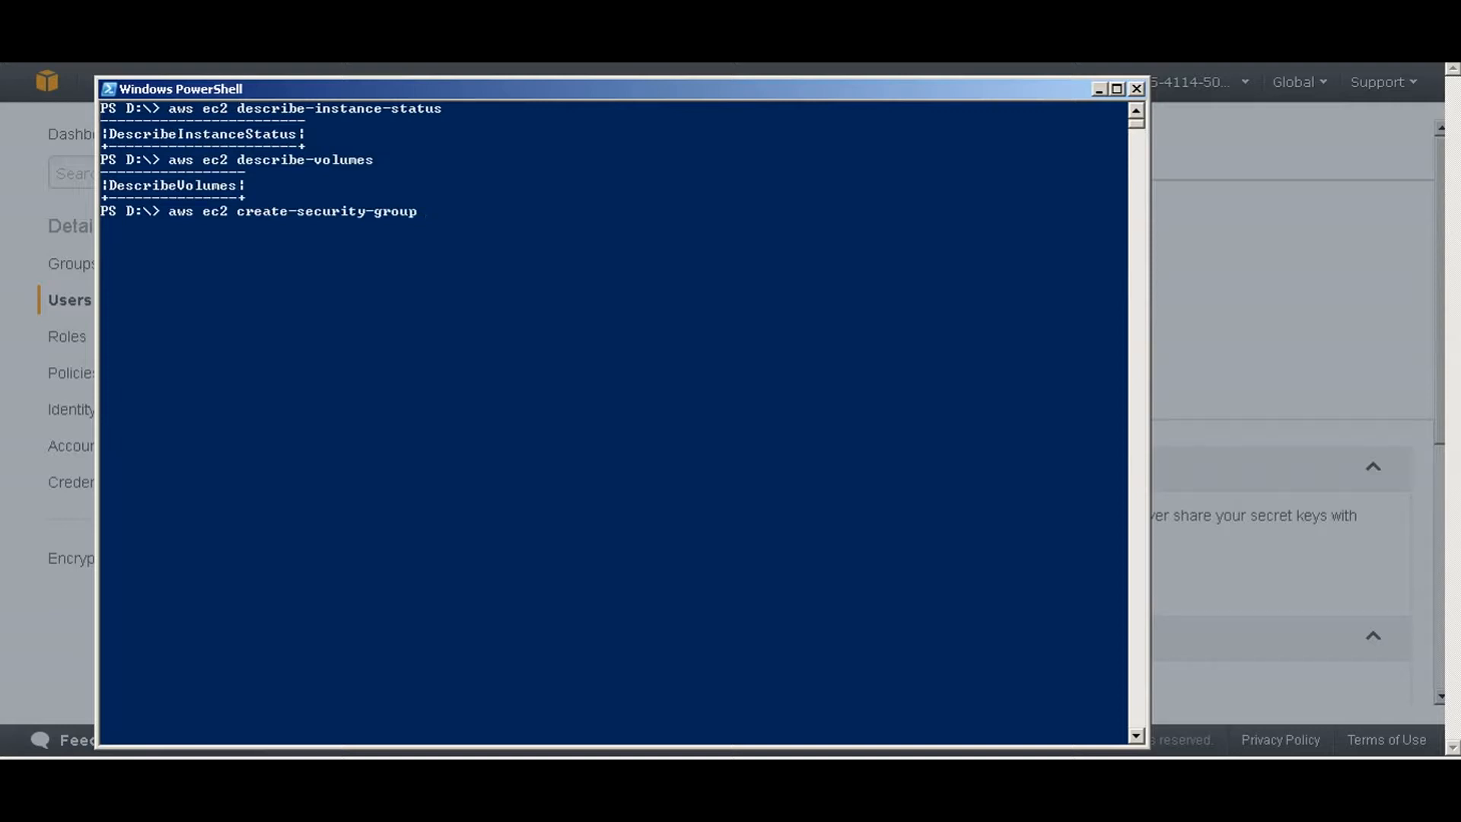
pyautogui.write('--')
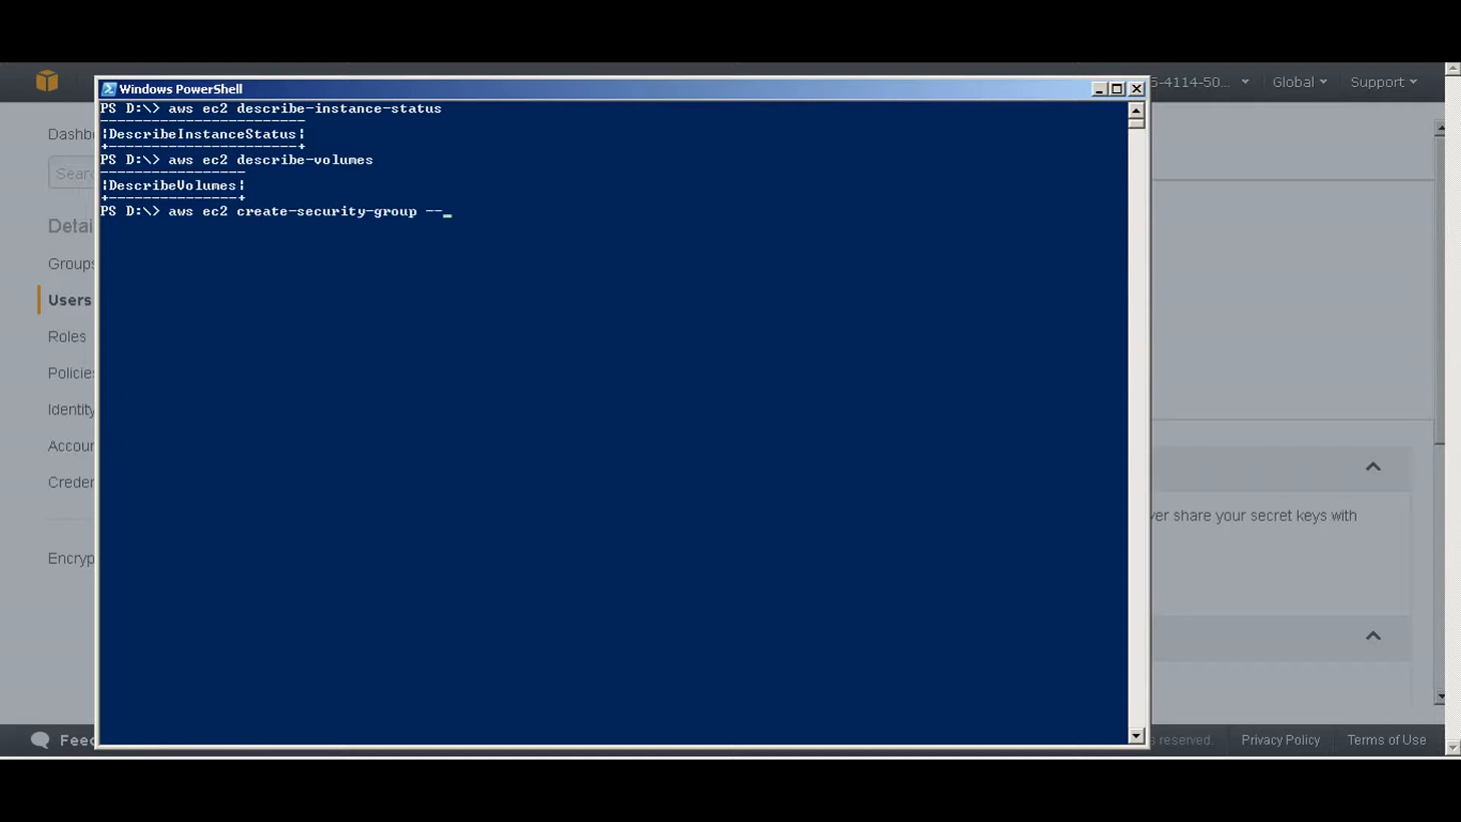
pyautogui.write('group-nm')
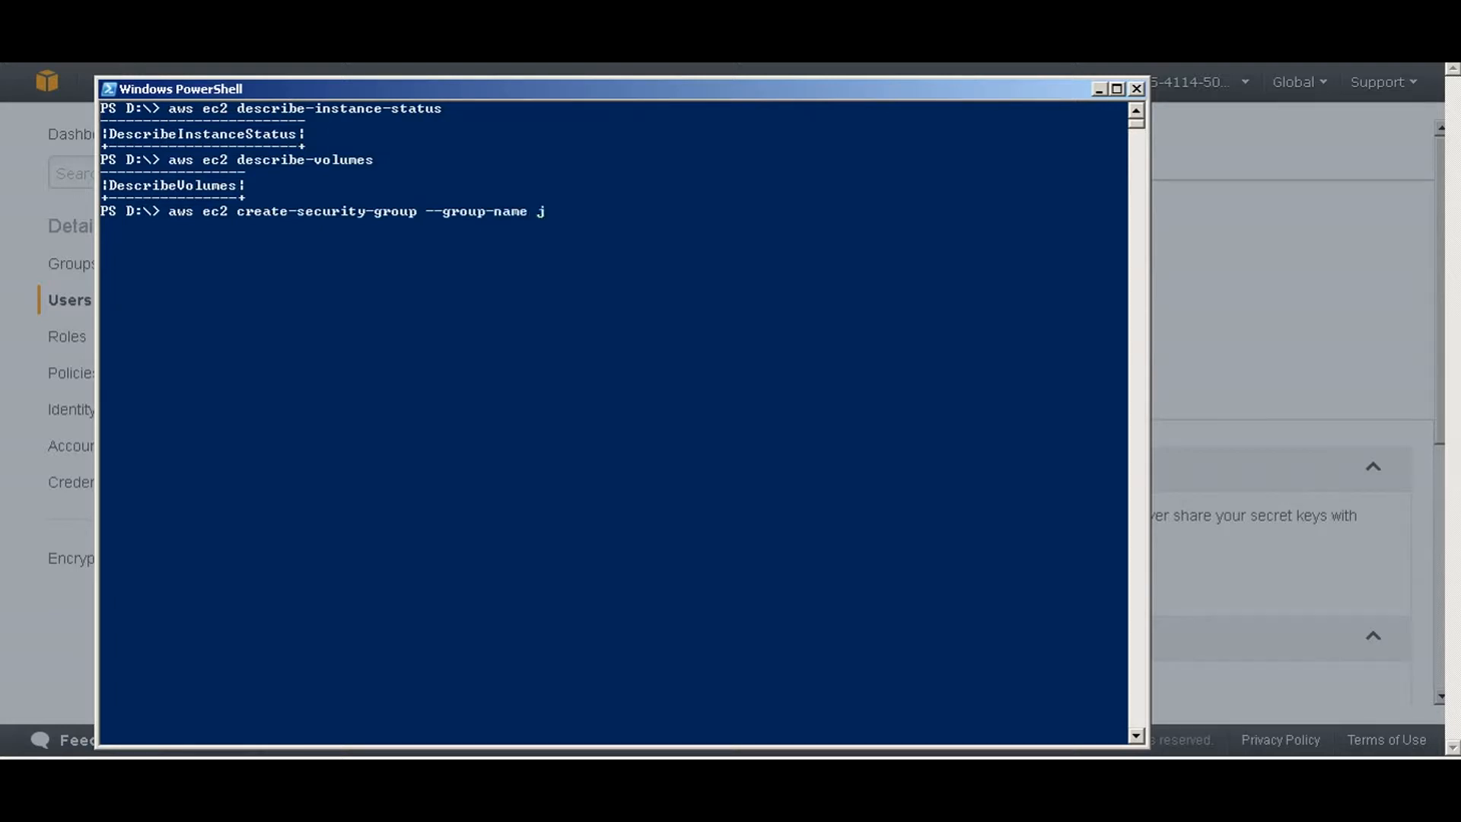
pyautogui.write('av')
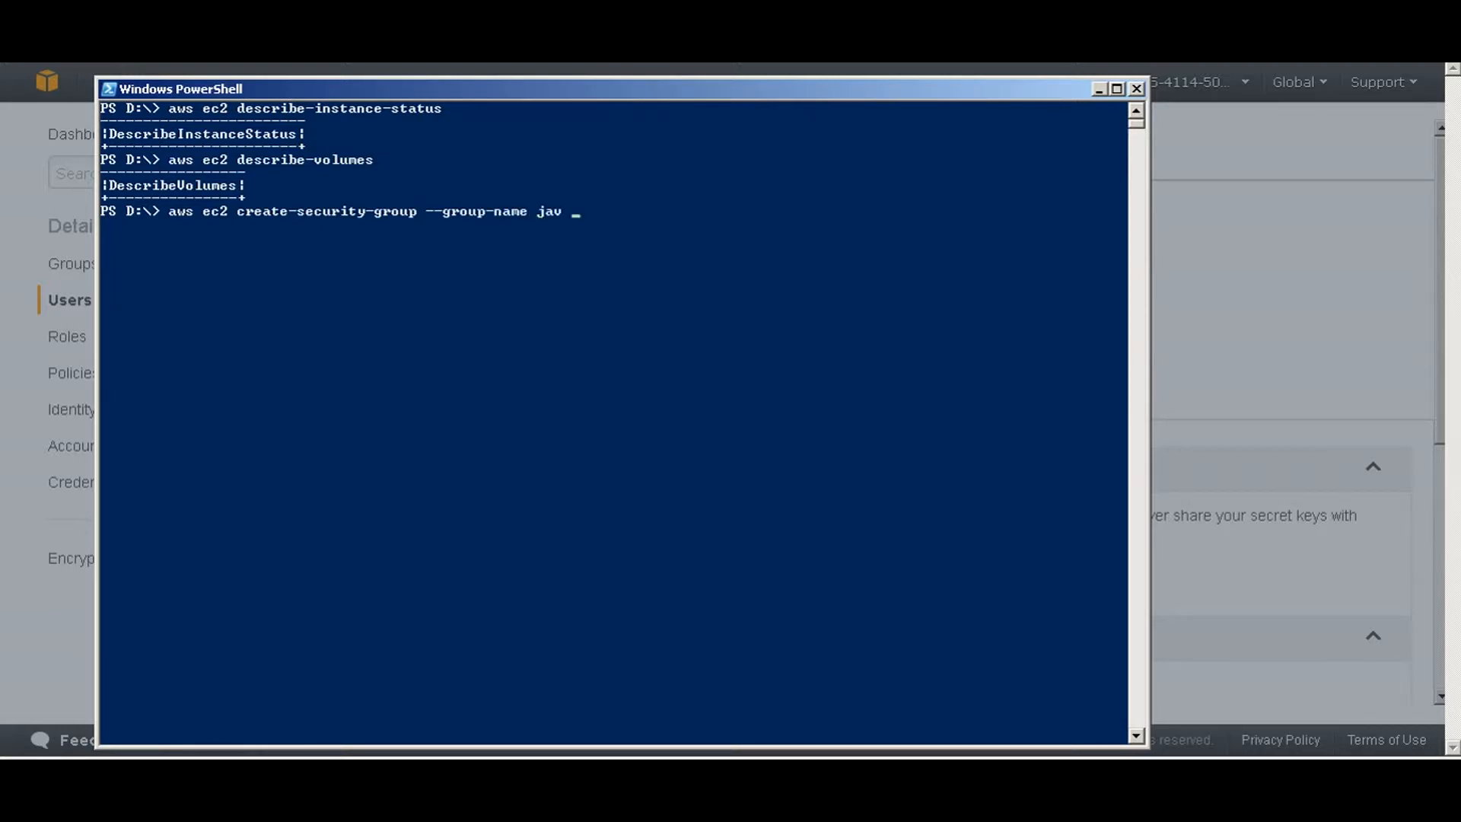
pyautogui.write('--de')
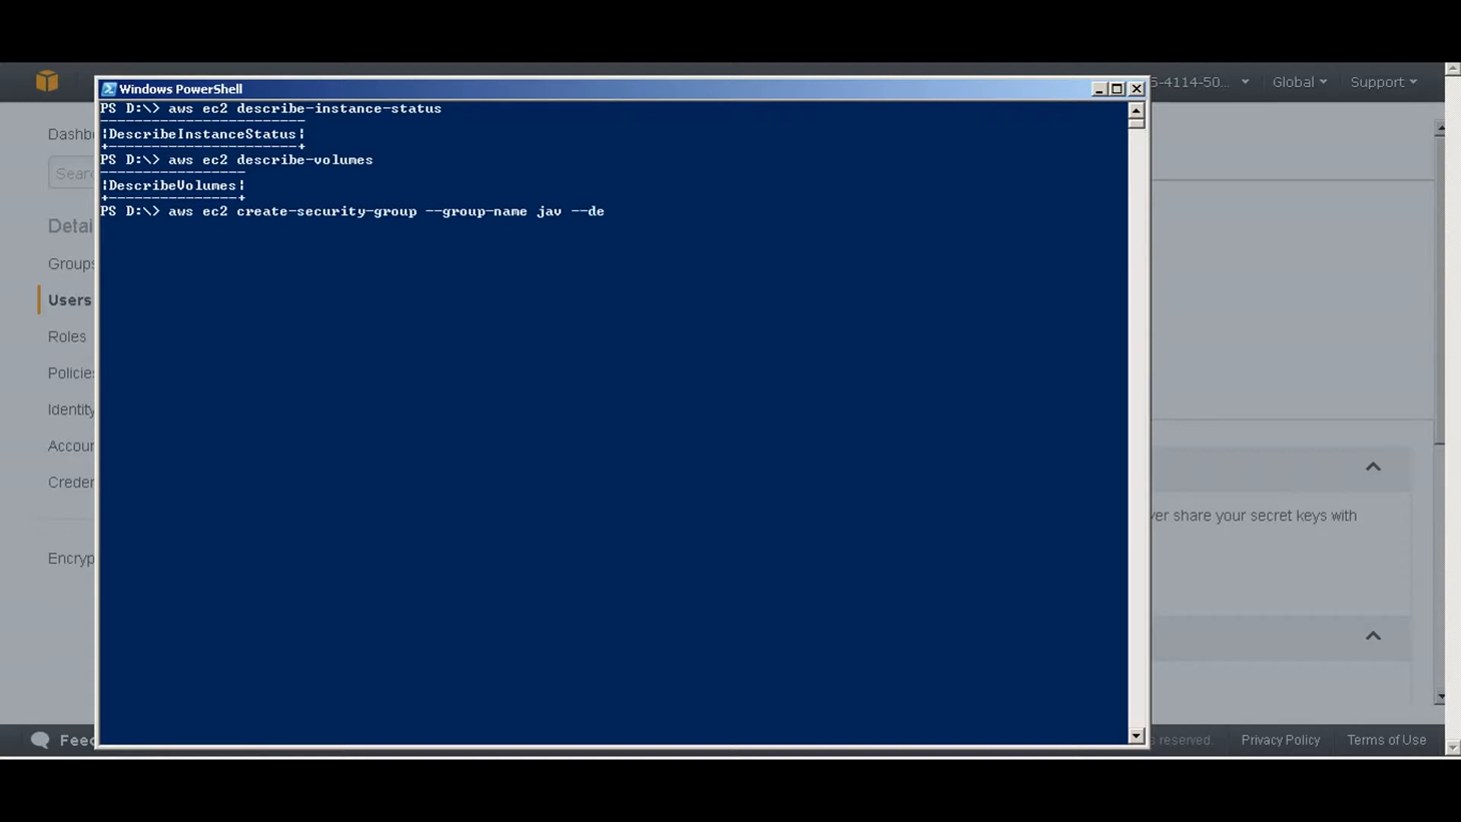
pyautogui.write('scritop')
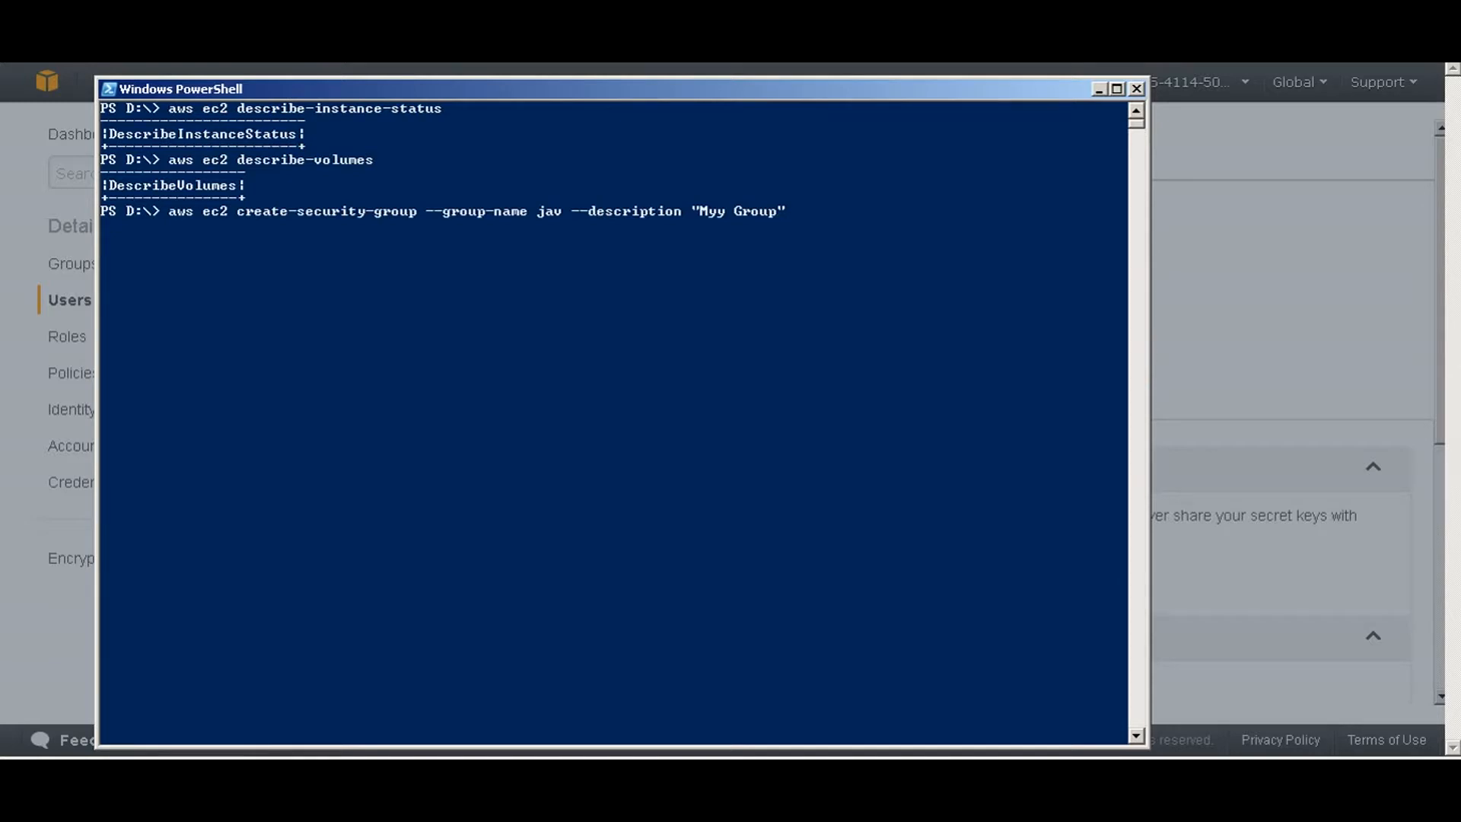
pyautogui.press('Enter')
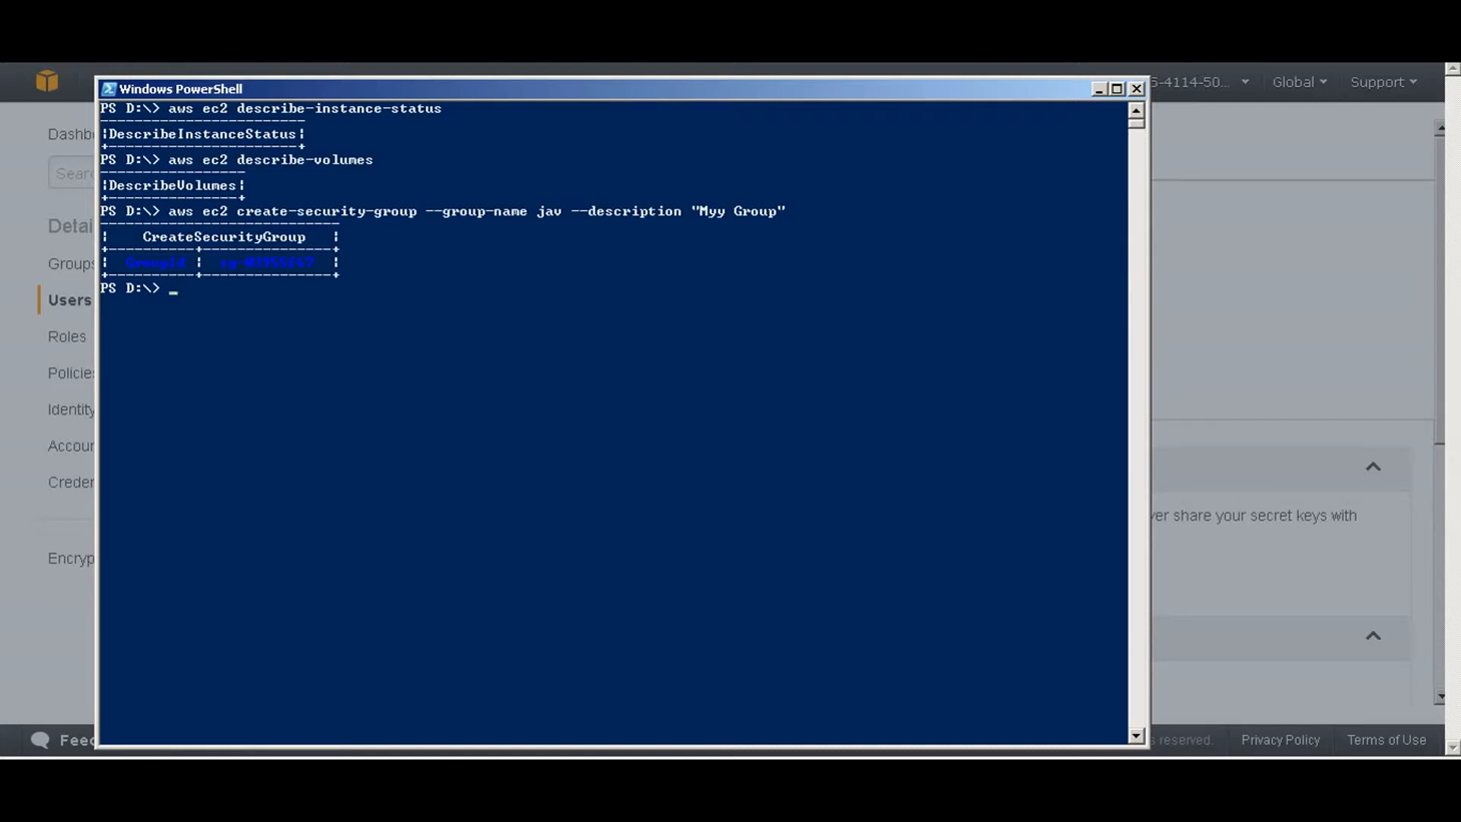
# Enter the 'aws ec2 authorize-security-group' command targeting group name jav.
pyautogui.write('a')
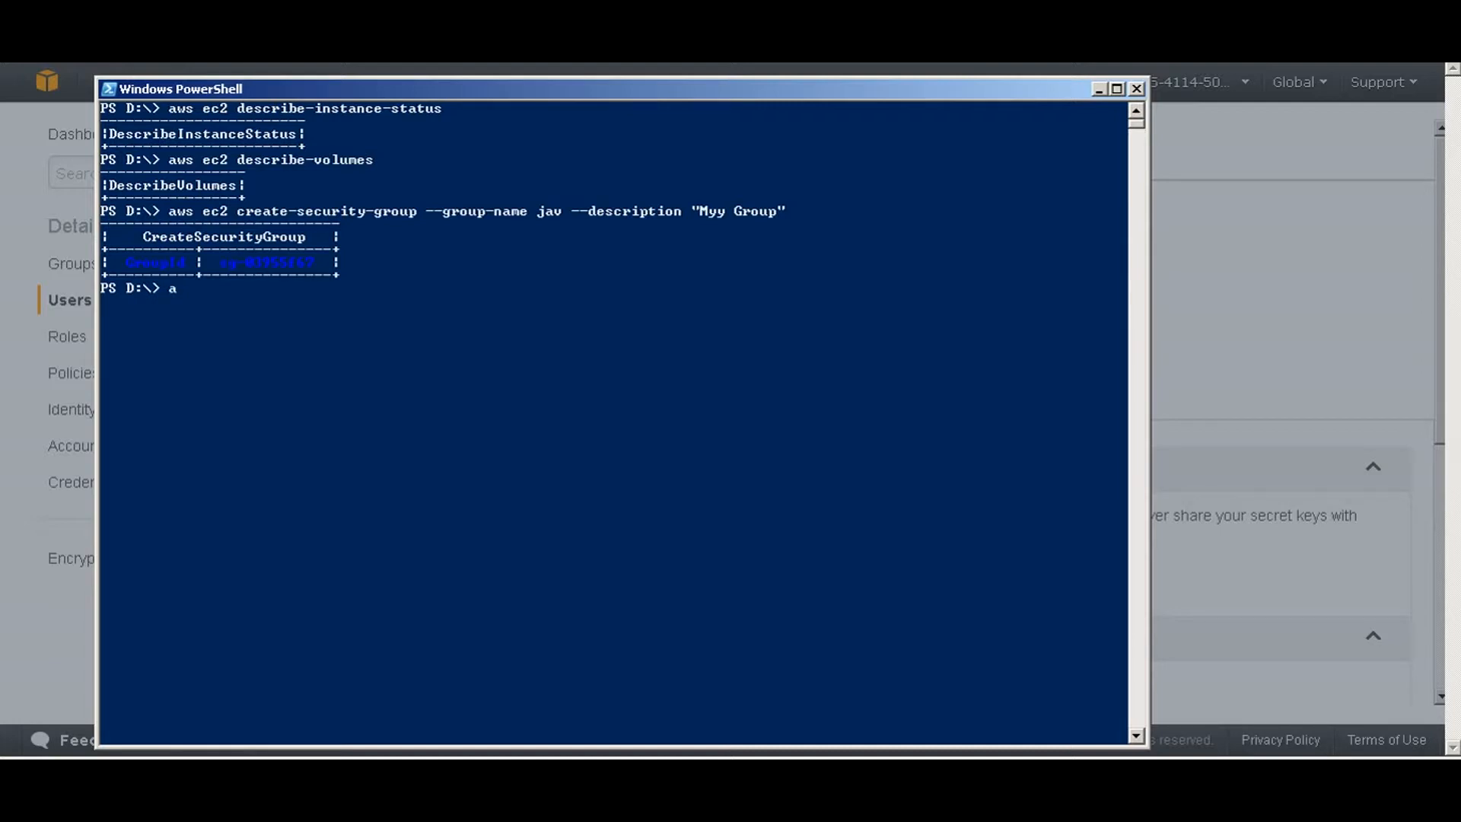
pyautogui.write('ws')
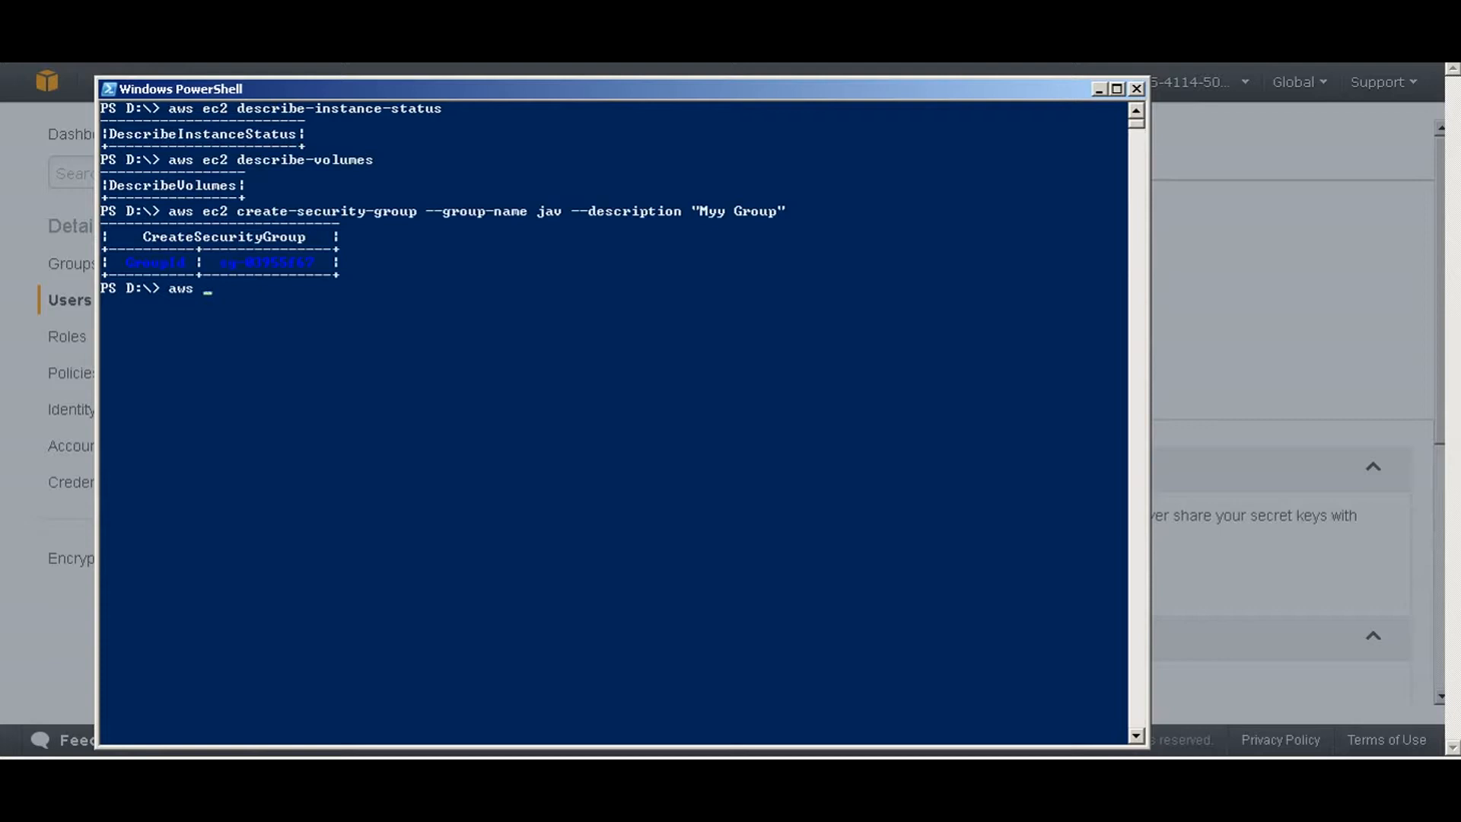
pyautogui.write('ec2')
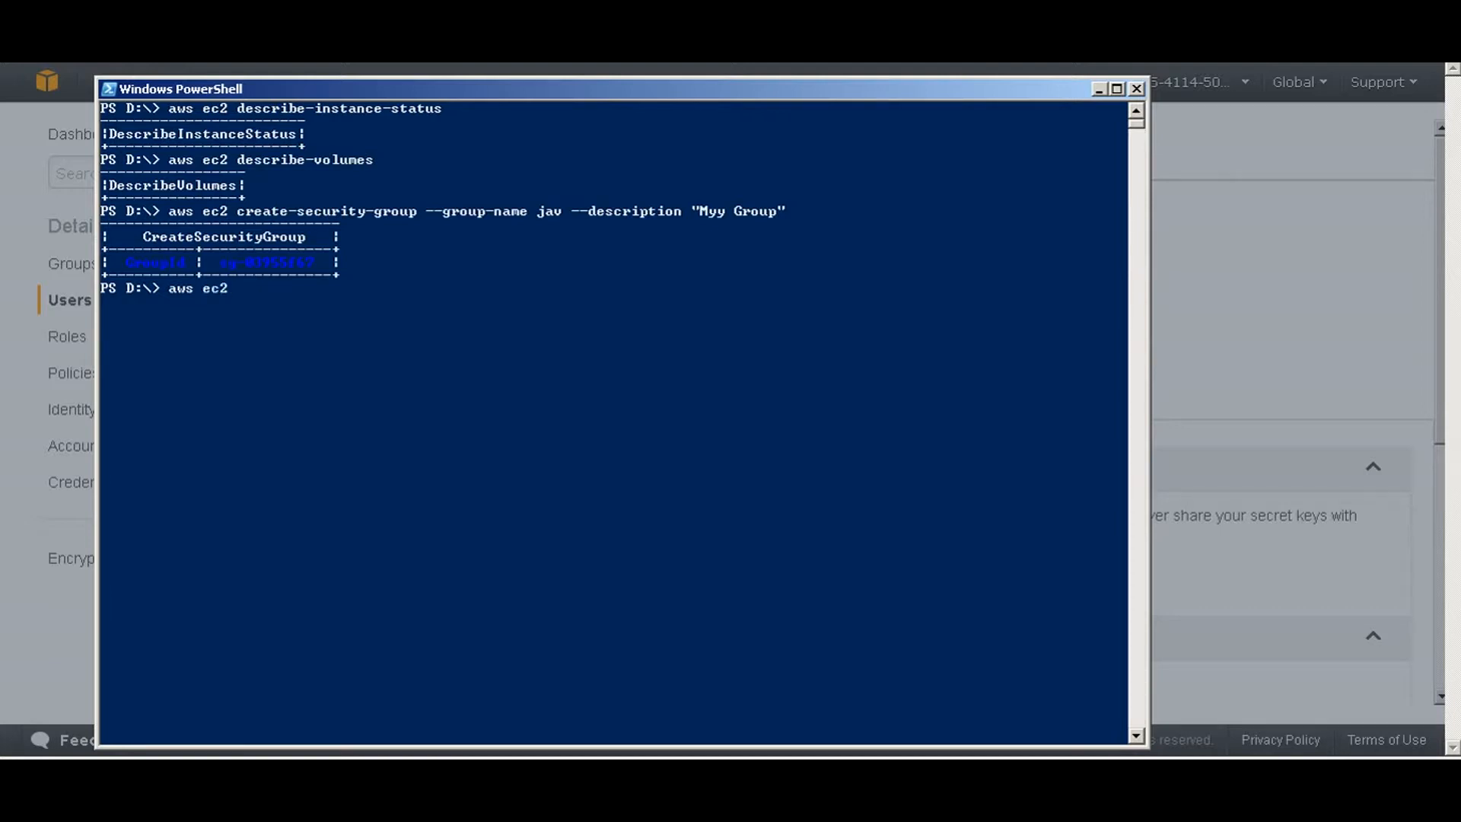
pyautogui.write('authoriz')
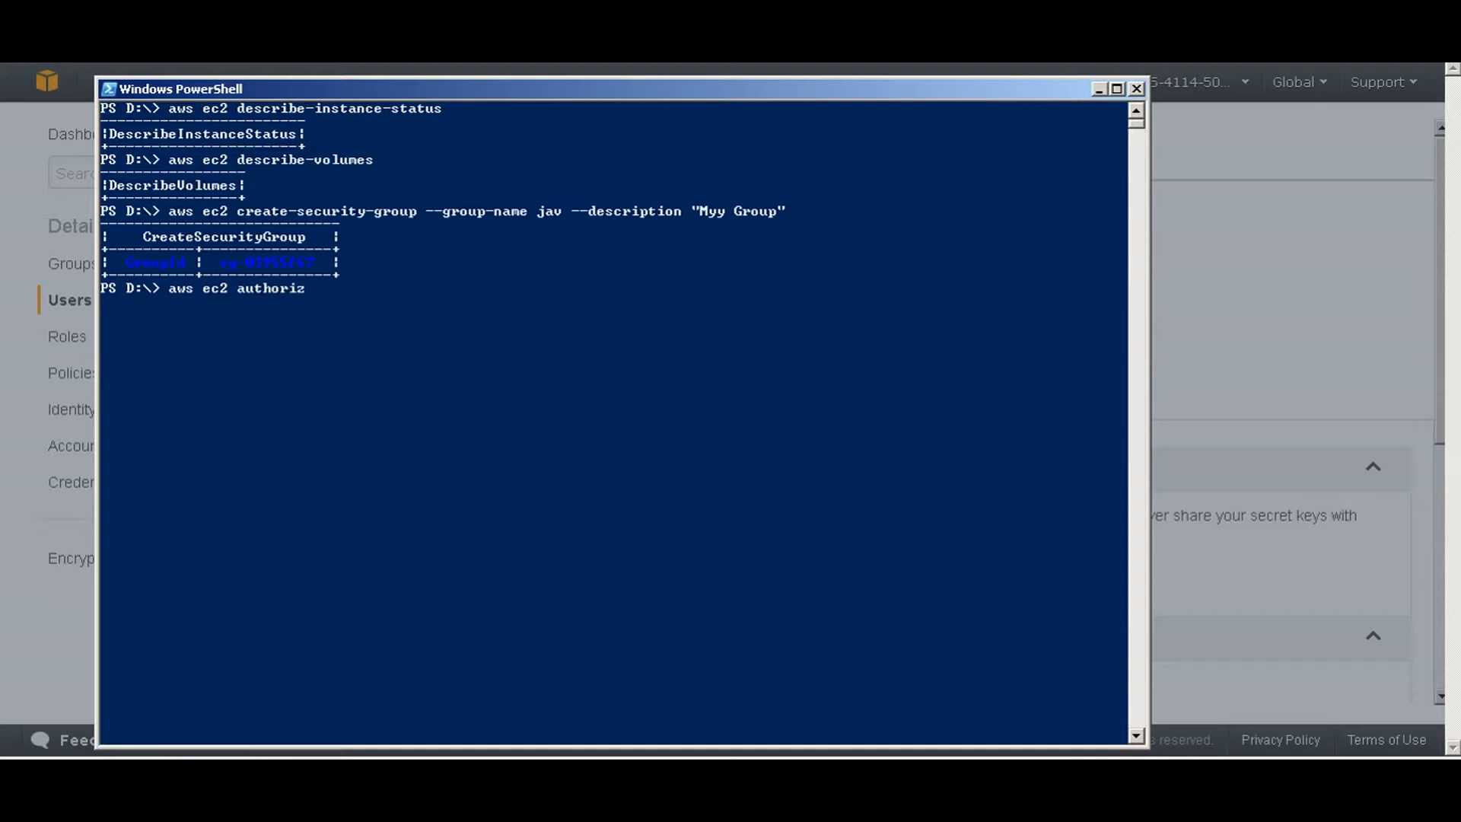
pyautogui.write('e-')
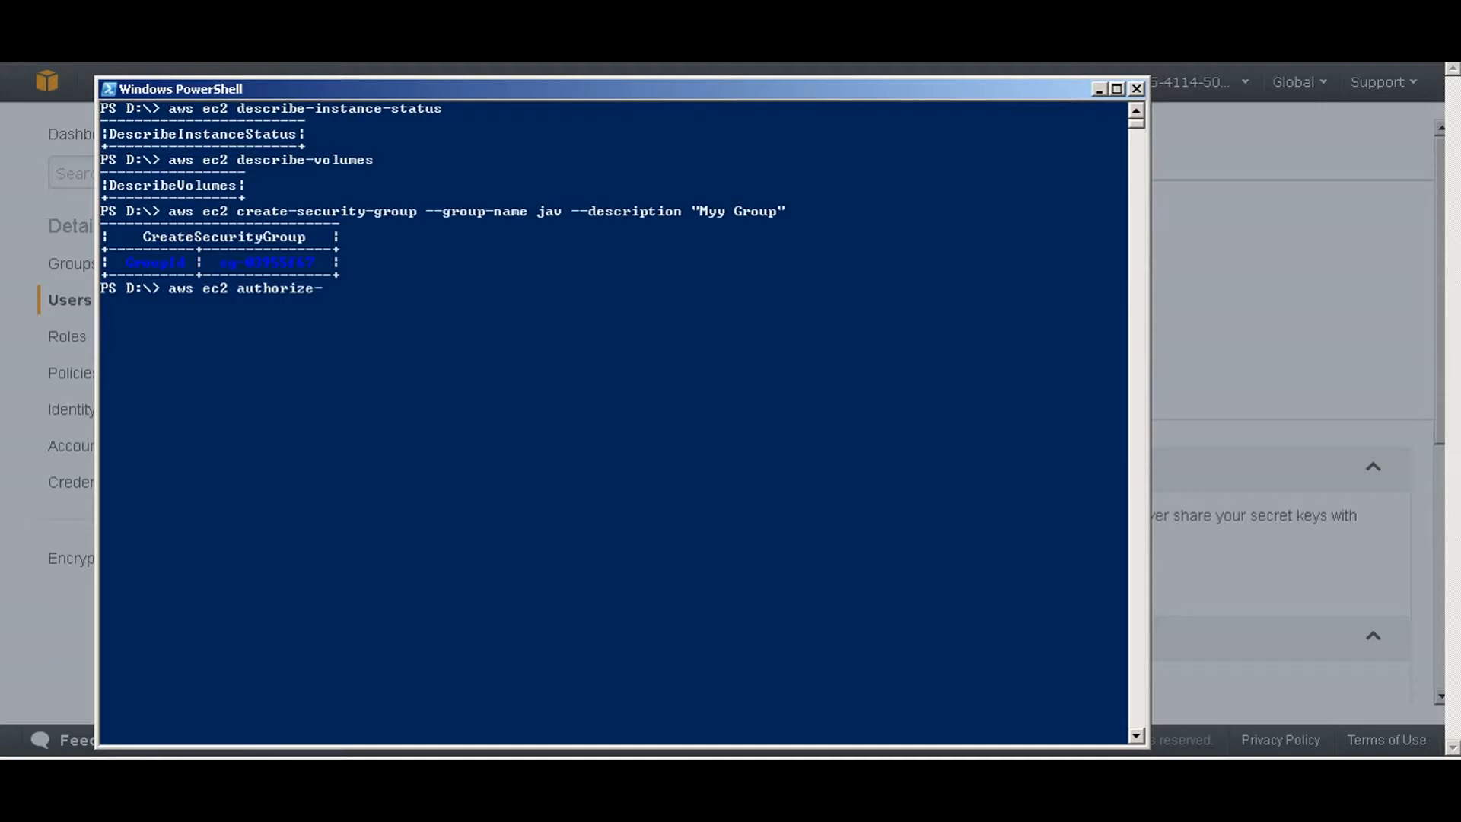
pyautogui.write('secui')
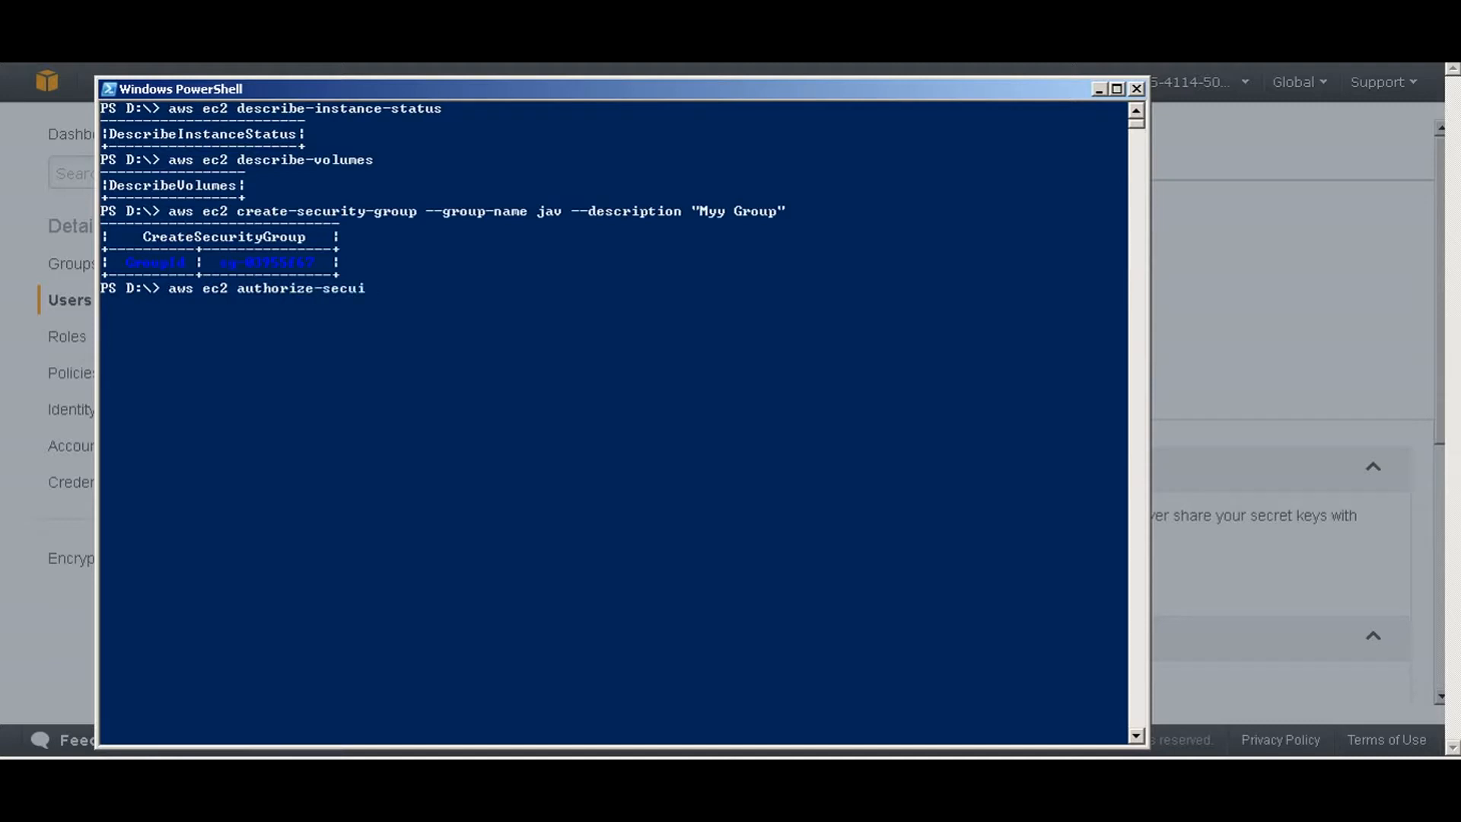
pyautogui.write('ty')
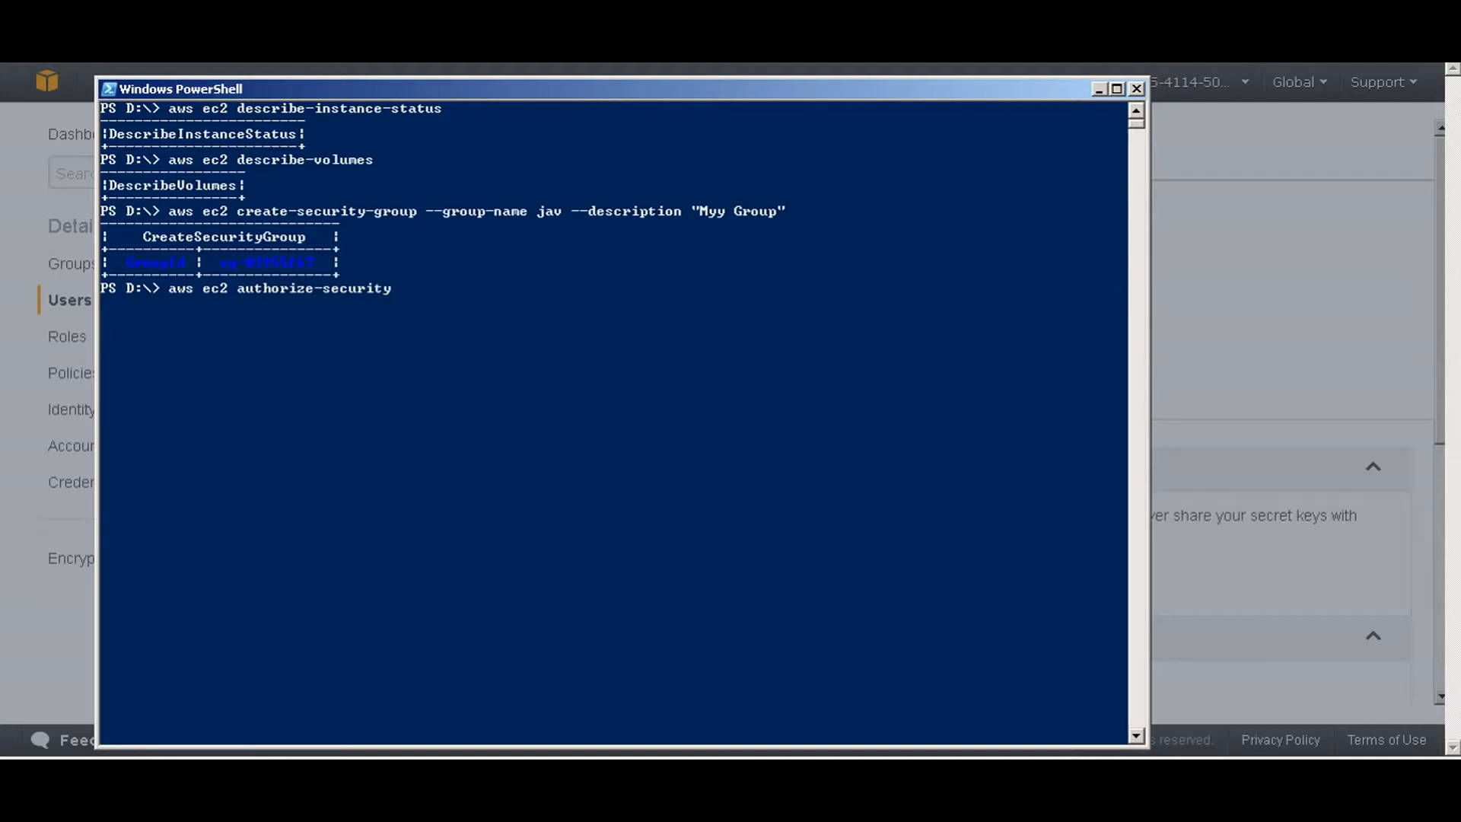
pyautogui.write('-group')
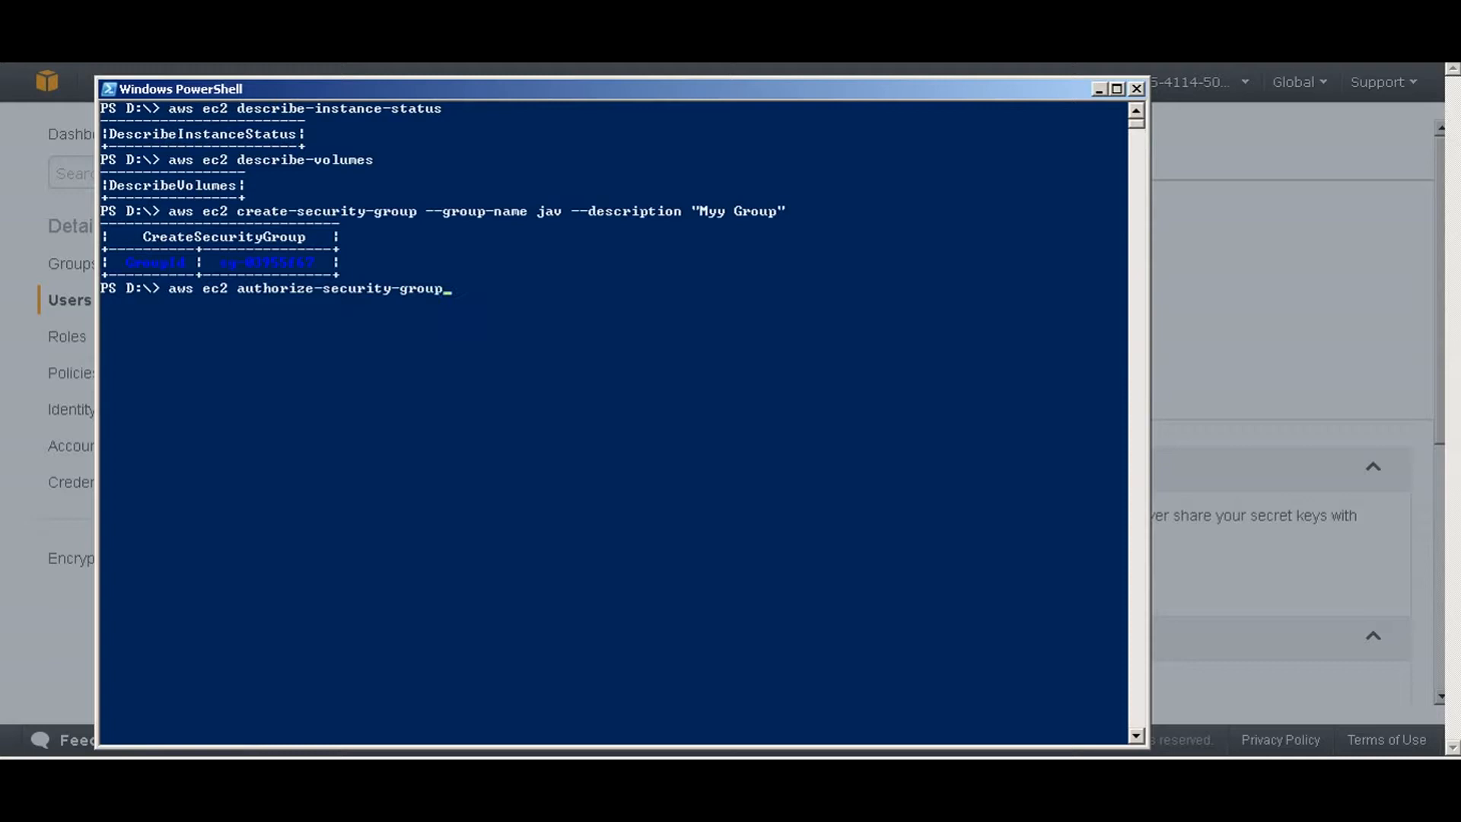
pyautogui.write('-')
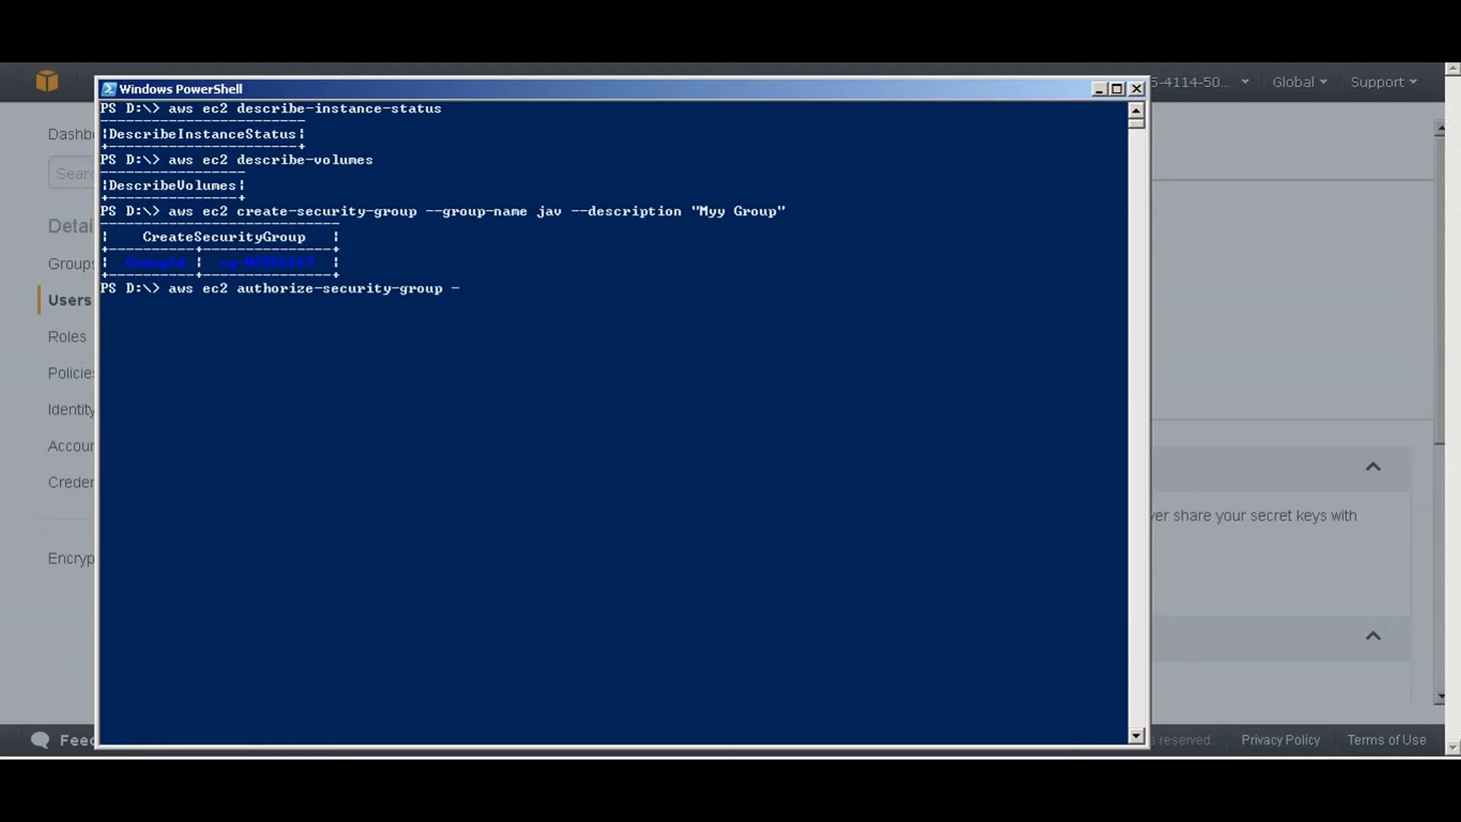
pyautogui.write('-group-nam')
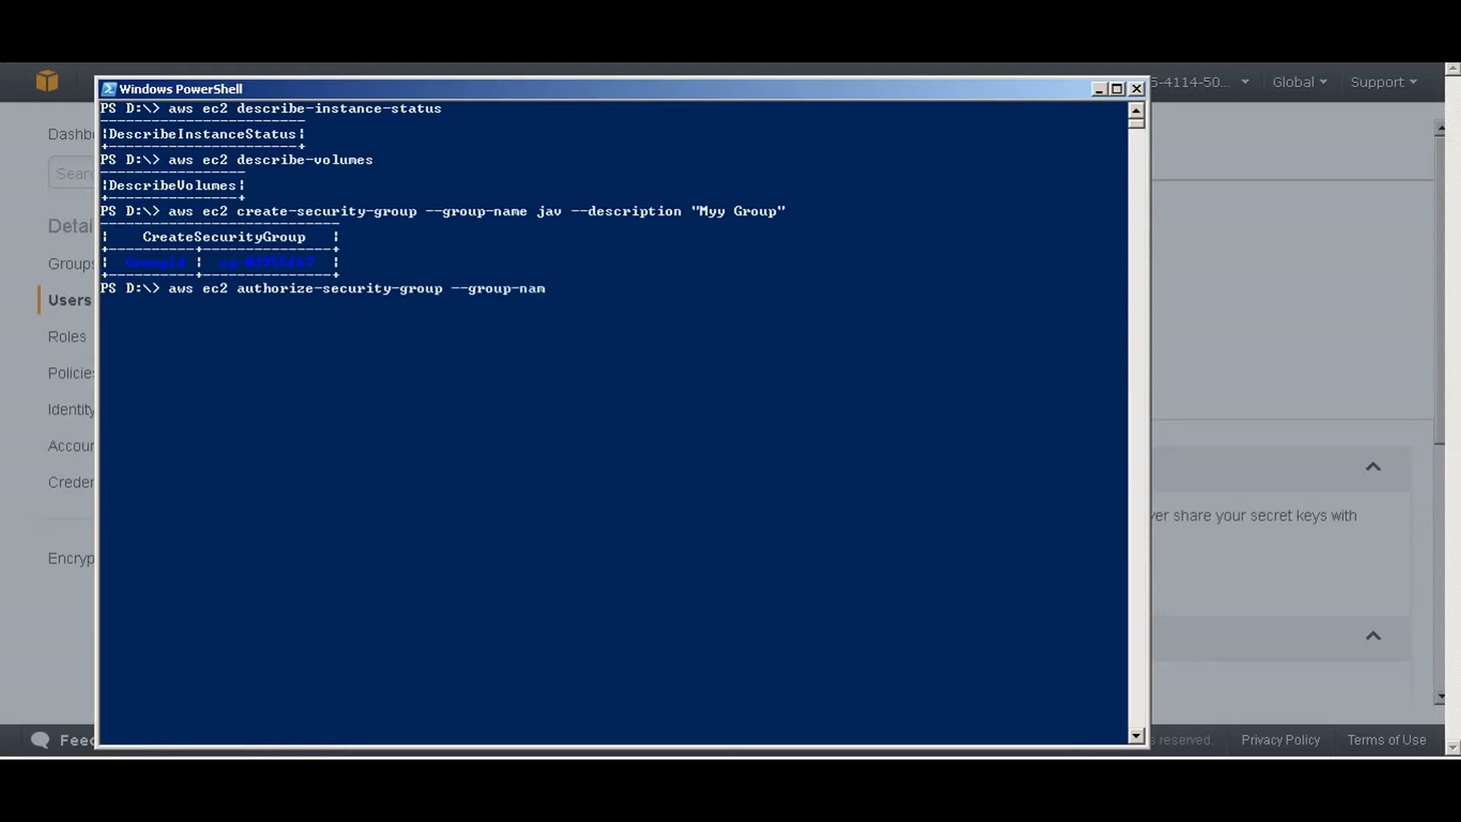
pyautogui.write('e')
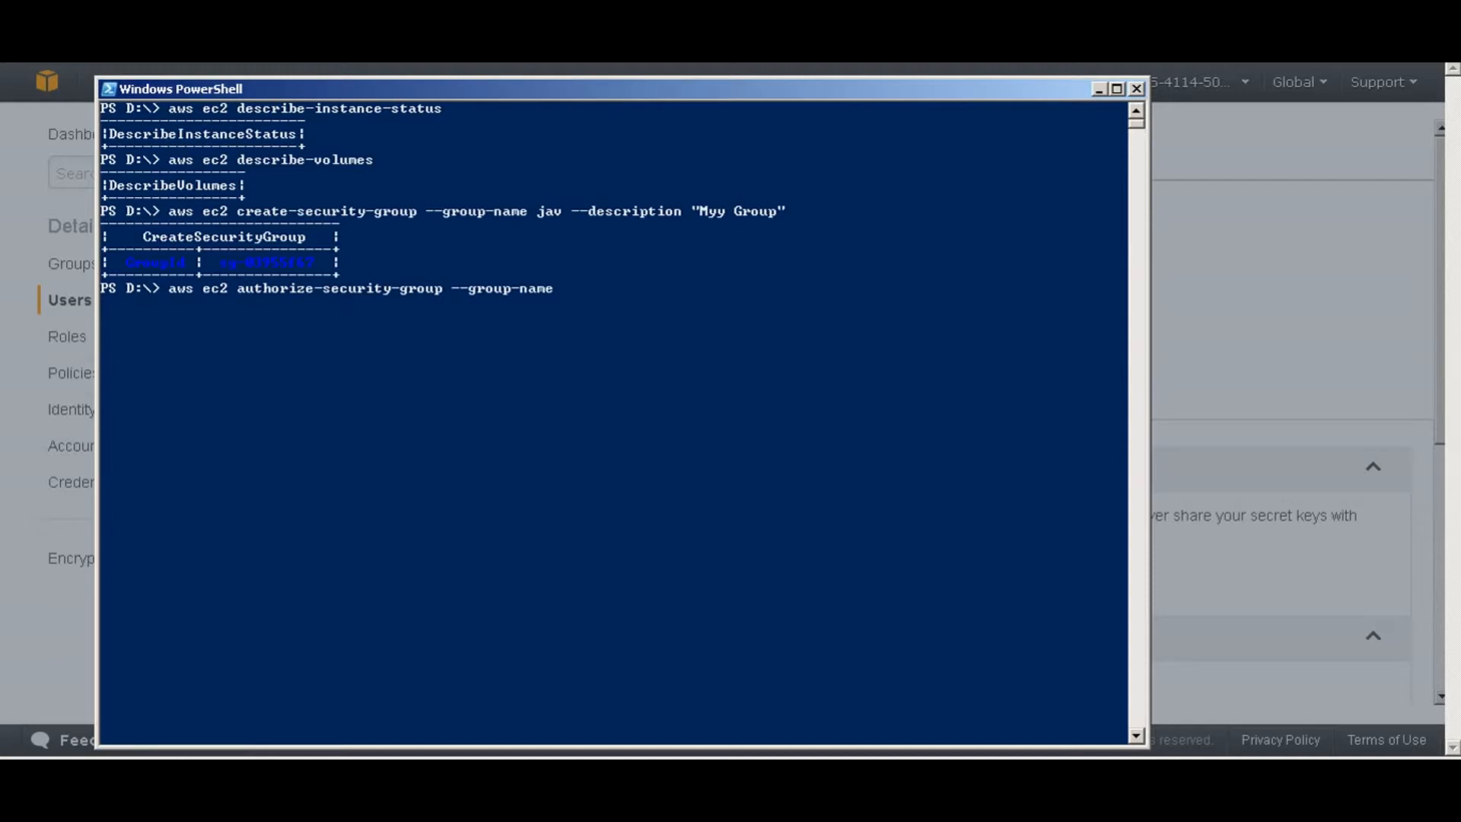
pyautogui.write('jav')
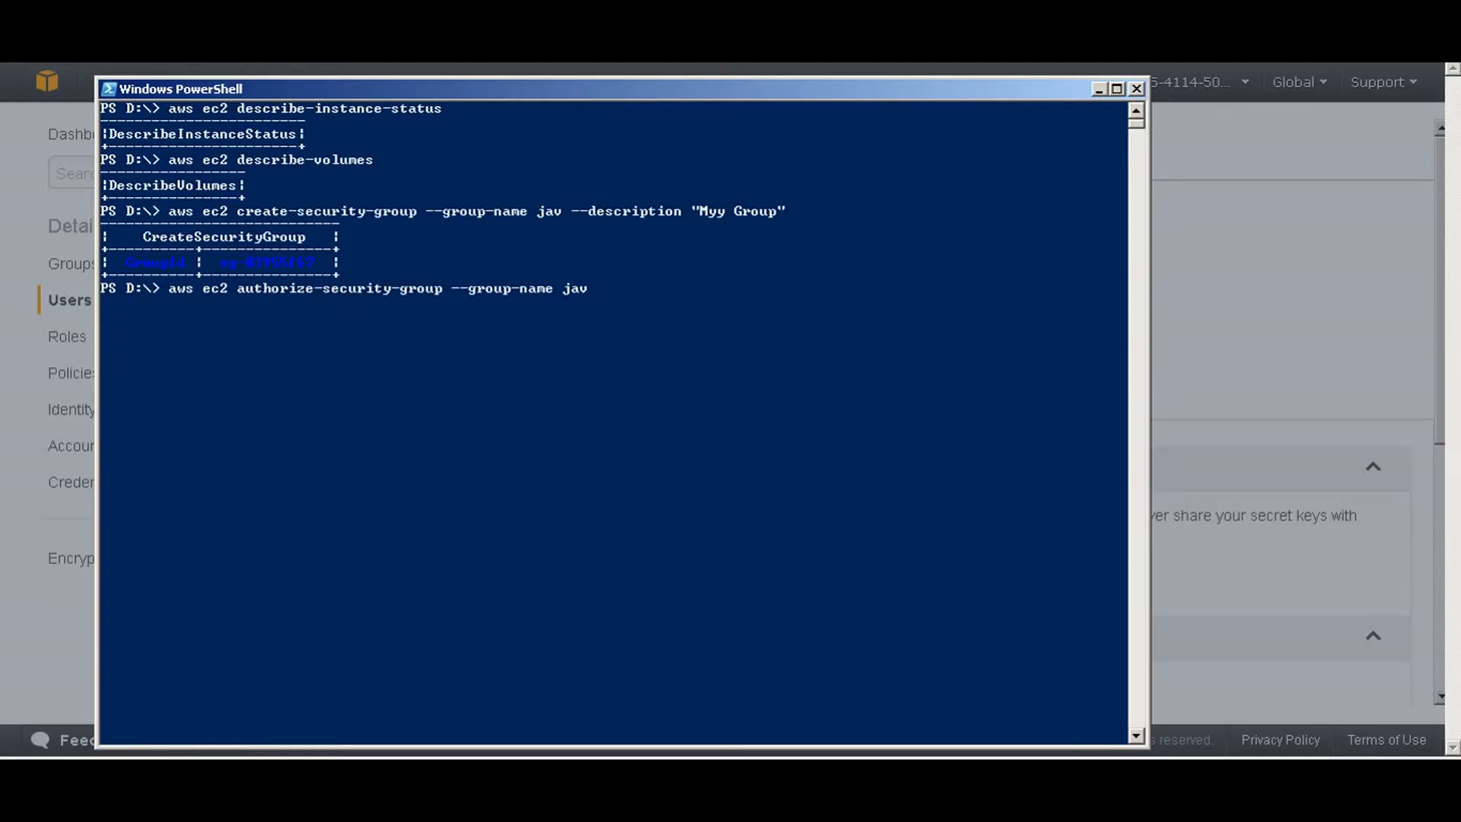
# Add protocol tcp, port 22 and CIDR 0.0.0.0/0 to the rule command.
pyautogui.write('--proto')
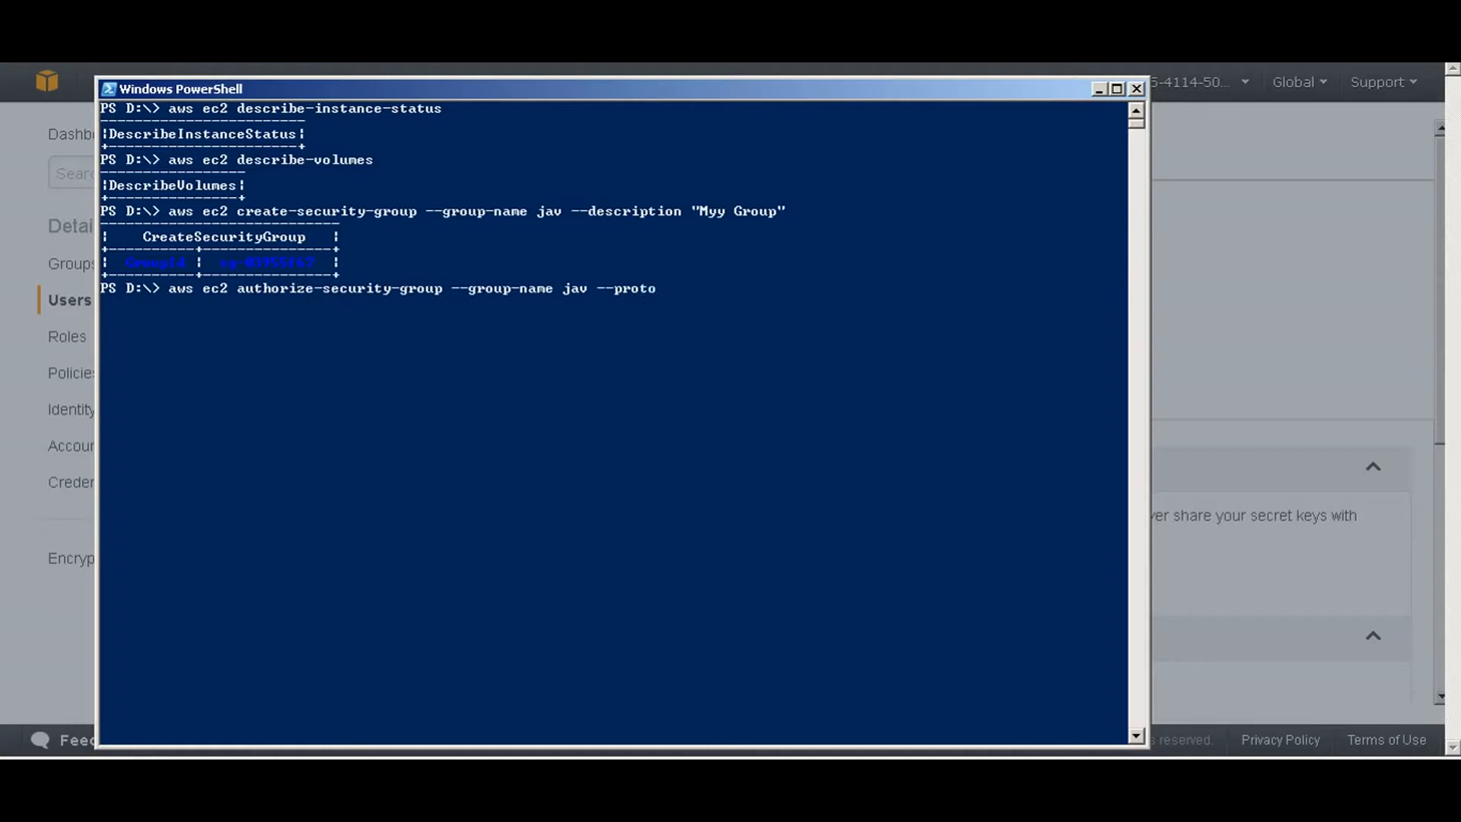
pyautogui.write('col')
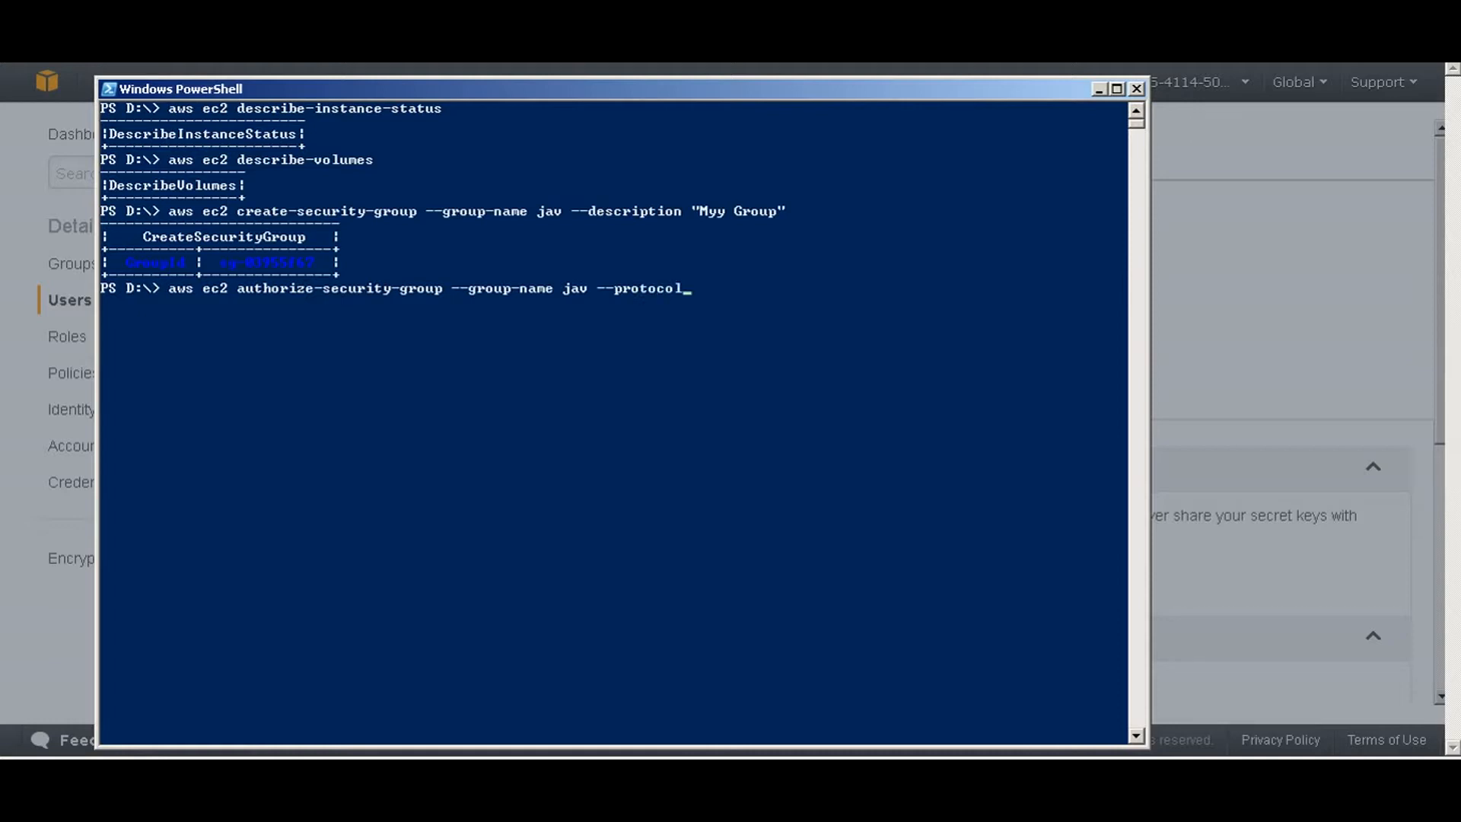
pyautogui.write('tcp')
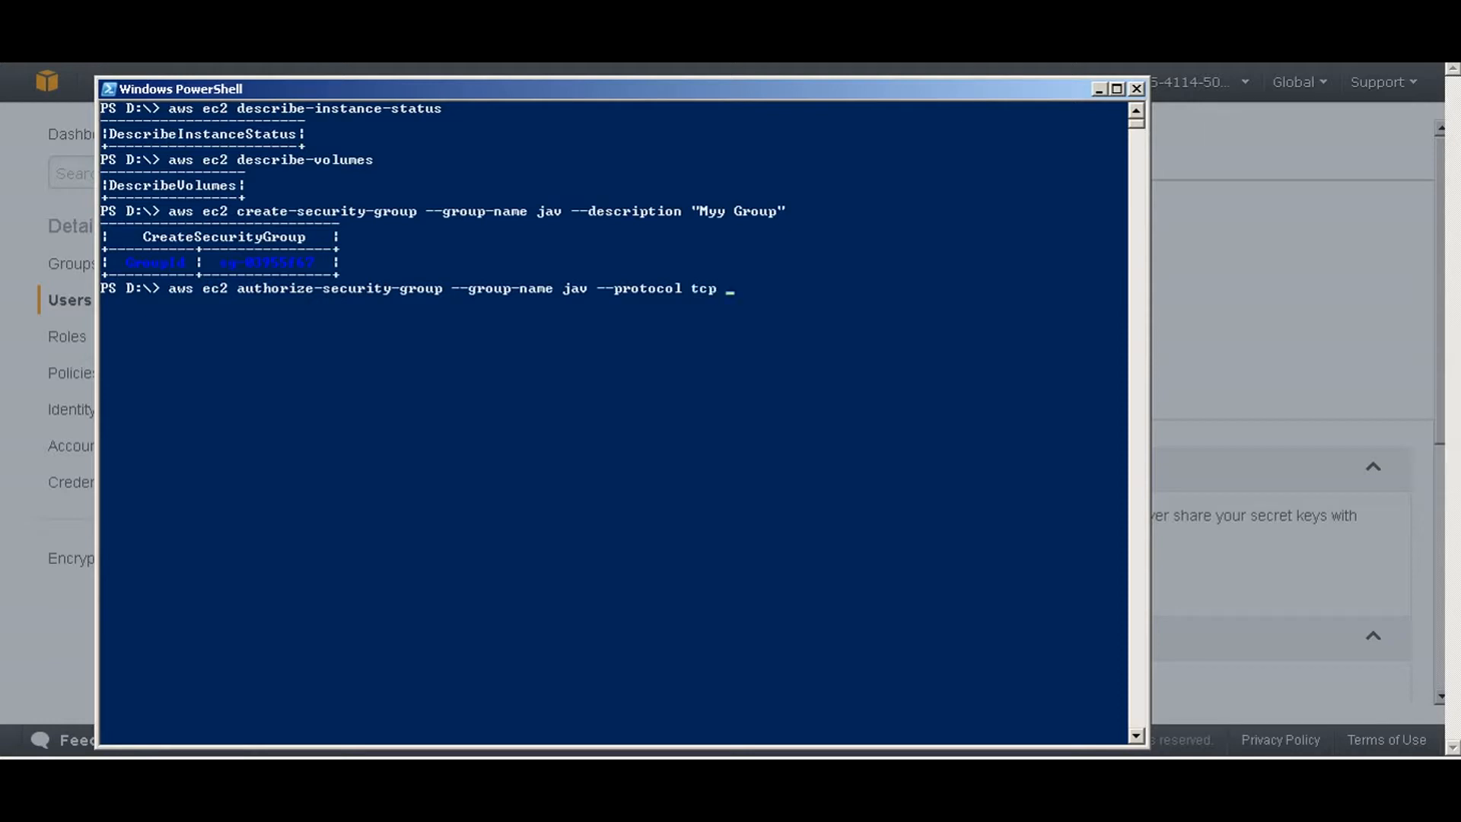
pyautogui.write('--p')
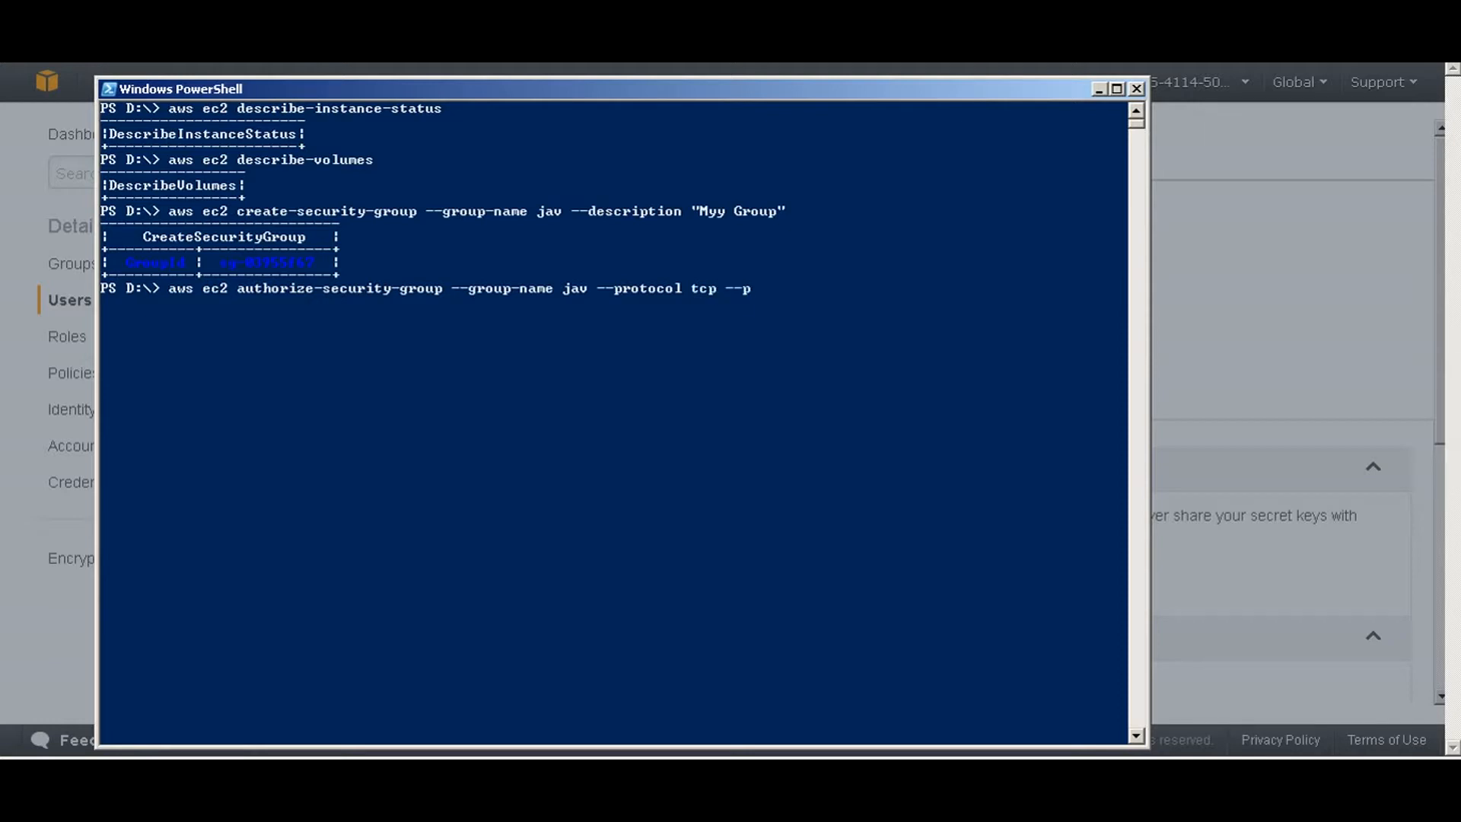
pyautogui.write('ort 22')
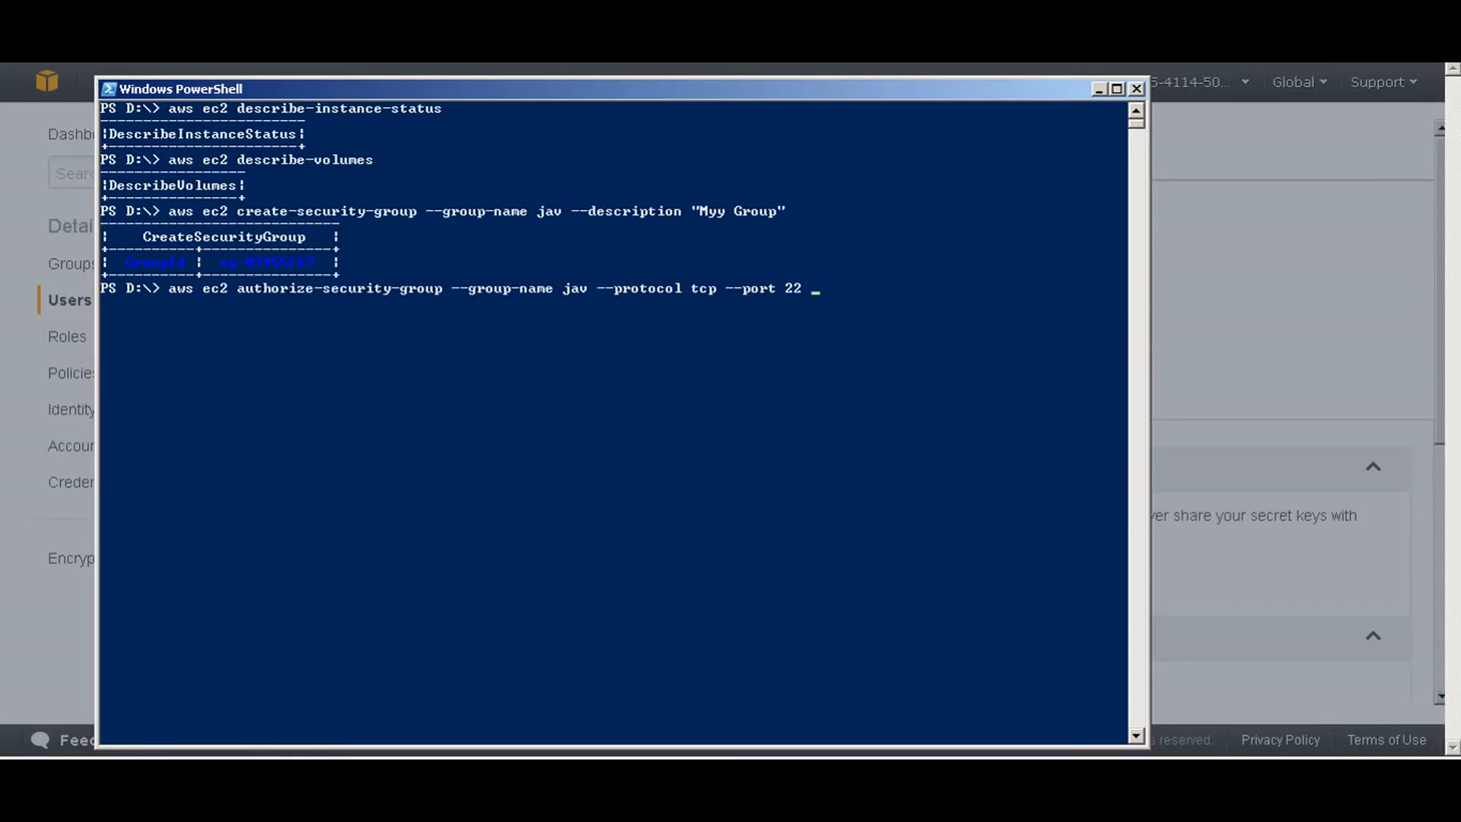
pyautogui.write('--cidr')
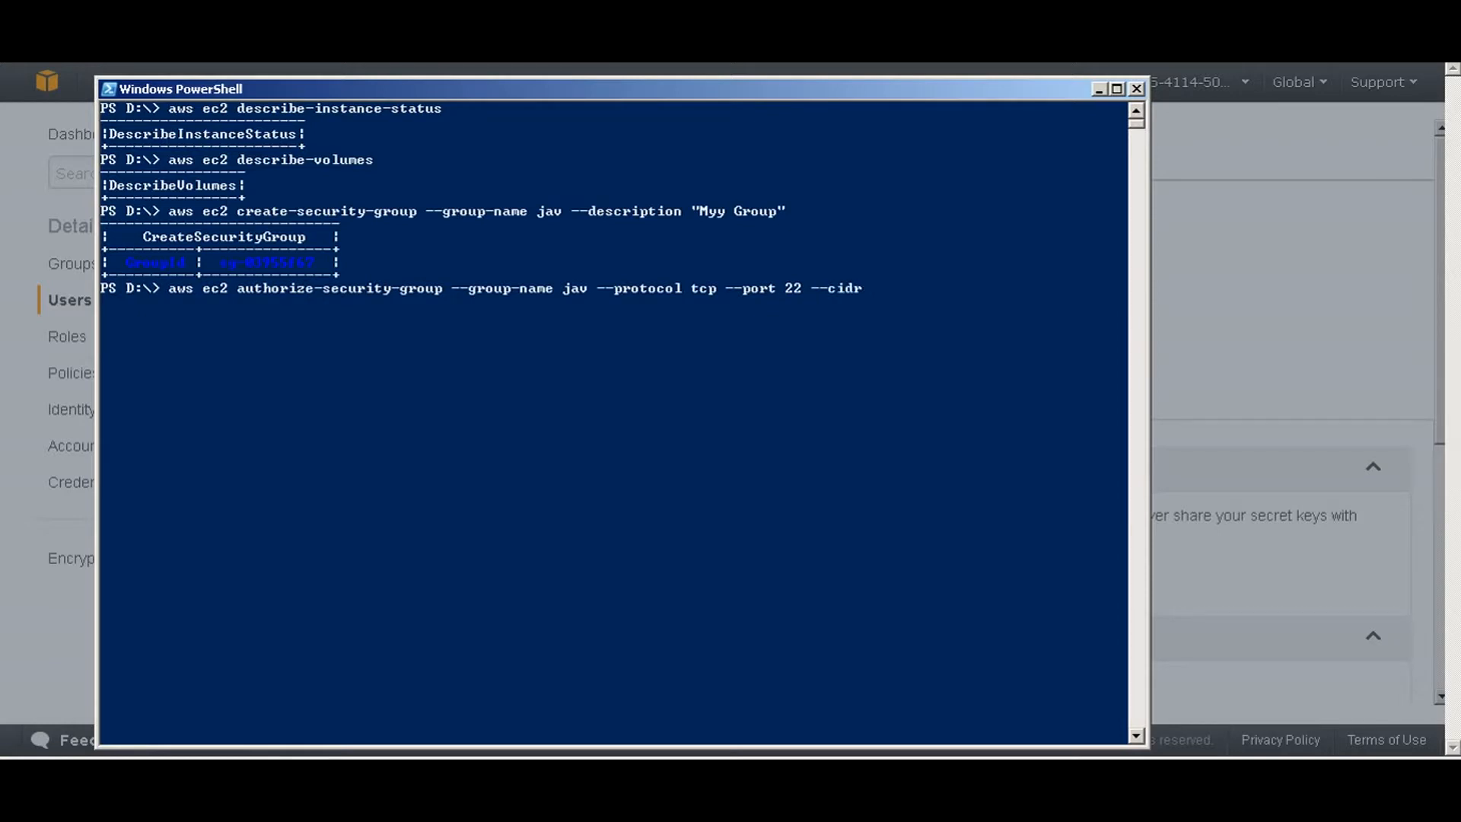
pyautogui.write('0.0.0.0')
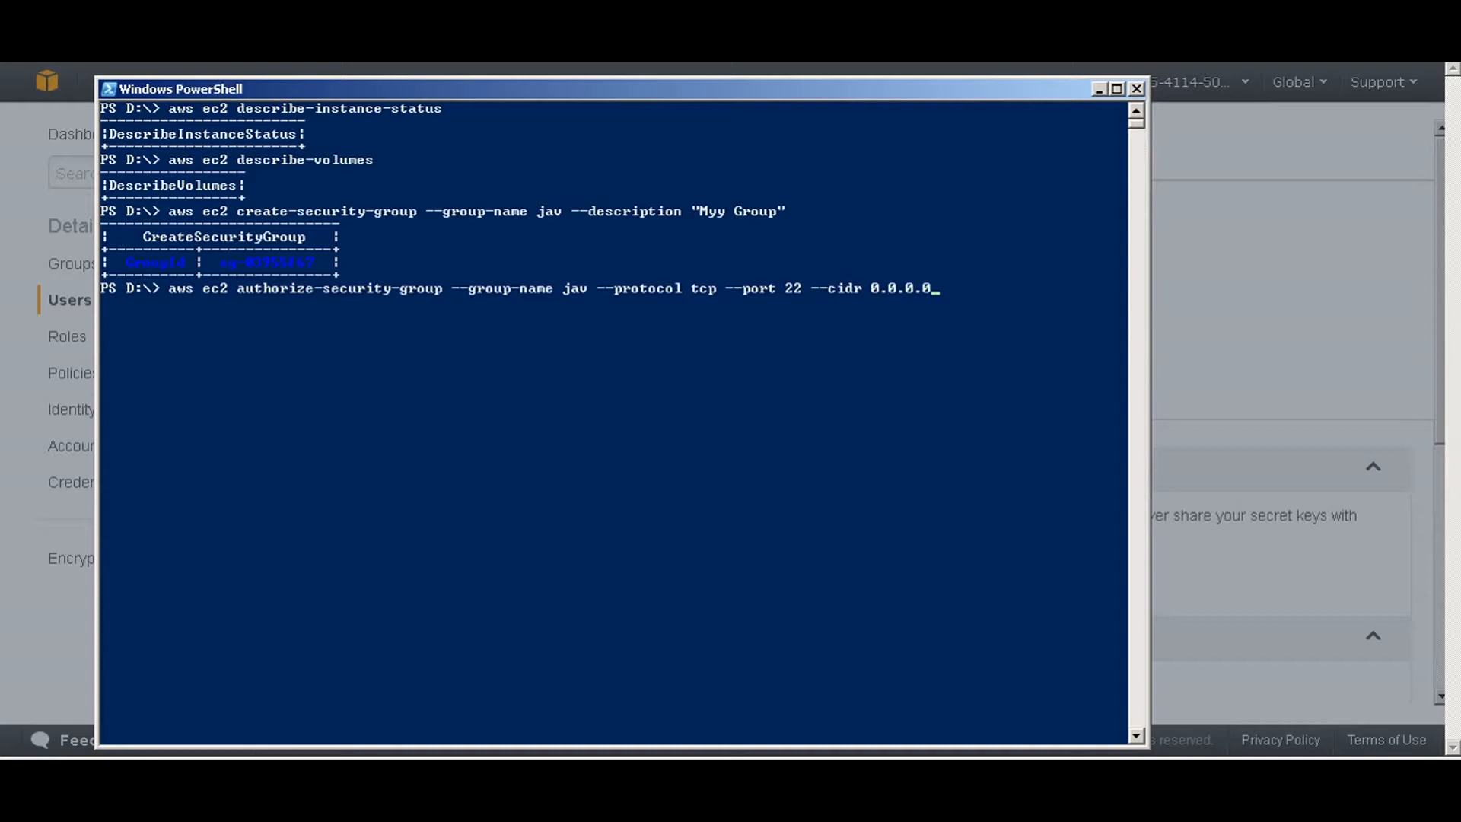
pyautogui.write('/0')
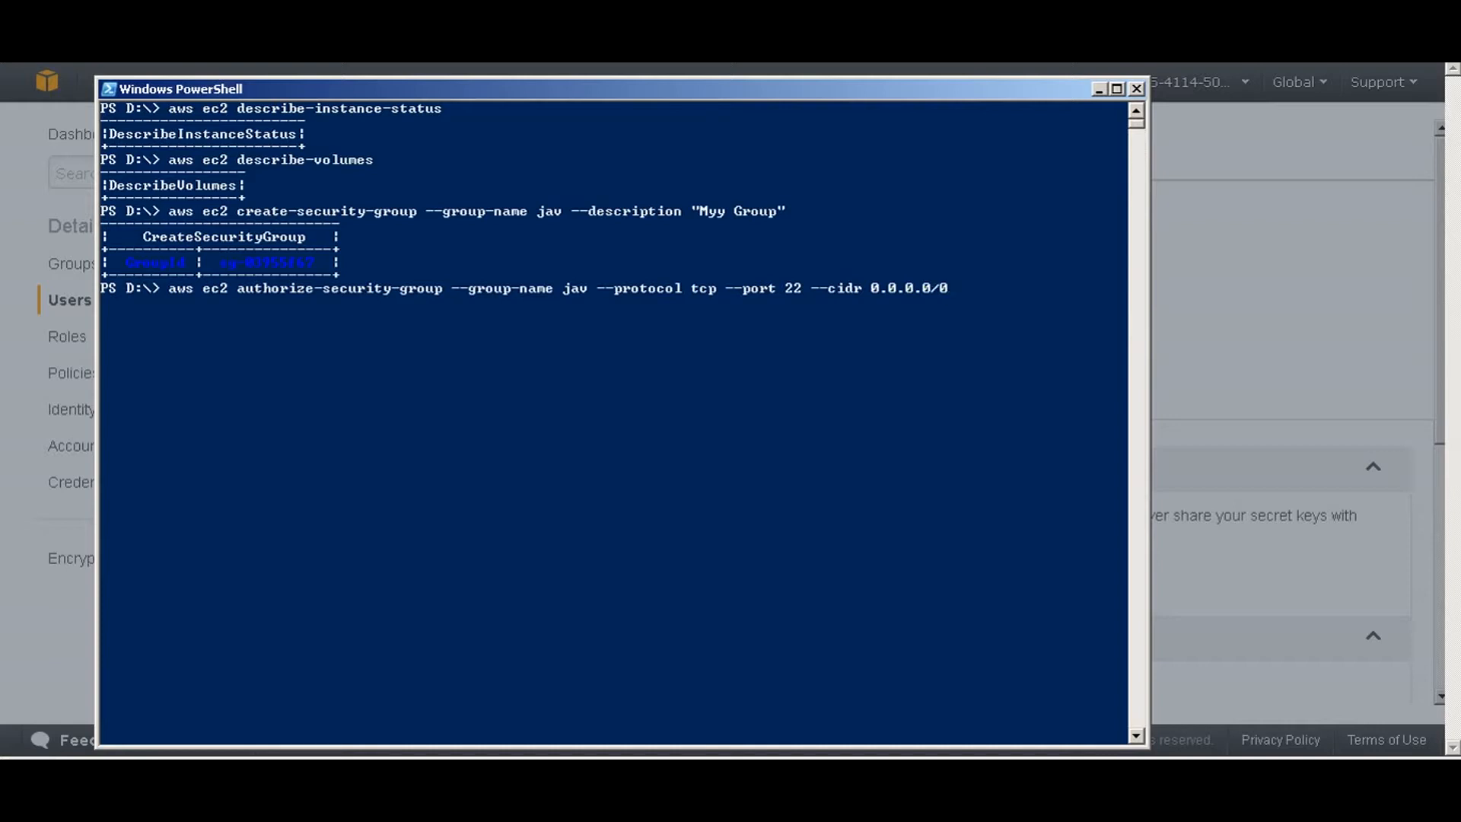
# Run the port 22 rule command, which fails as an invalid choice, then clear the console.
pyautogui.press('Enter')
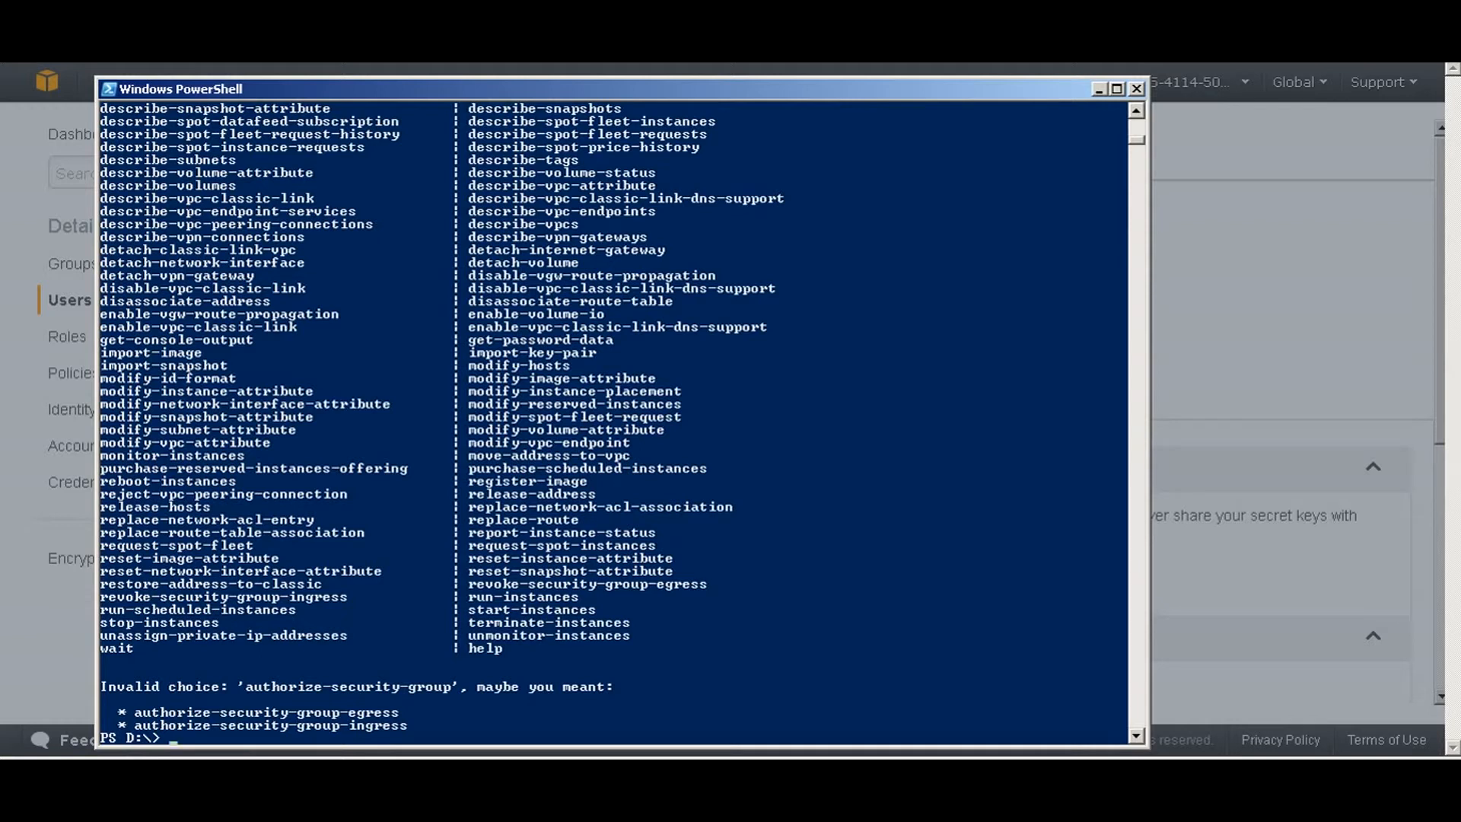
pyautogui.write('aws ec2 authorize-security-group --group-name jav --protocol tcp --port 22 --cidr 0.0.0.0/0')
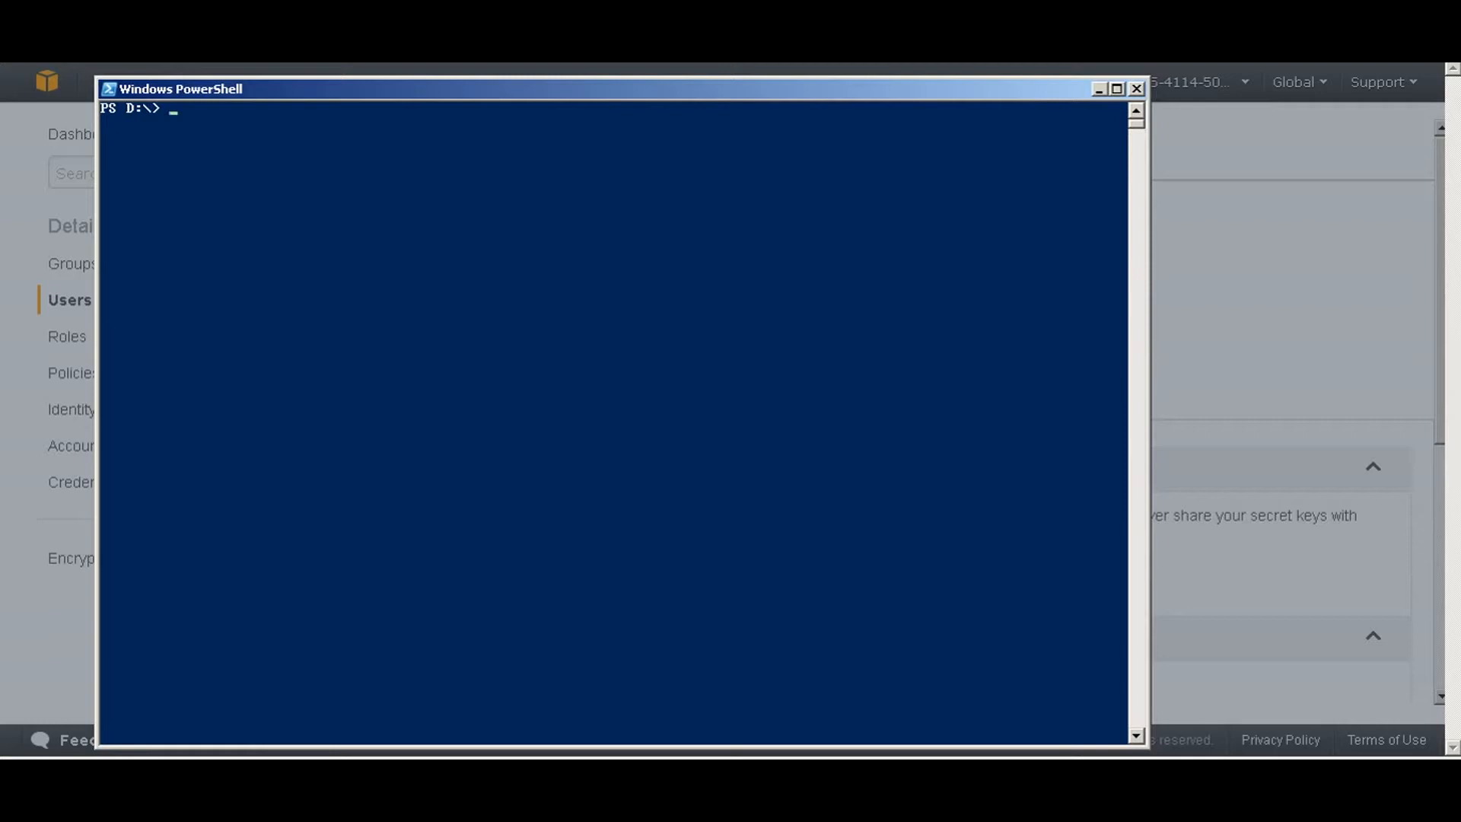
# Start the 'aws ec2 run-instances' command with image ID ami-e90dc68a.
pyautogui.write('aws ec')
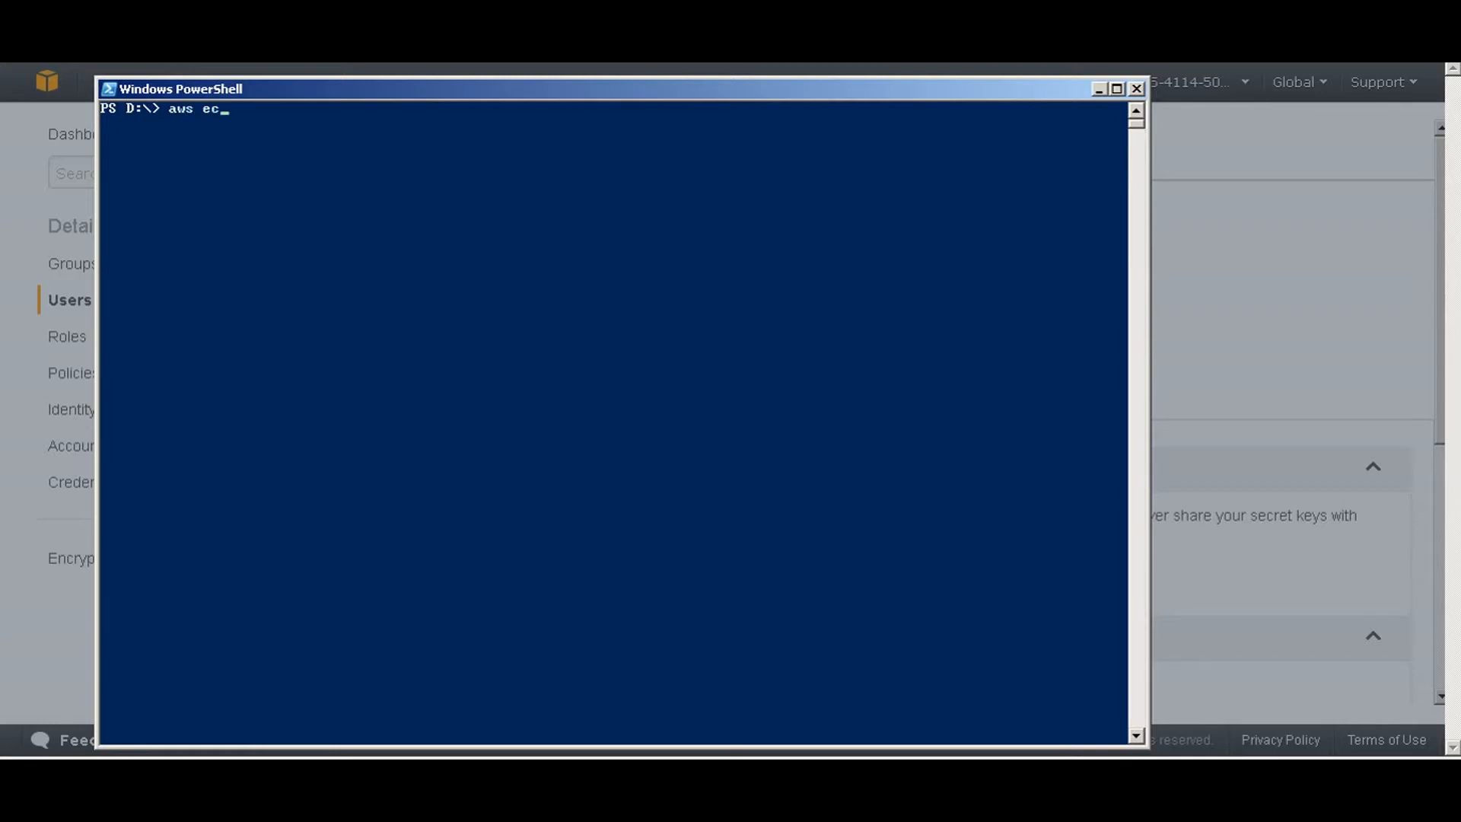
pyautogui.write('2')
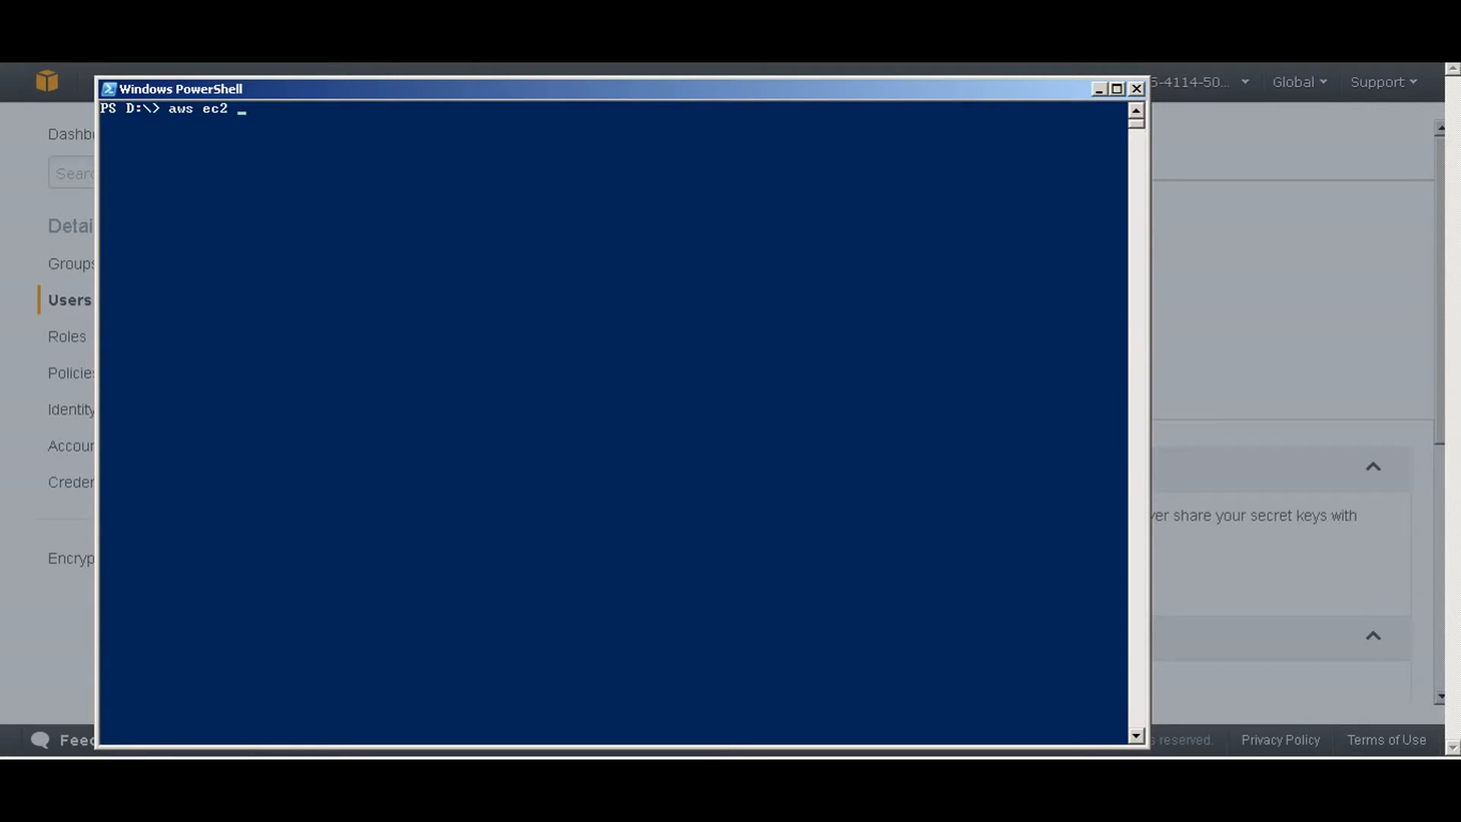
pyautogui.write('run-instanc')
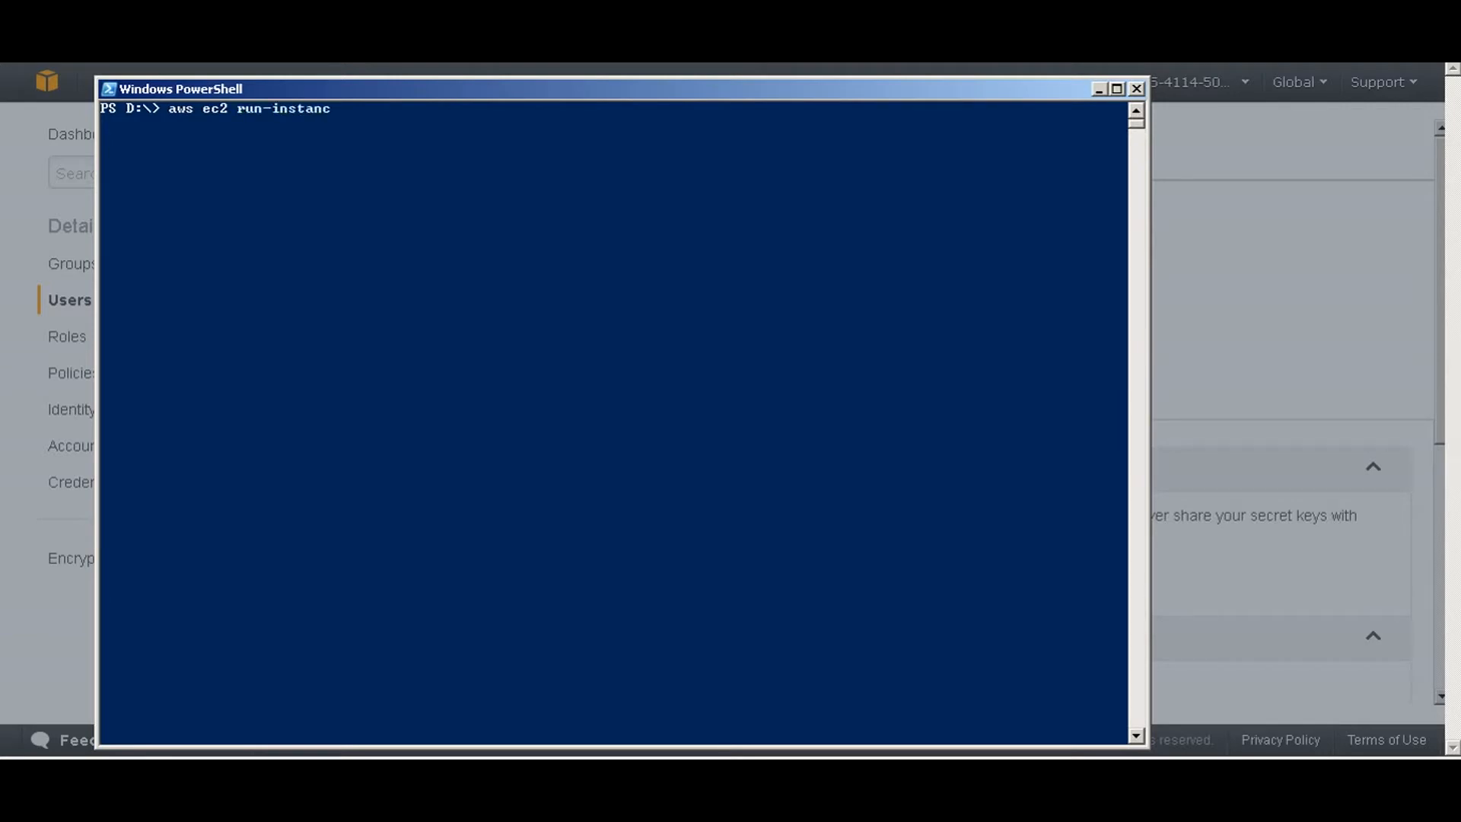
pyautogui.write('es')
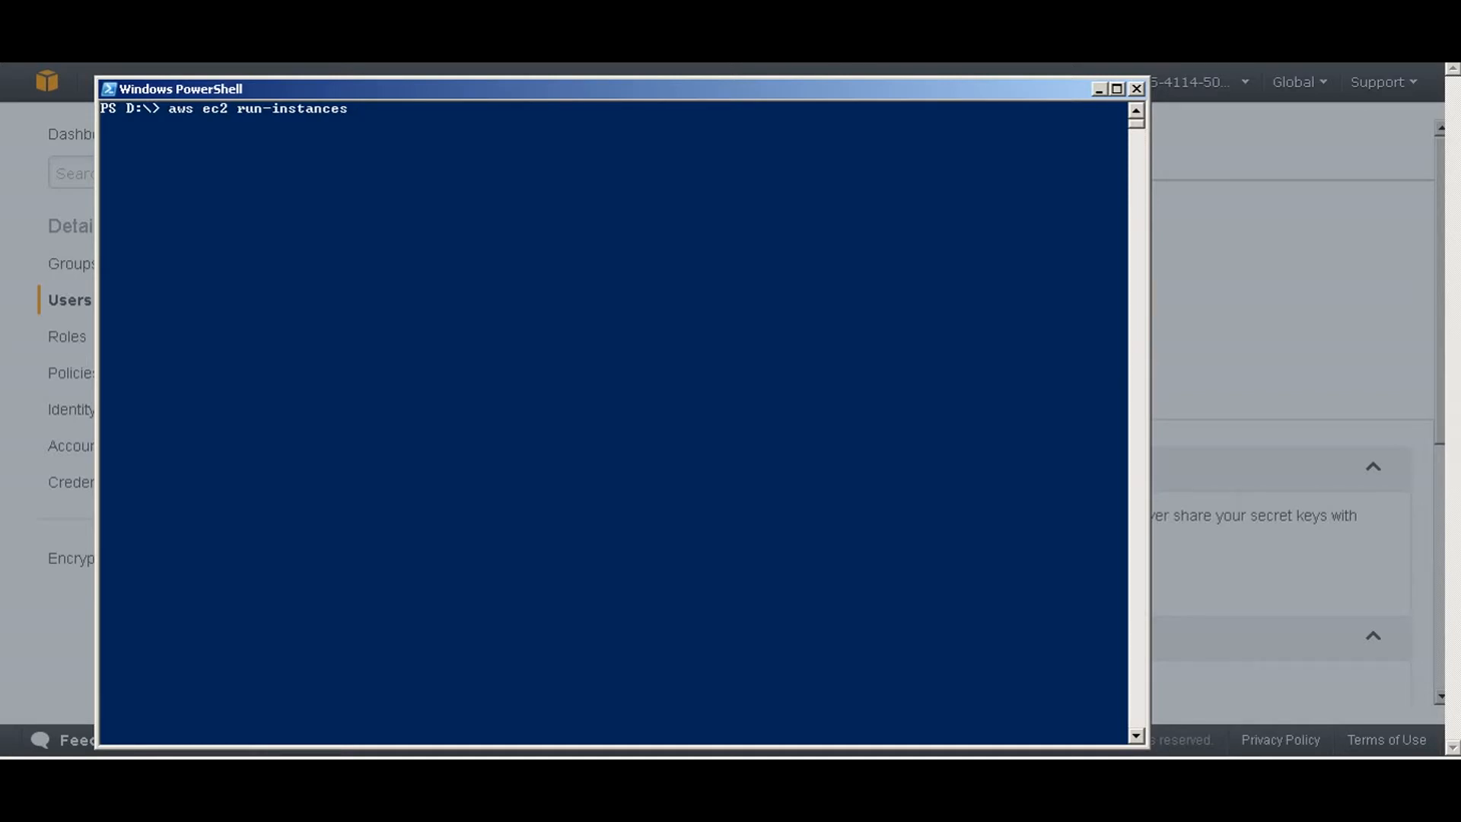
pyautogui.write('--image-id')
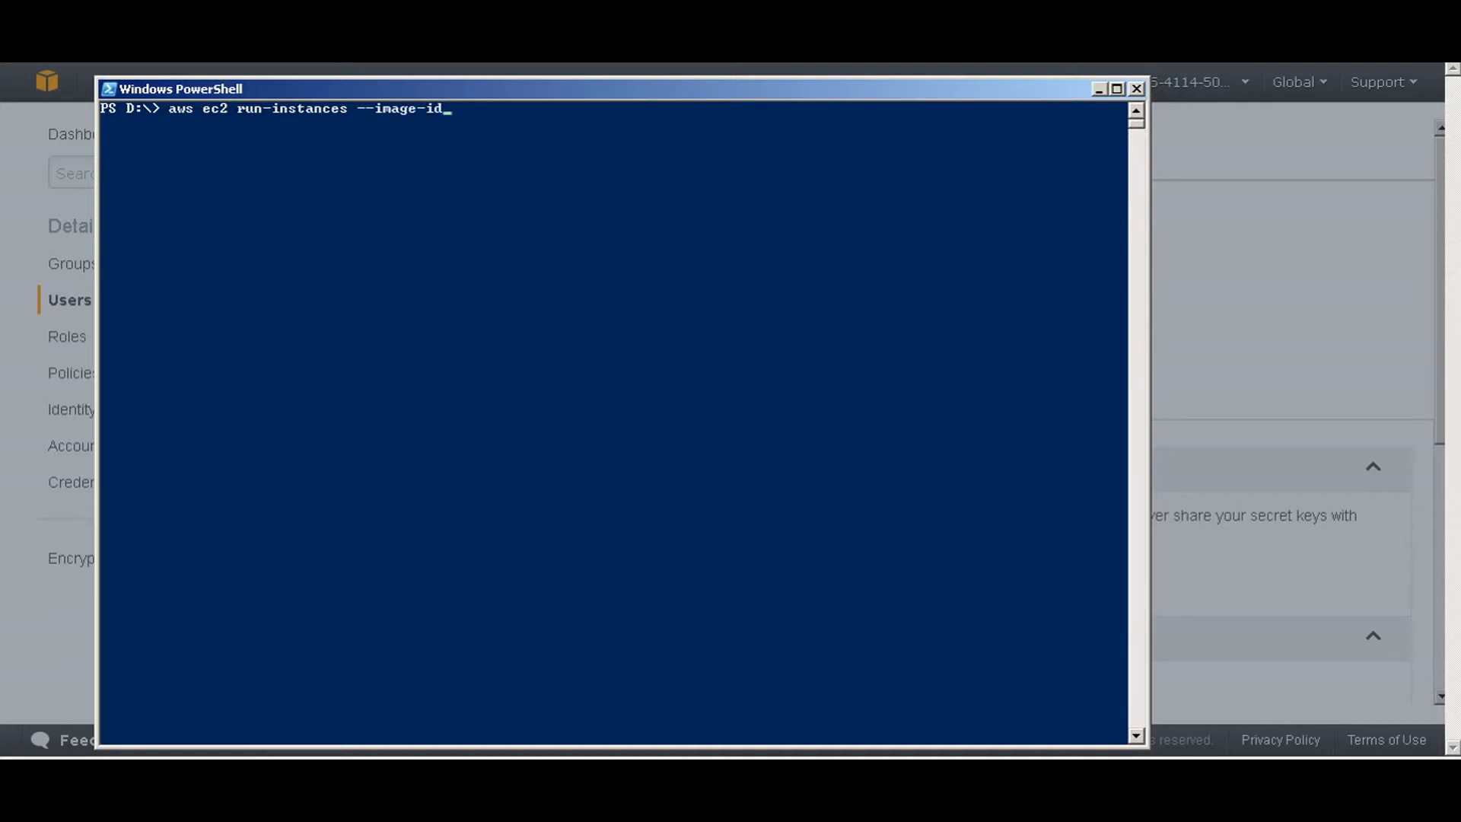
pyautogui.write('ami-')
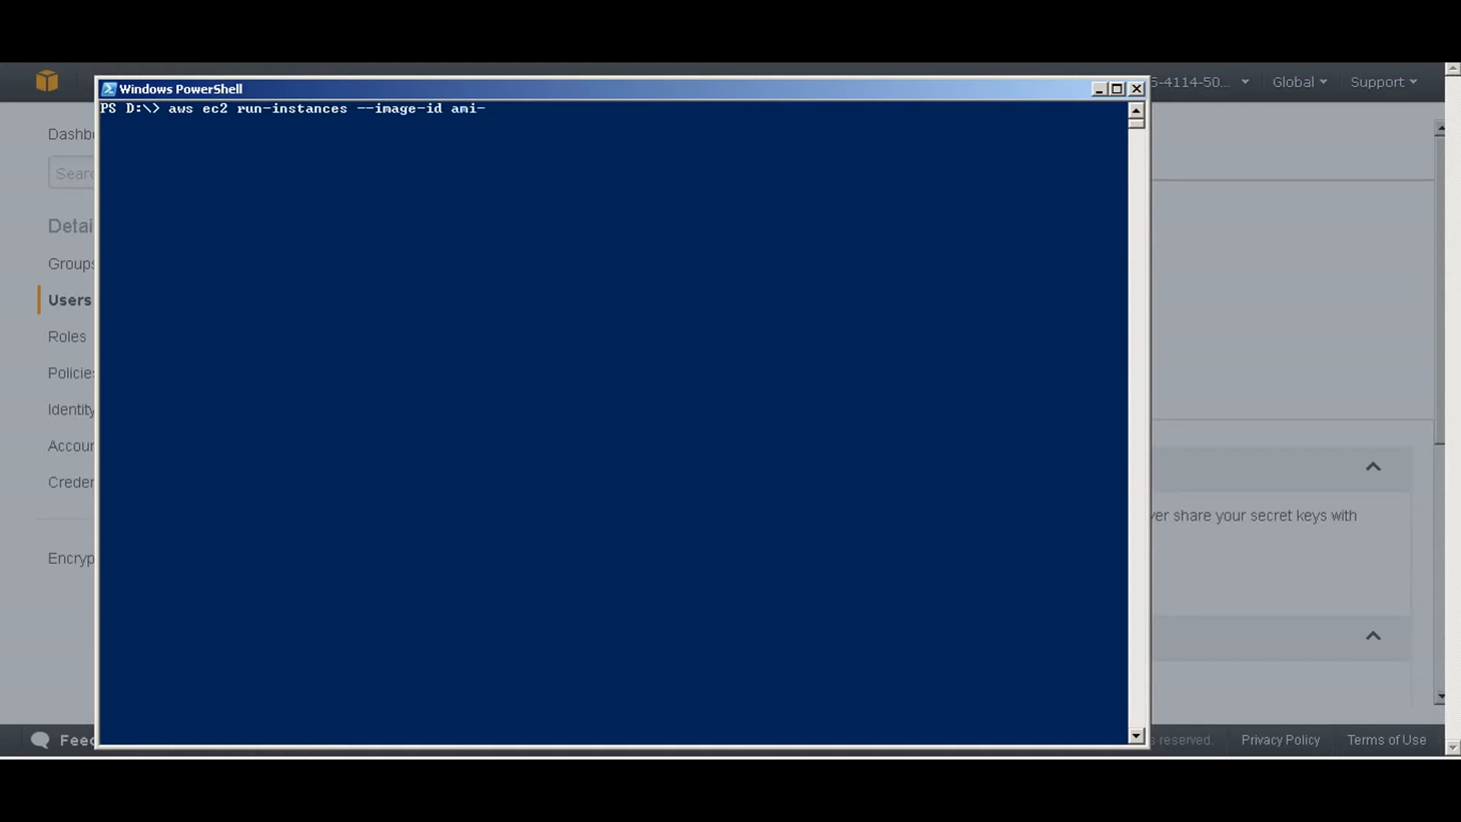
pyautogui.write('e90')
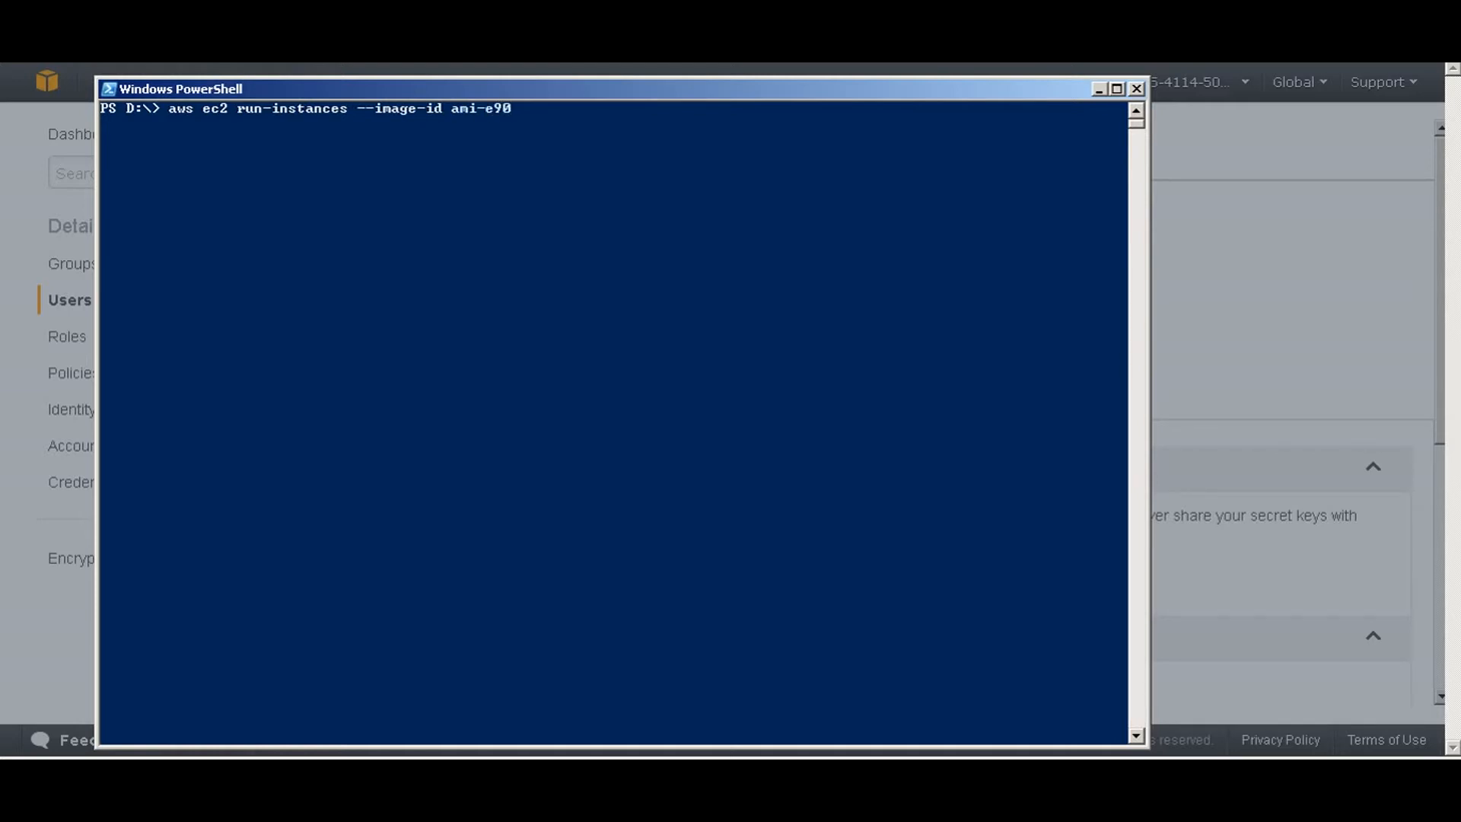
pyautogui.write('dc68')
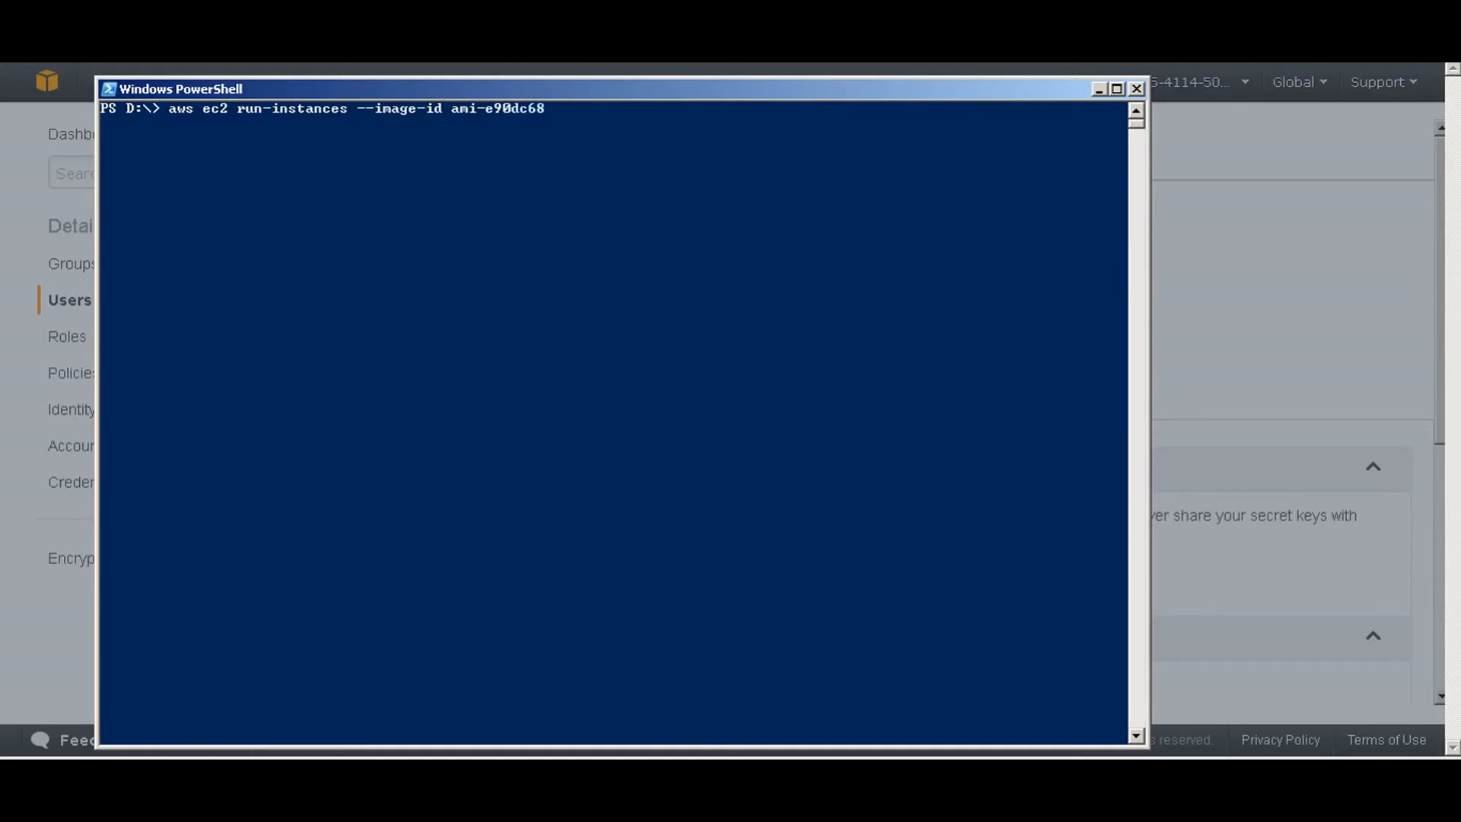
pyautogui.write('a --count 1')
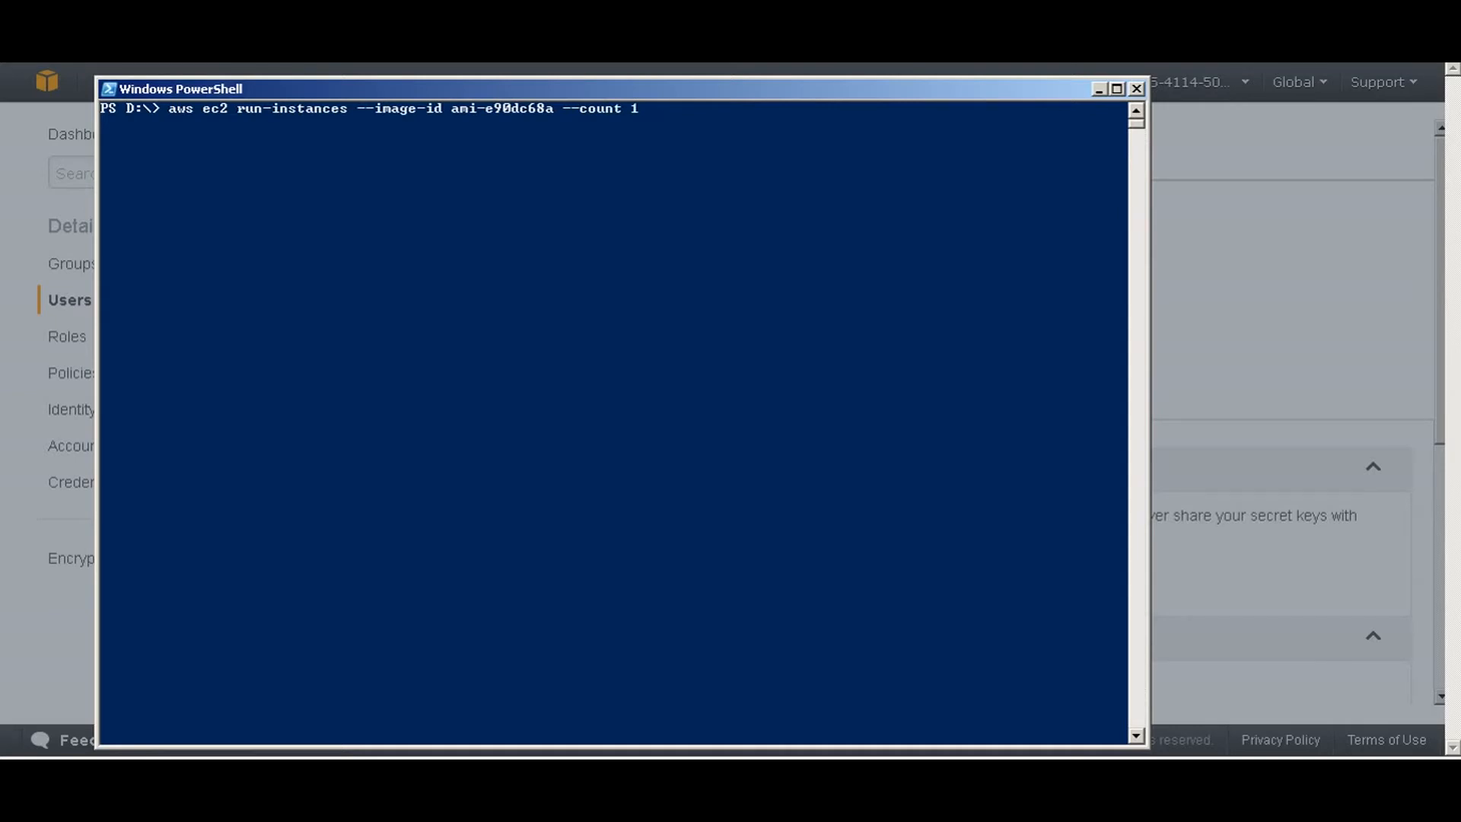
# Add instance type t2.micro and security group jav to the command.
pyautogui.write('--instance-type')
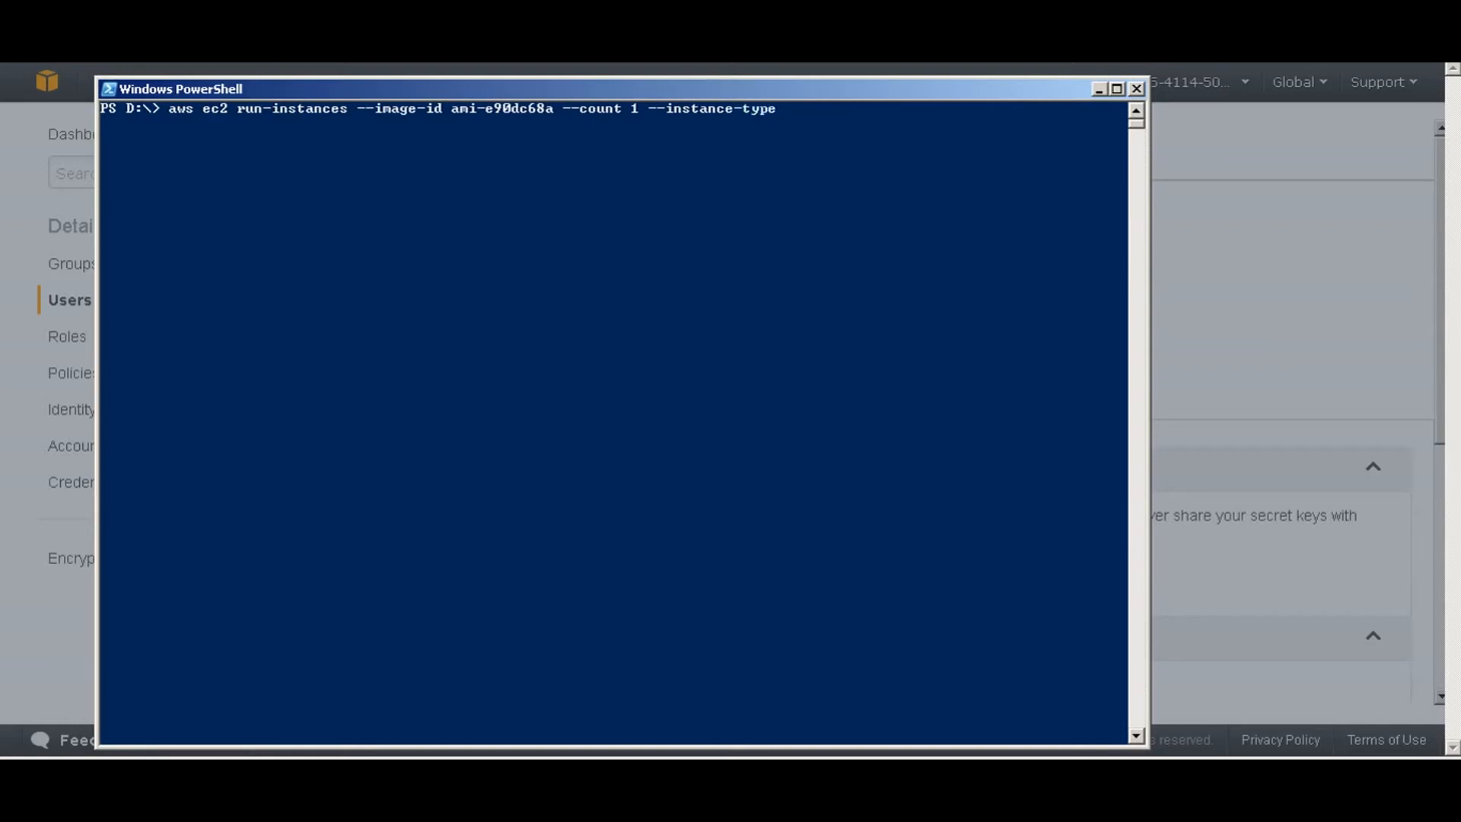
pyautogui.write('t2.')
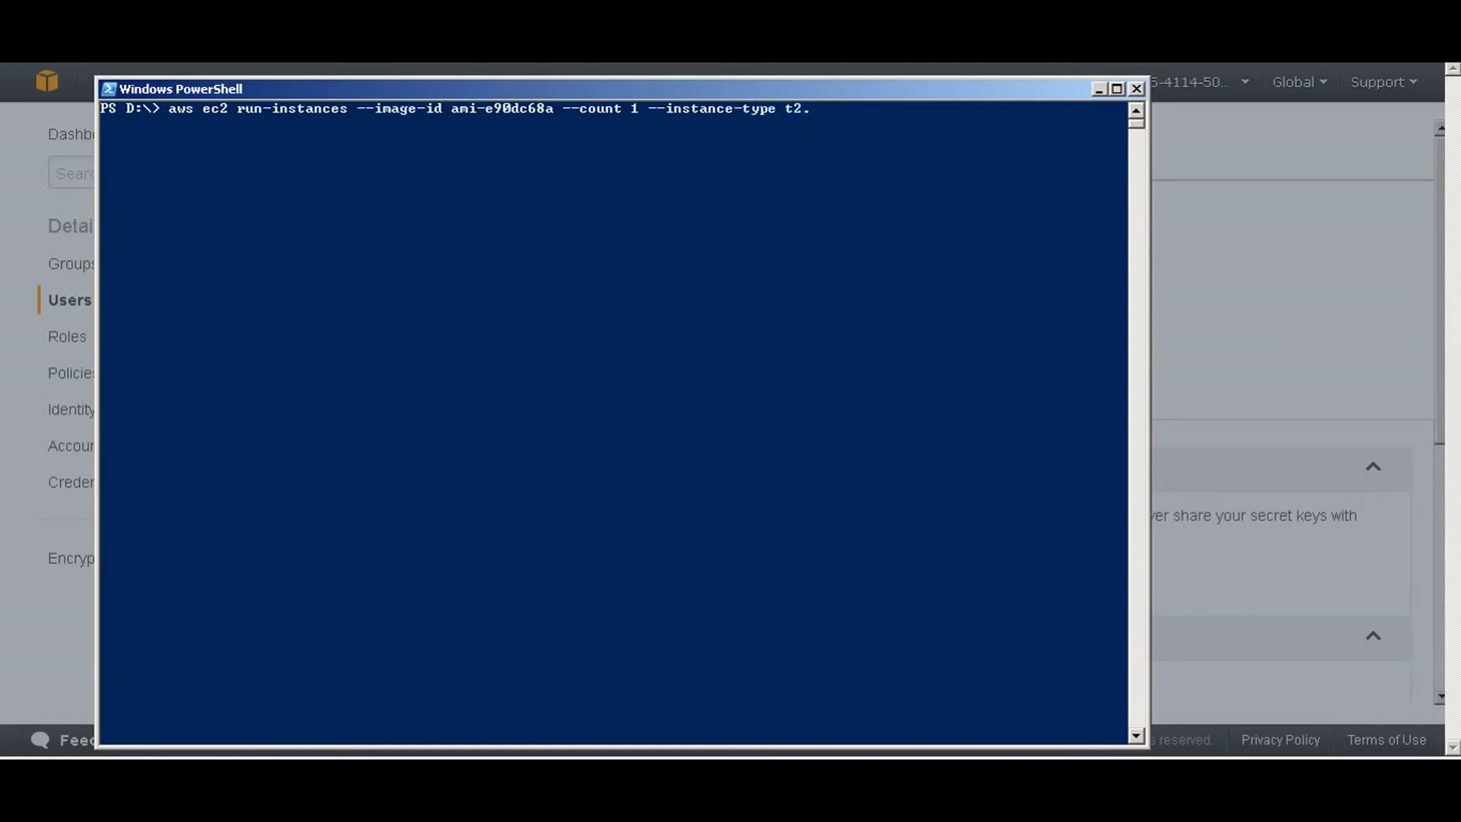
pyautogui.write('micro')
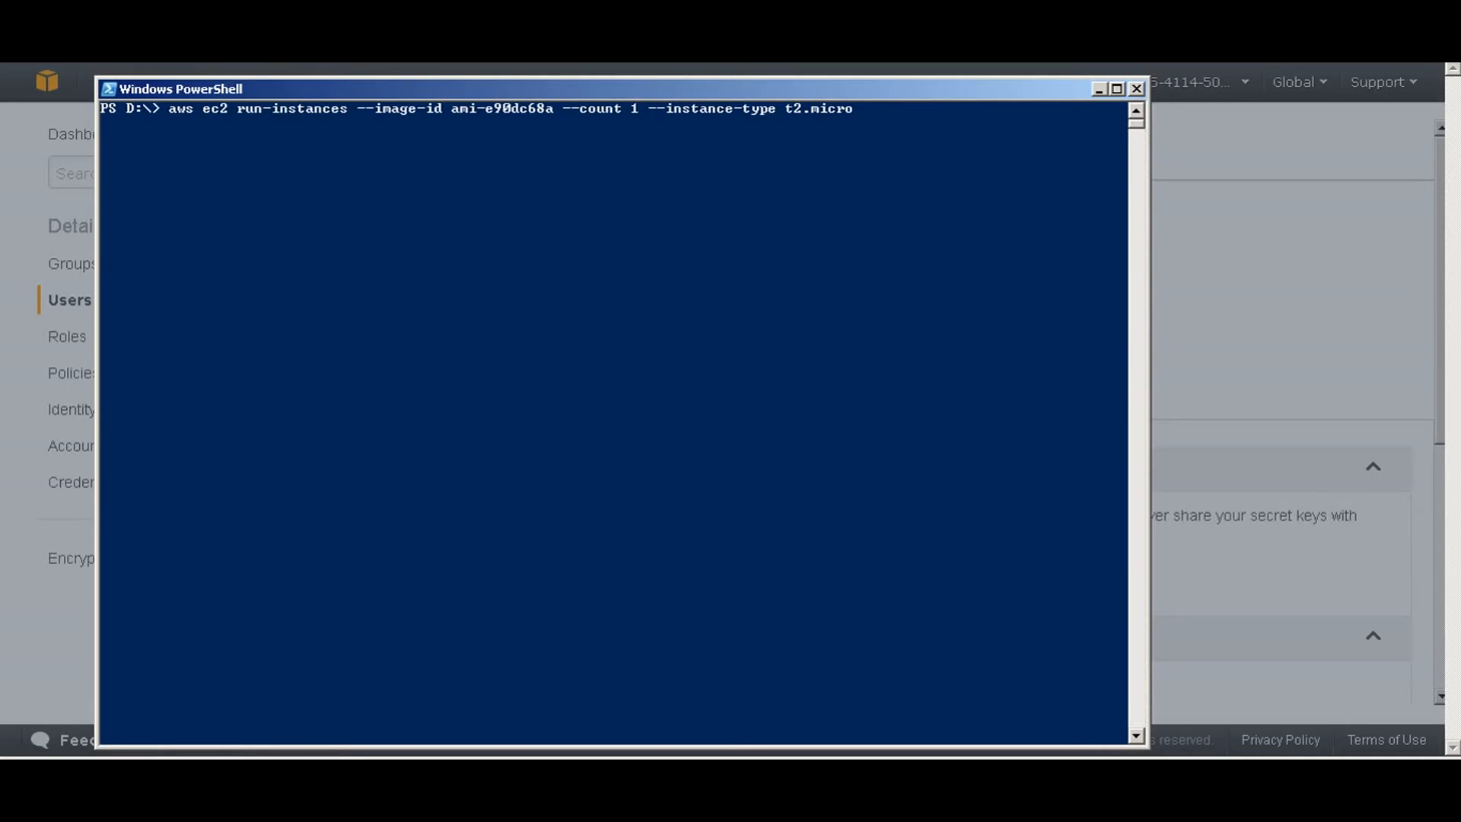
pyautogui.write('--securi')
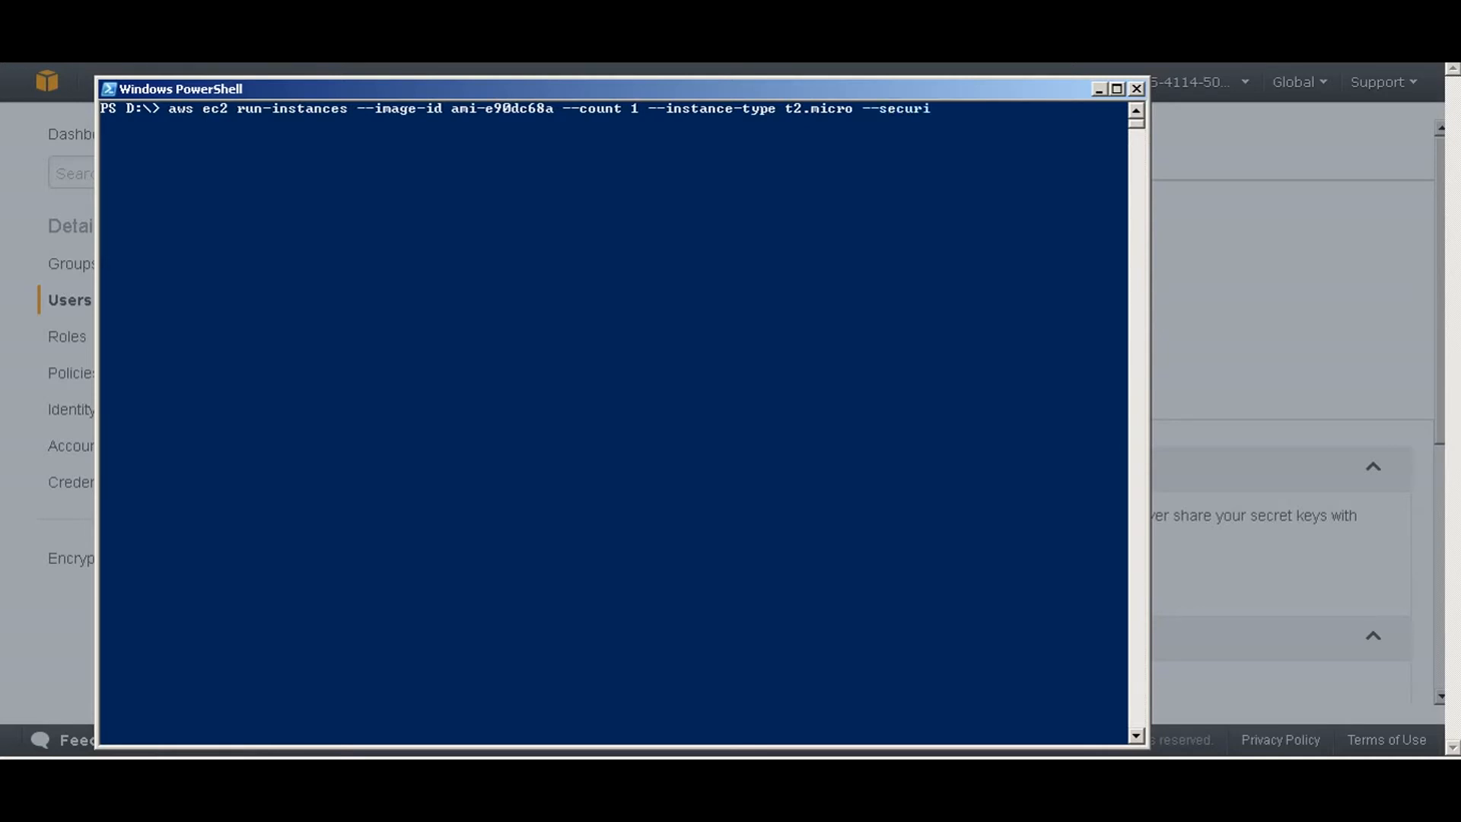
pyautogui.write('ty-')
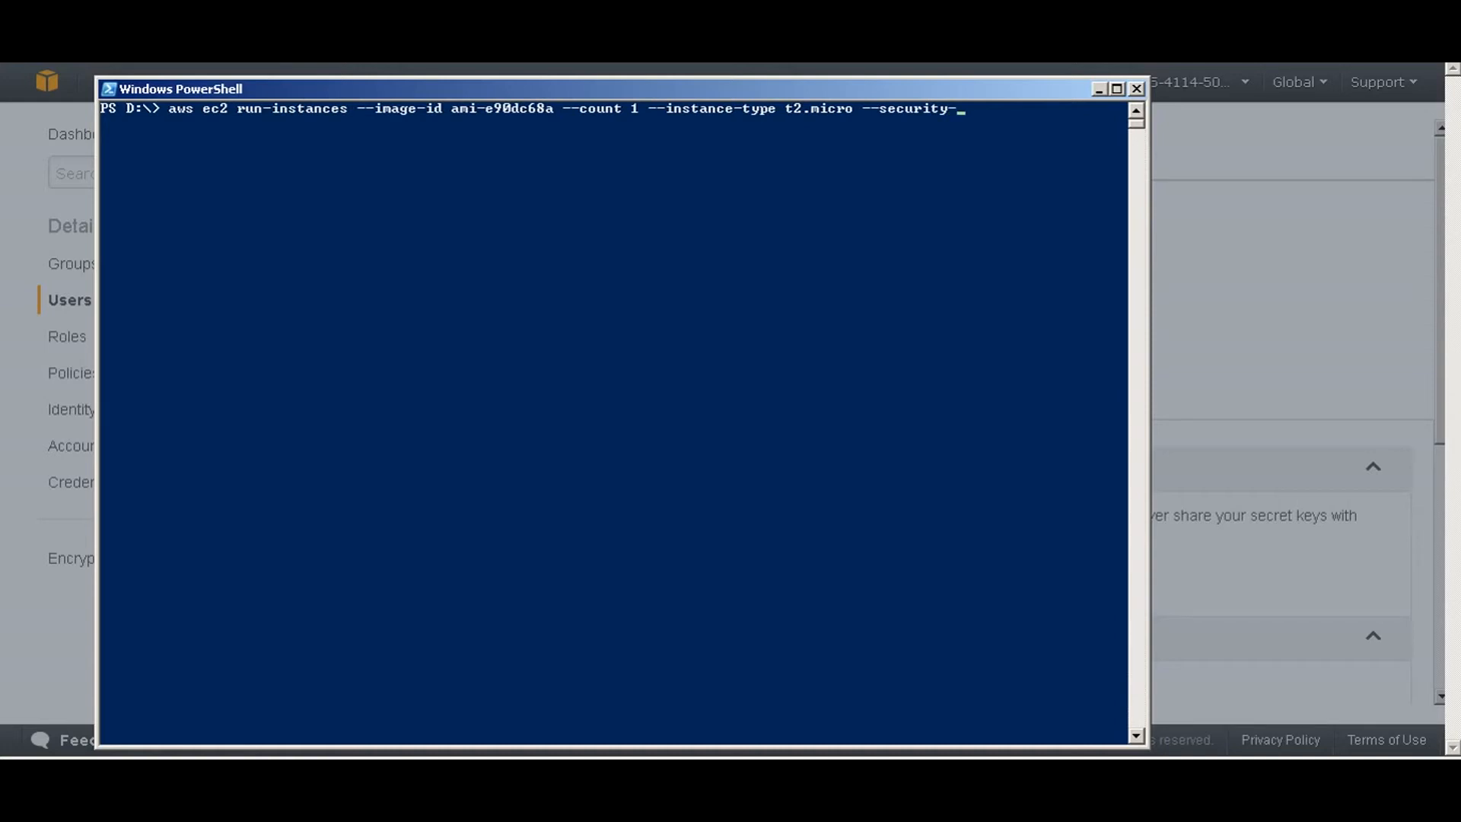
pyautogui.write('group')
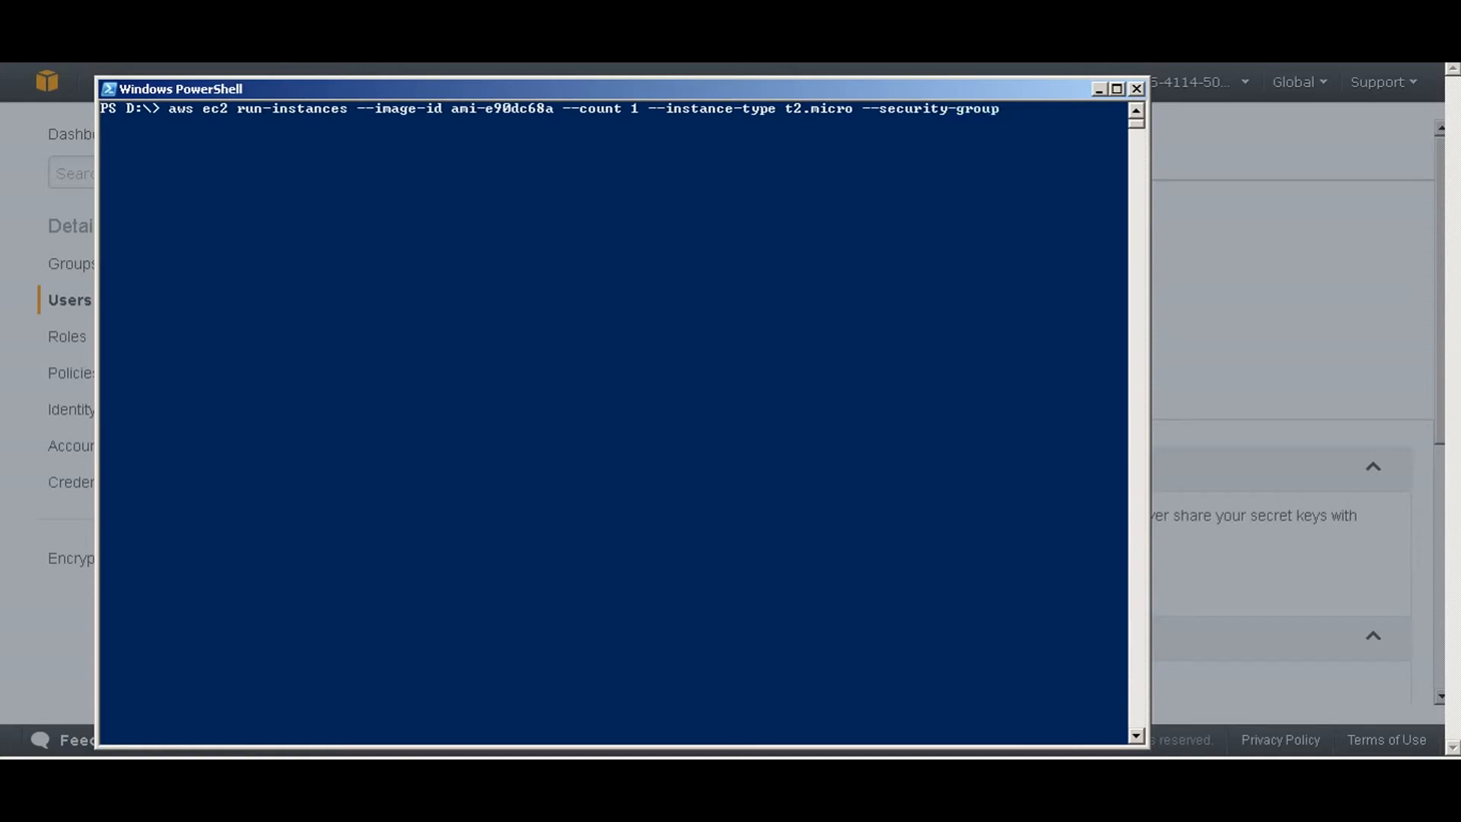
pyautogui.write('jav')
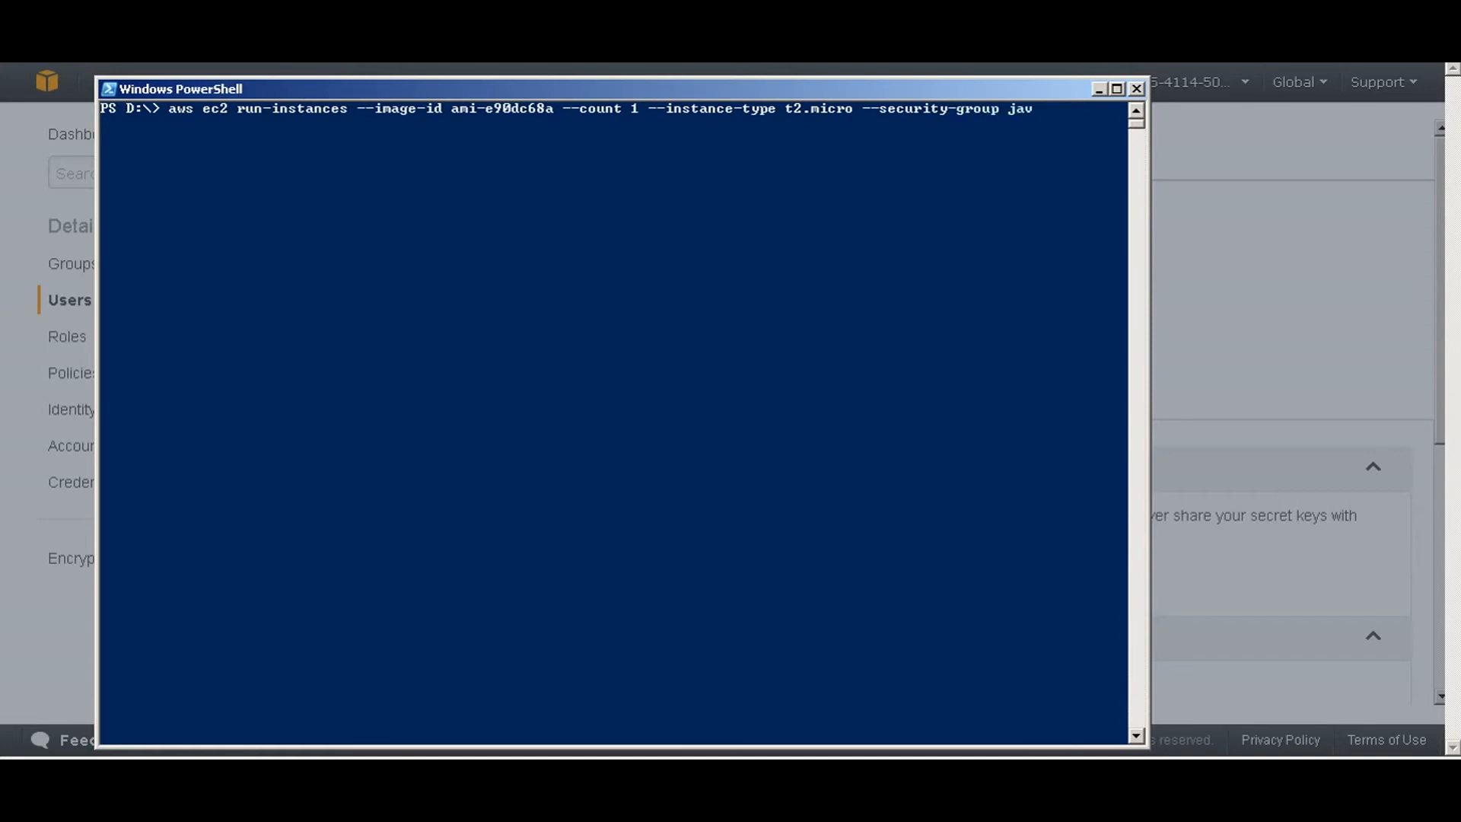
# Run the t2.micro run-instances command and review the pending instance with the jav security group.
pyautogui.press('Enter')
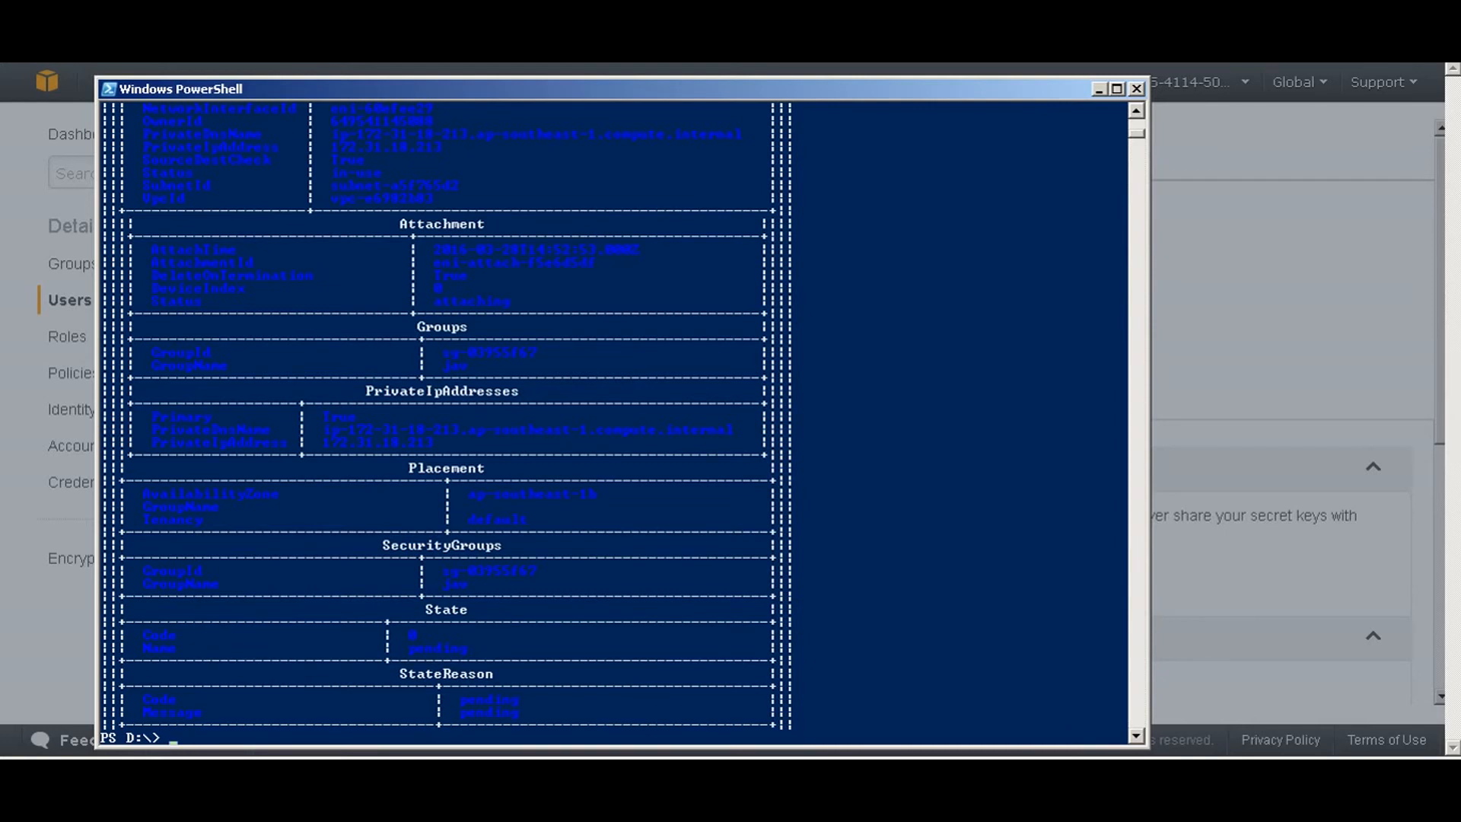
pyautogui.scroll(-3)
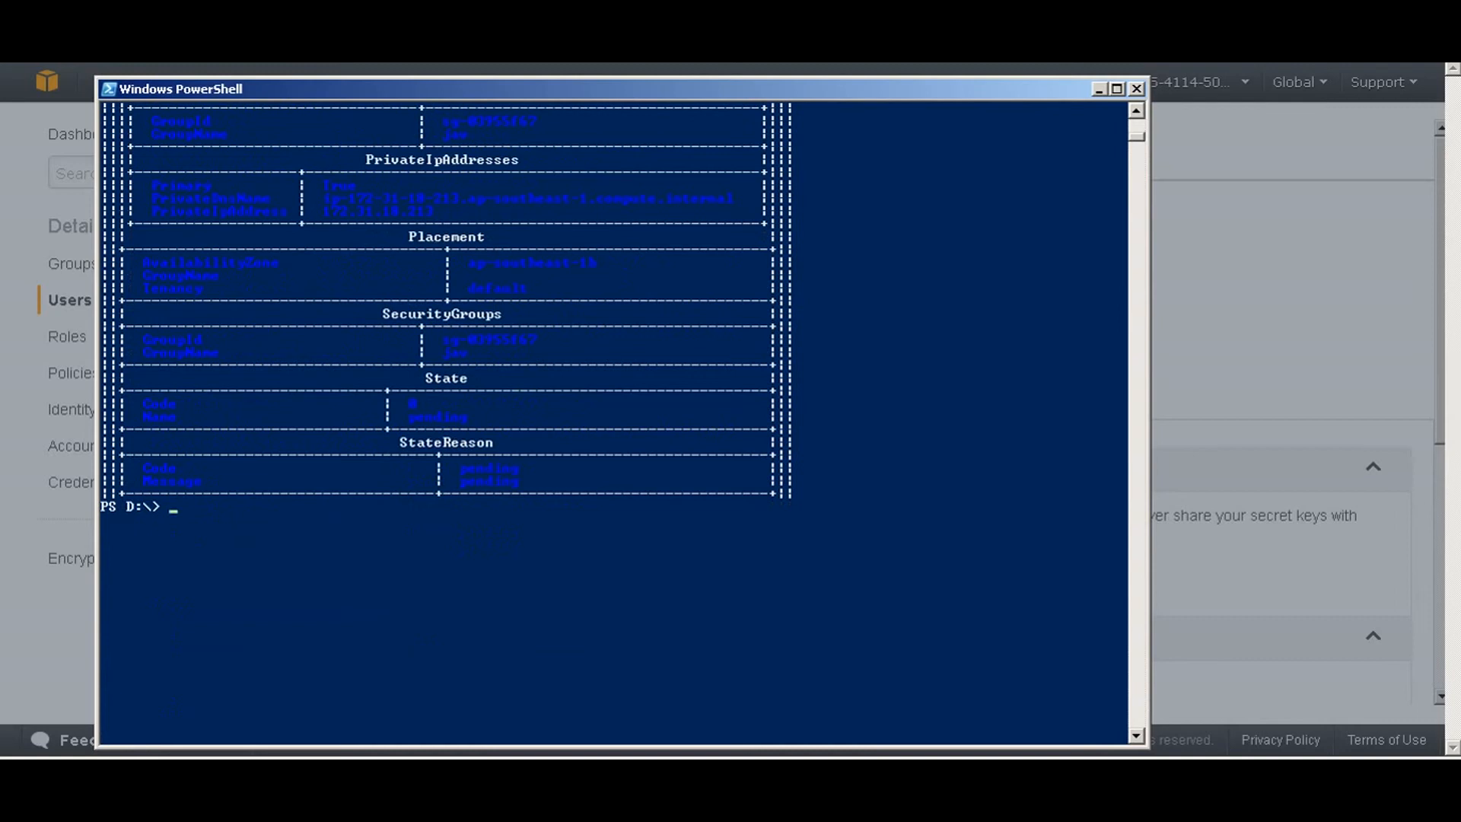
pyautogui.write('clea')
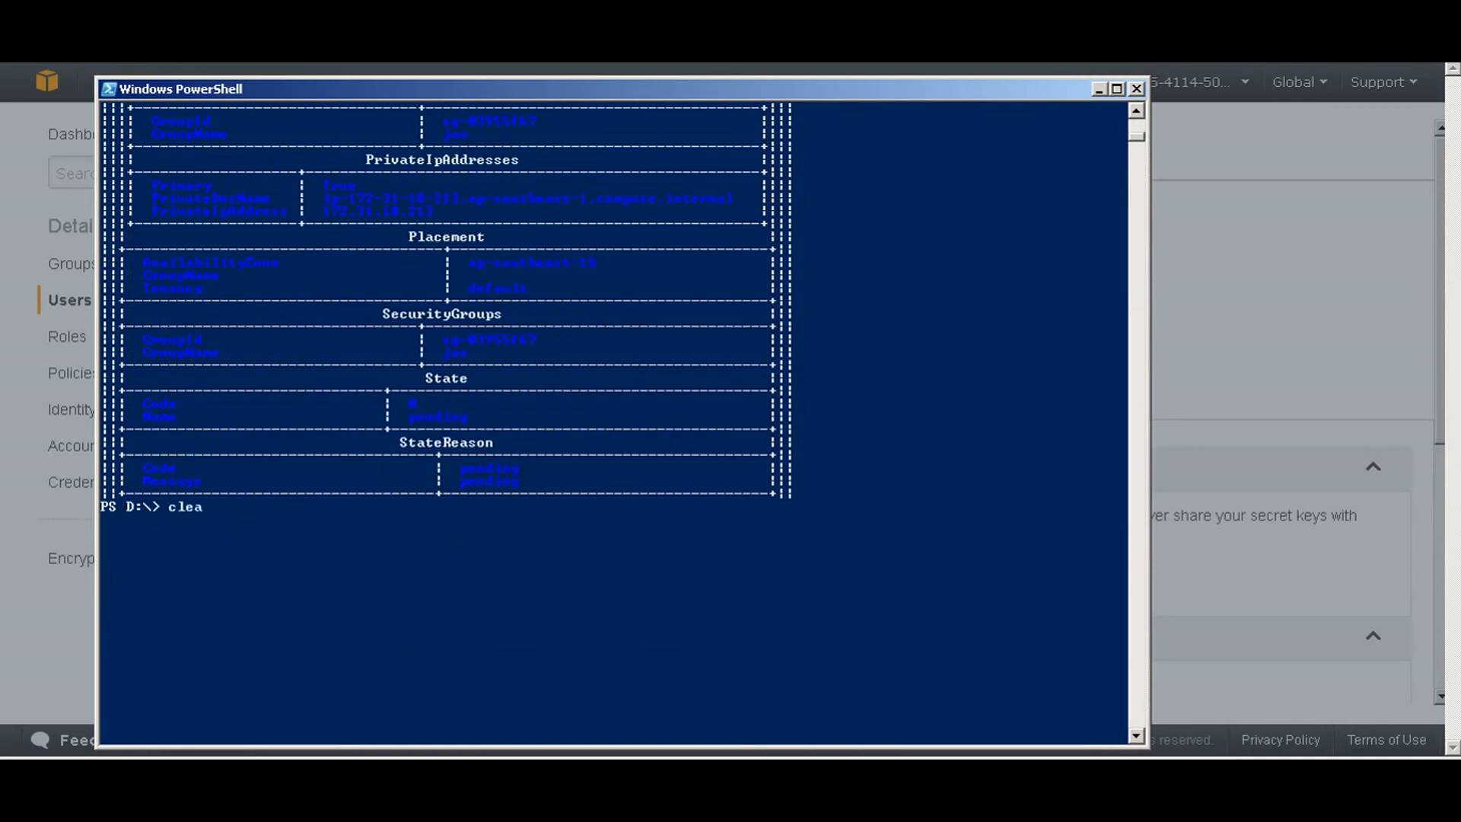